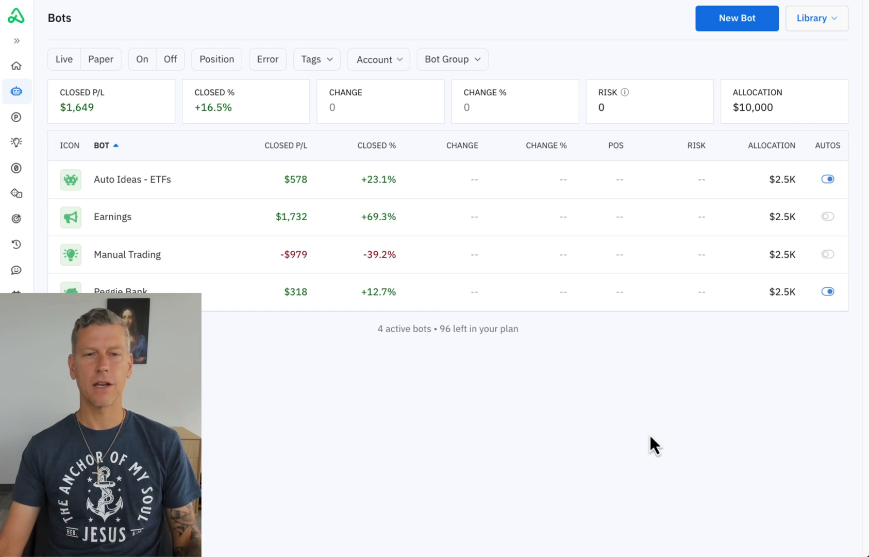
mouse_move(669, 442)
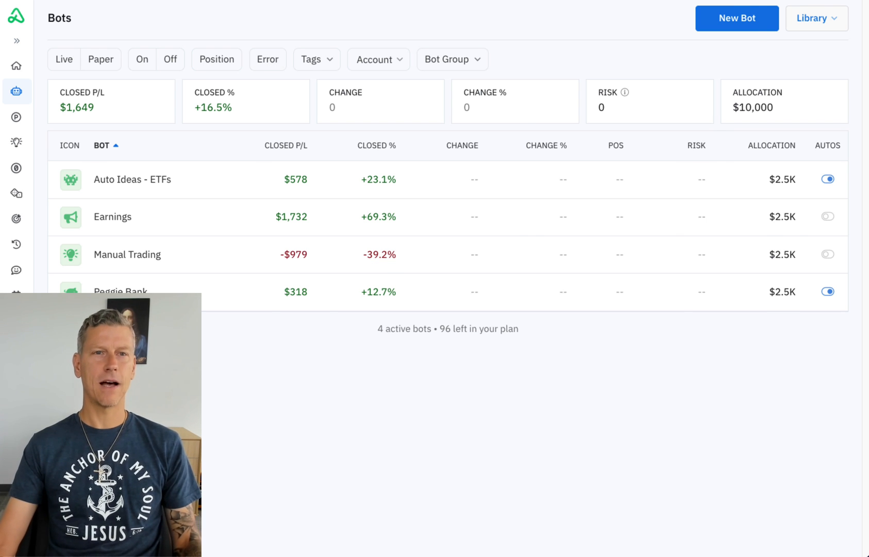
Bring up the existing Rev Ninja ETFs bot and its Settings with scanner, monitor and ETF list
click(132, 179)
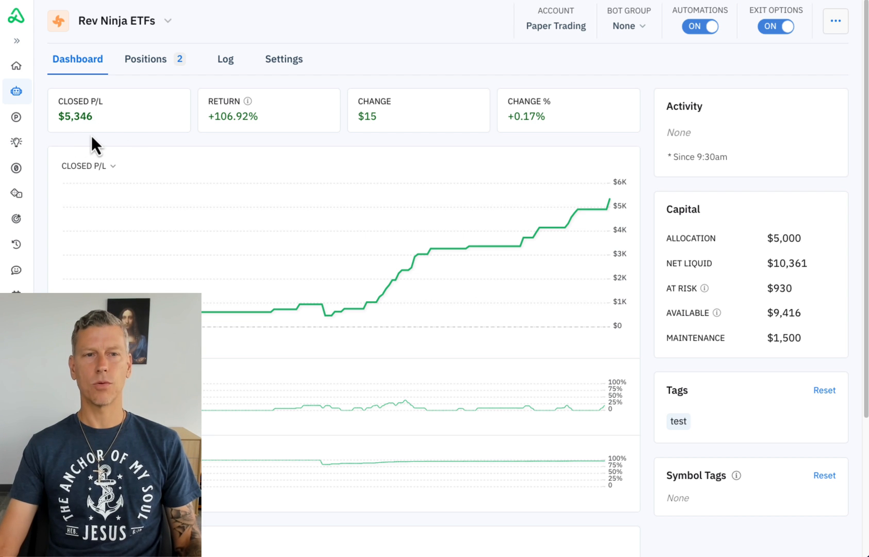
mouse_move(719, 173)
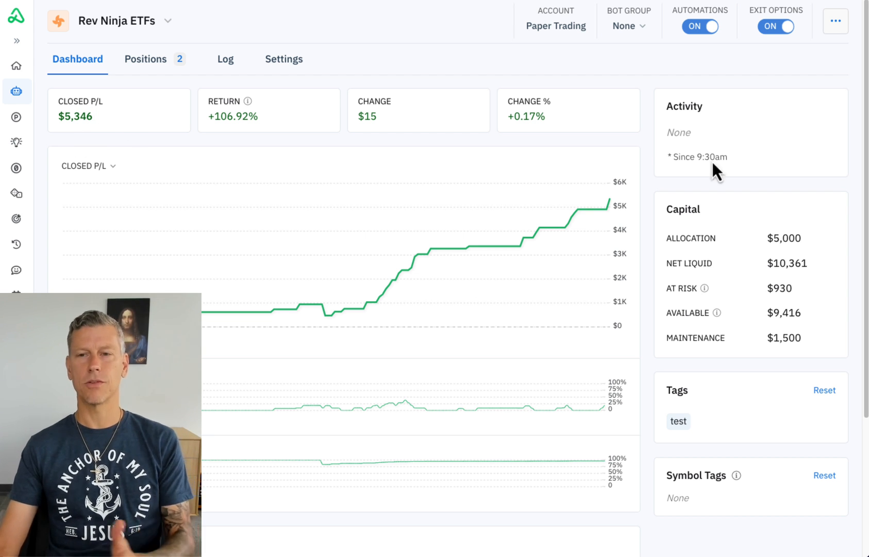
mouse_move(217, 104)
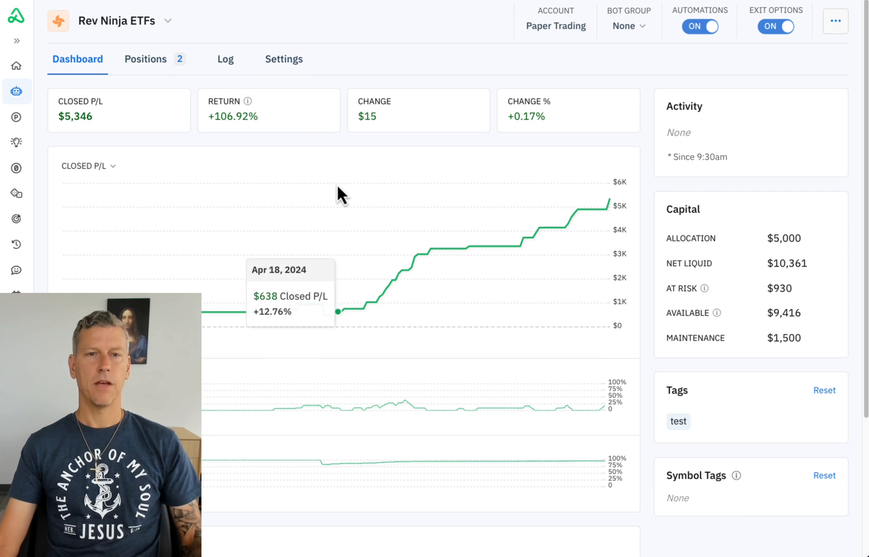
click(283, 58)
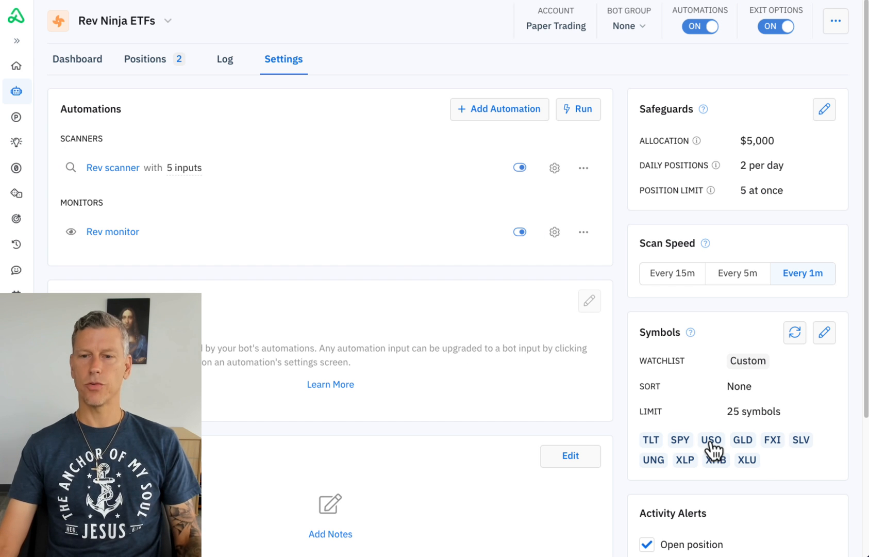
mouse_move(103, 174)
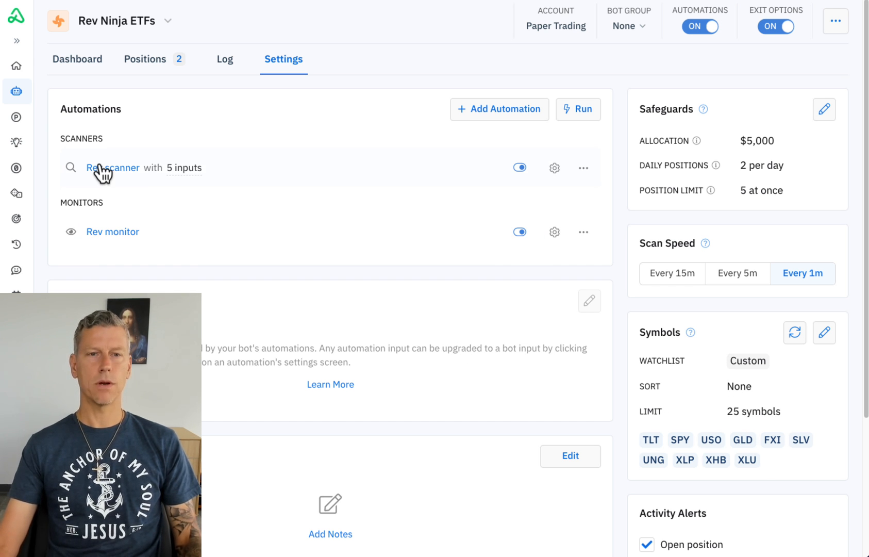
View the Rev scanner's RSI logic for opening short call or put spreads in the editor
click(113, 167)
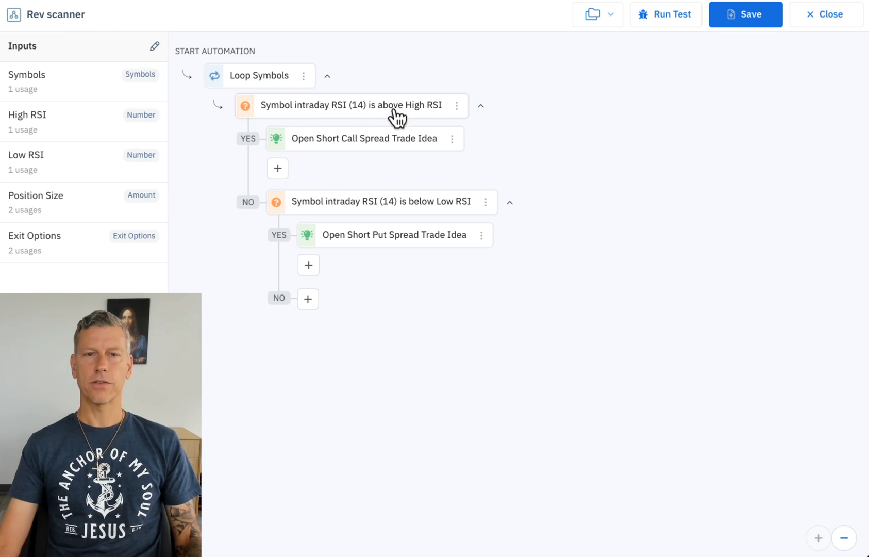
mouse_move(377, 120)
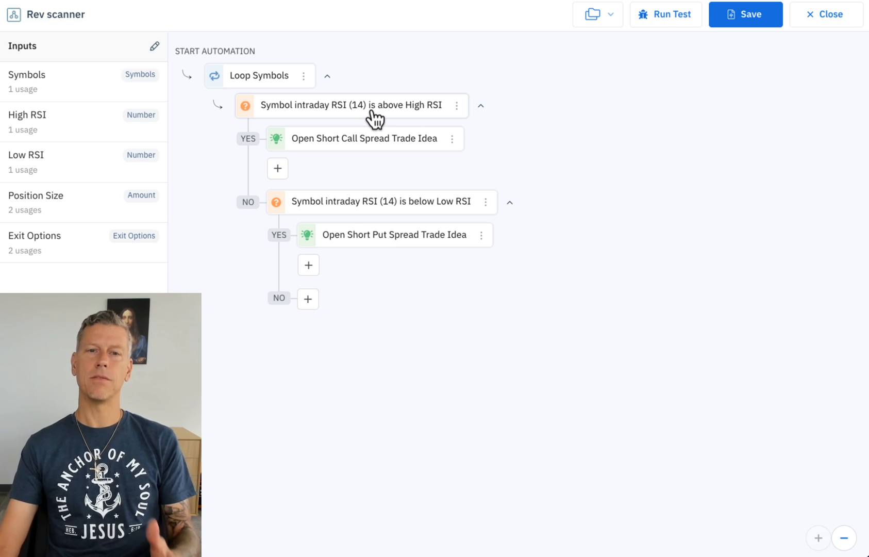
mouse_move(436, 115)
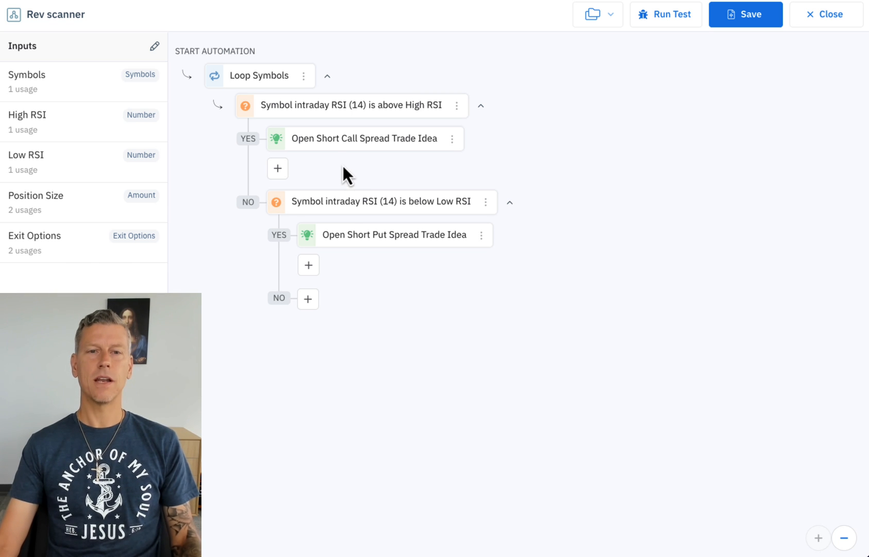
mouse_move(401, 153)
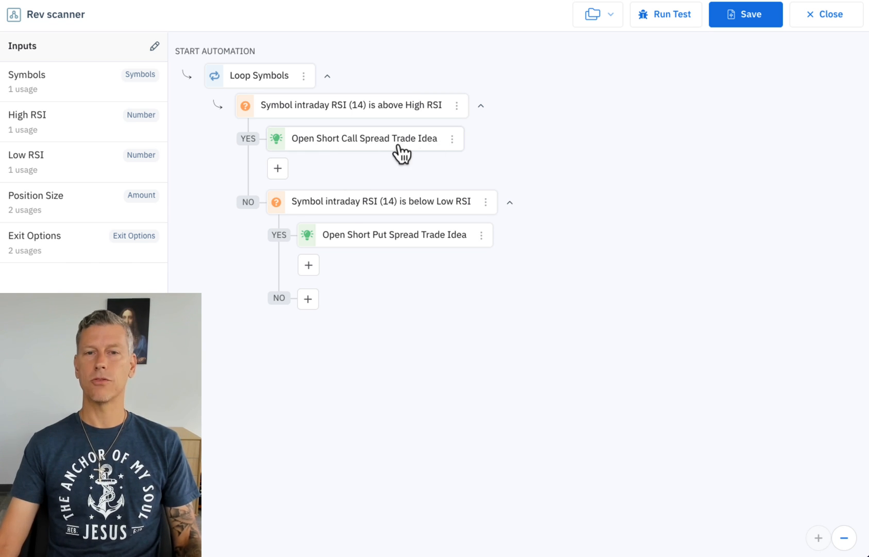
mouse_move(402, 189)
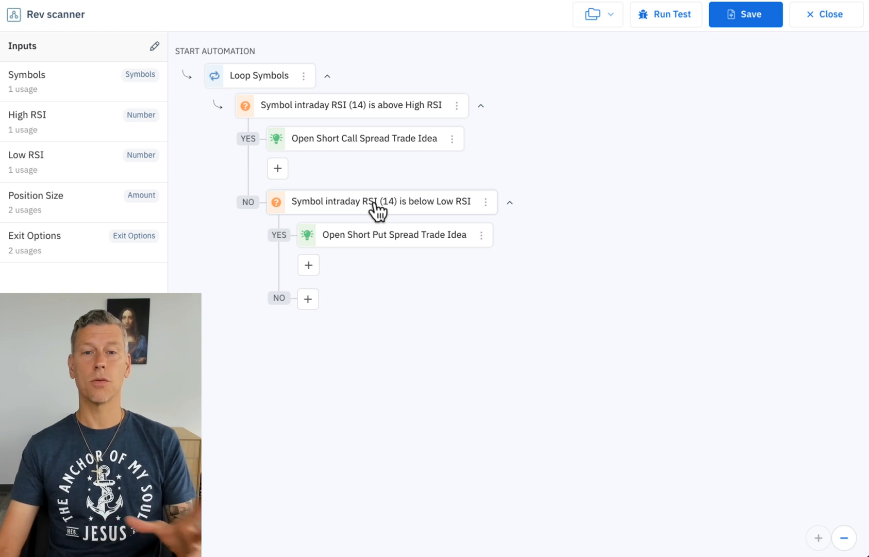
mouse_move(509, 196)
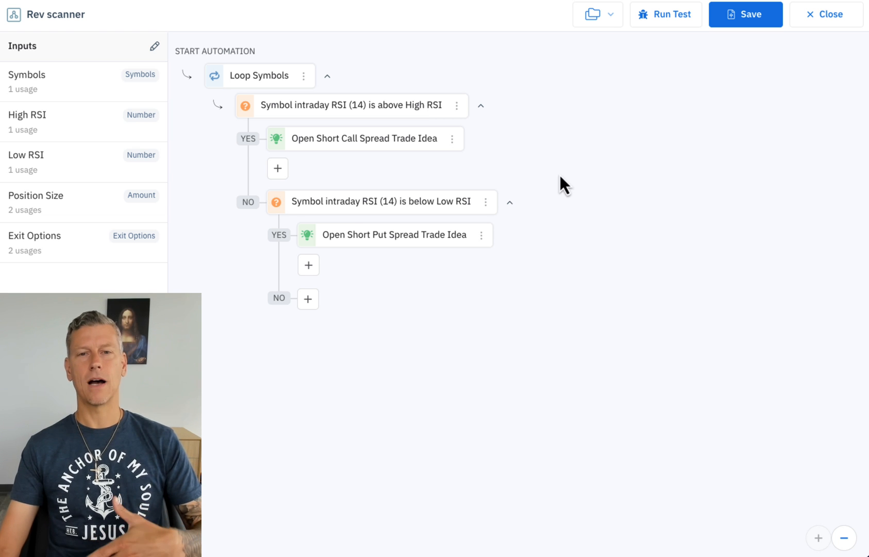
mouse_move(617, 187)
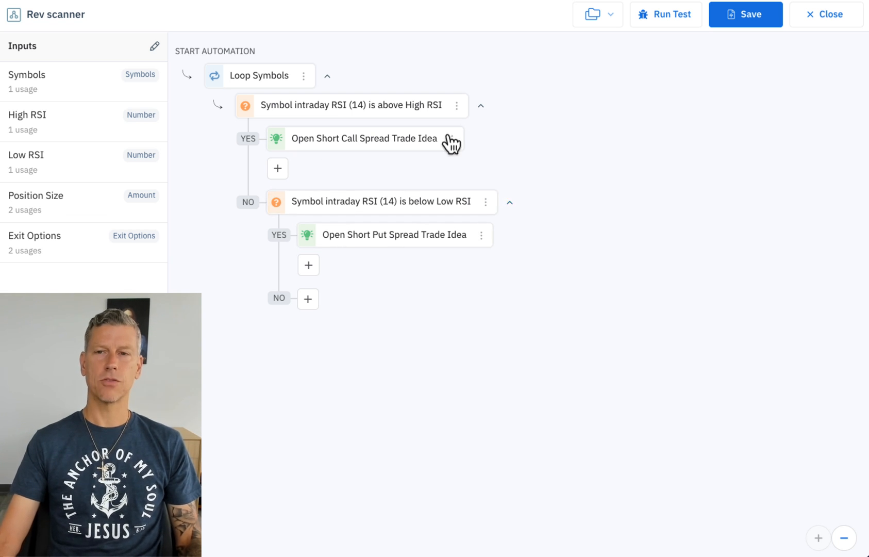
mouse_move(493, 178)
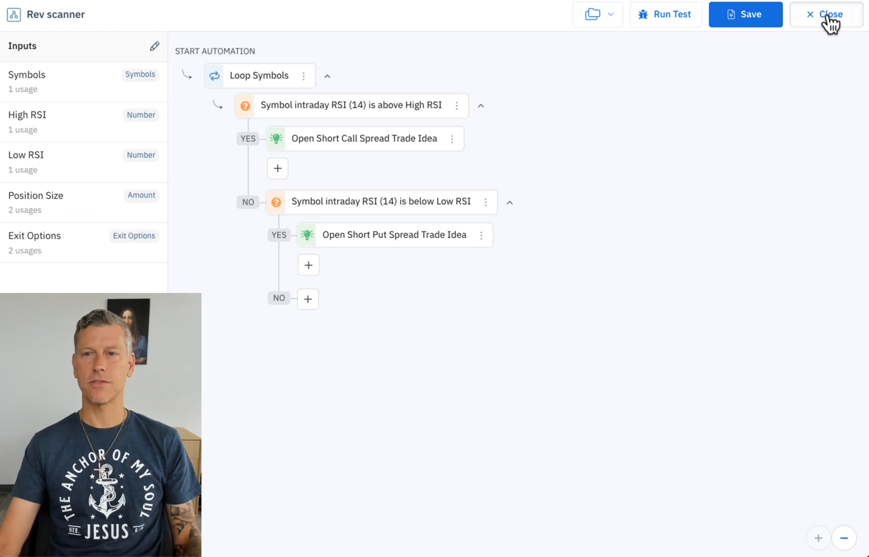
Leave the scanner, review Peggie Bank's positions, and return to its dashboard showing $318 closed P/L
click(831, 14)
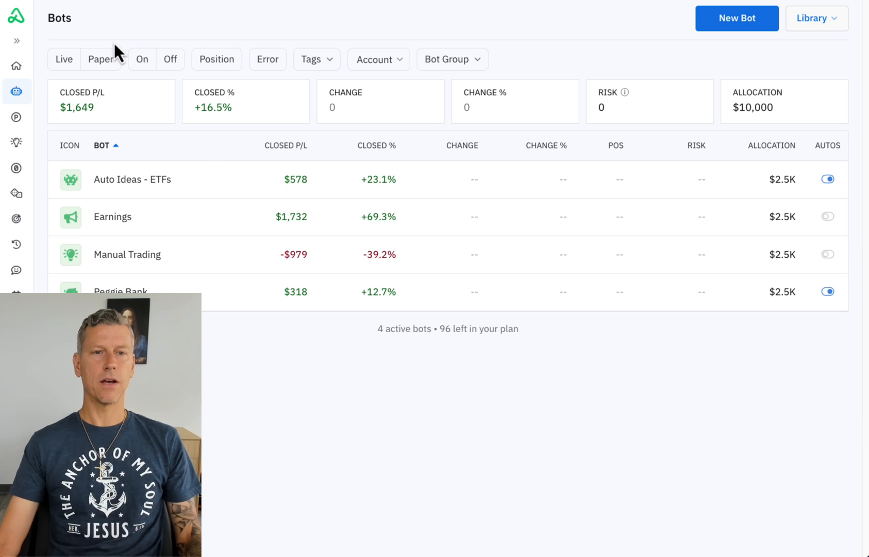
click(120, 291)
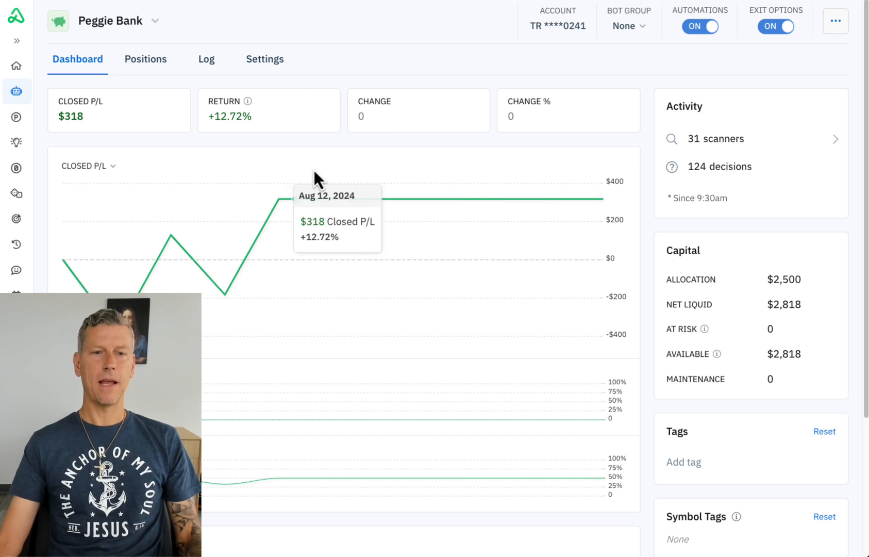
mouse_move(562, 194)
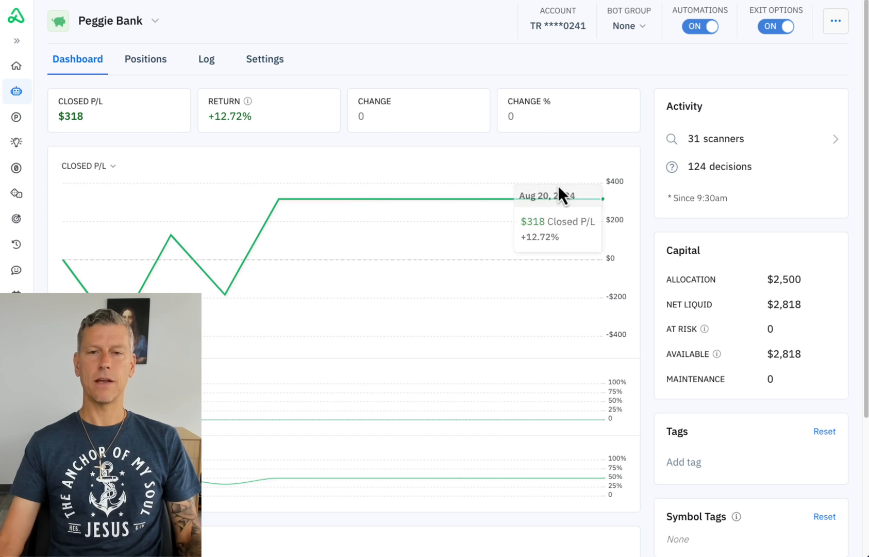
mouse_move(504, 183)
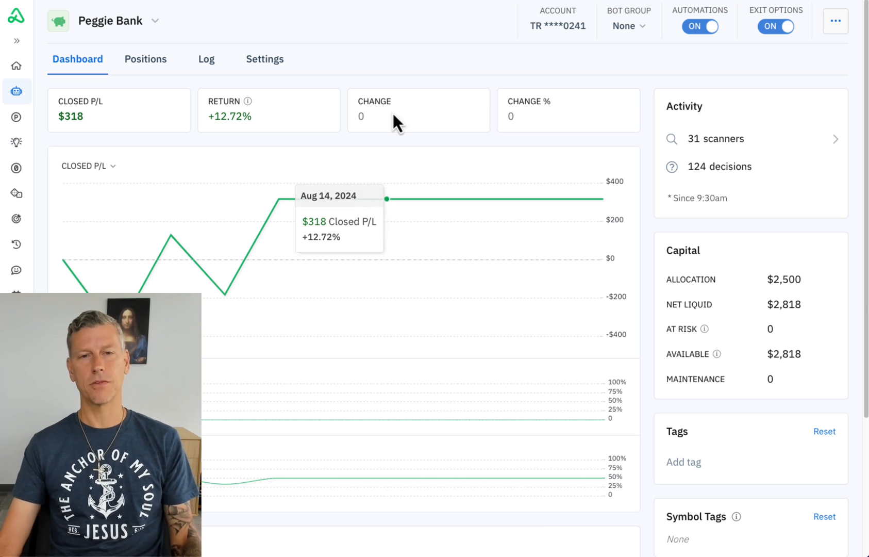
mouse_move(435, 159)
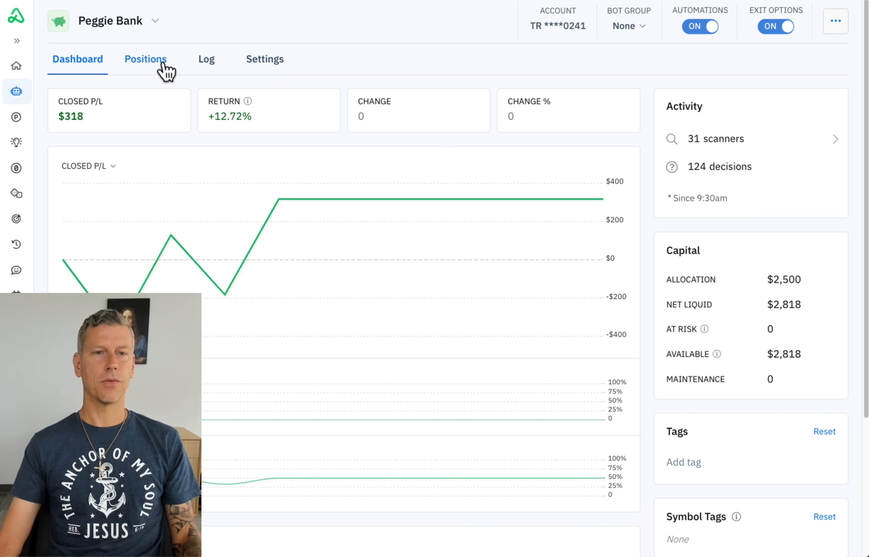
click(146, 59)
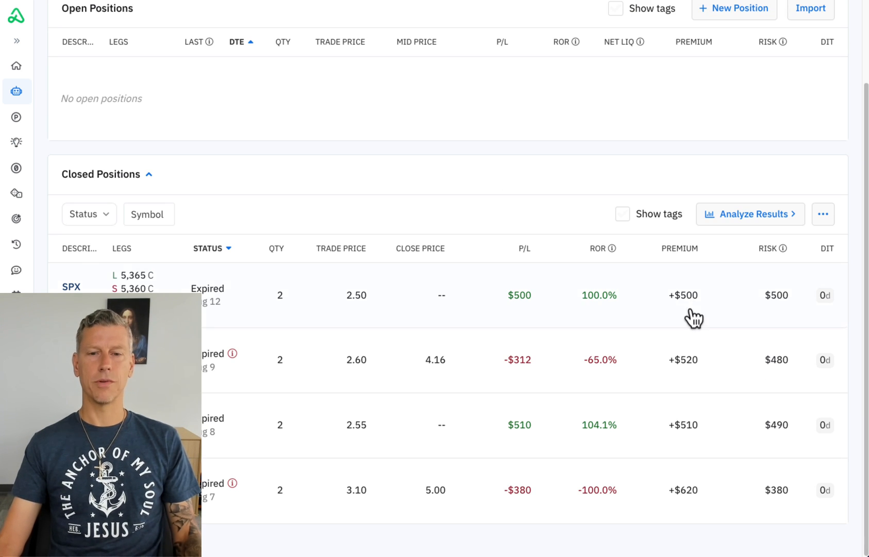
mouse_move(662, 357)
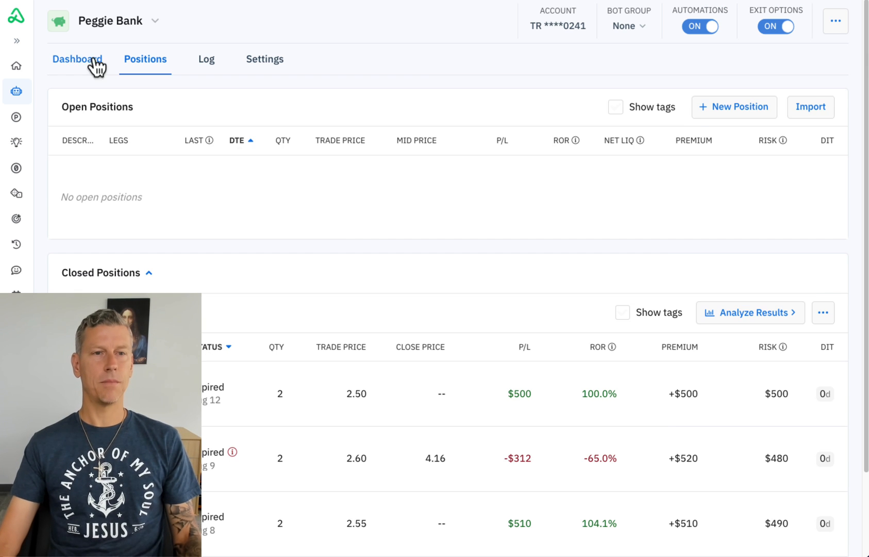
click(78, 58)
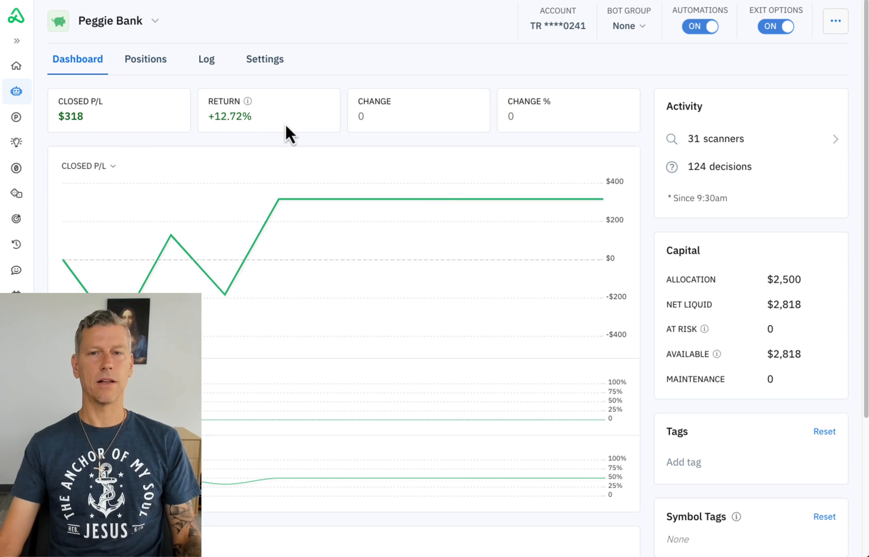
mouse_move(319, 310)
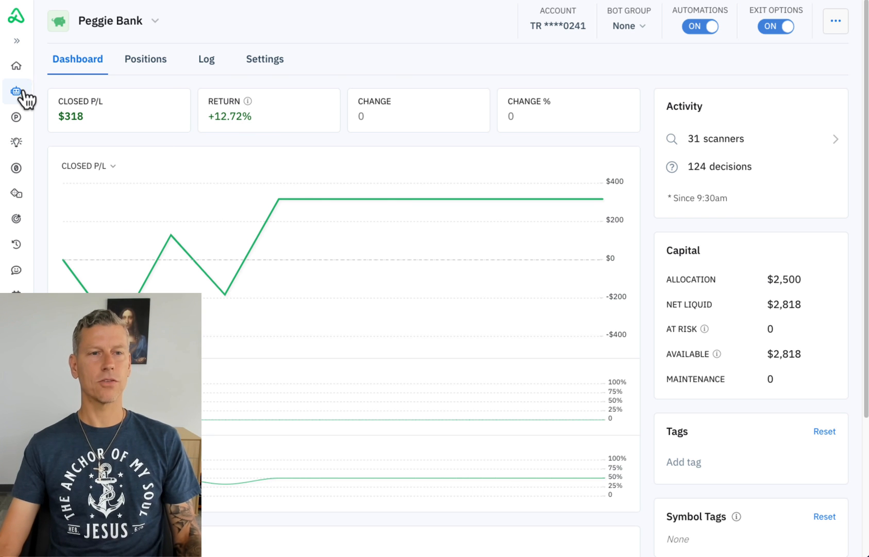
Start a blank new bot named Rev Ninja ETFs on the brokerage account with 2500 allocation
click(17, 91)
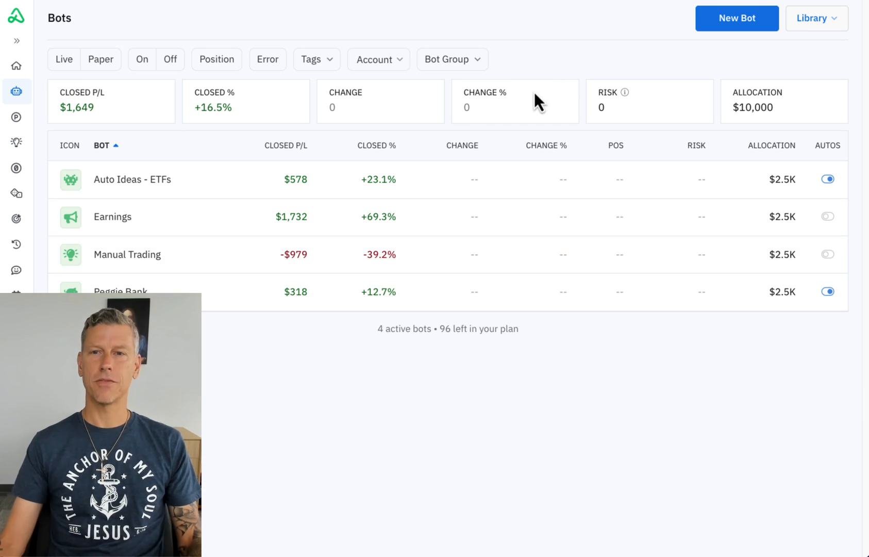
click(737, 18)
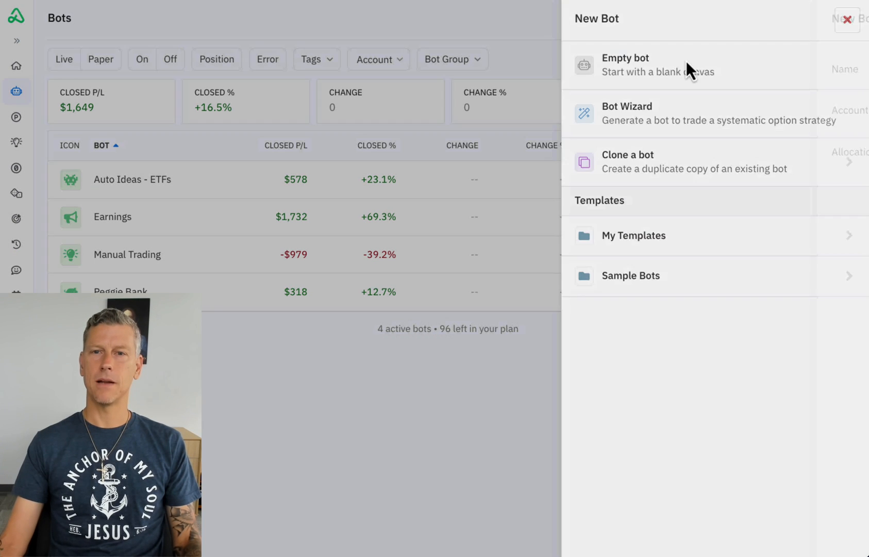
click(626, 63)
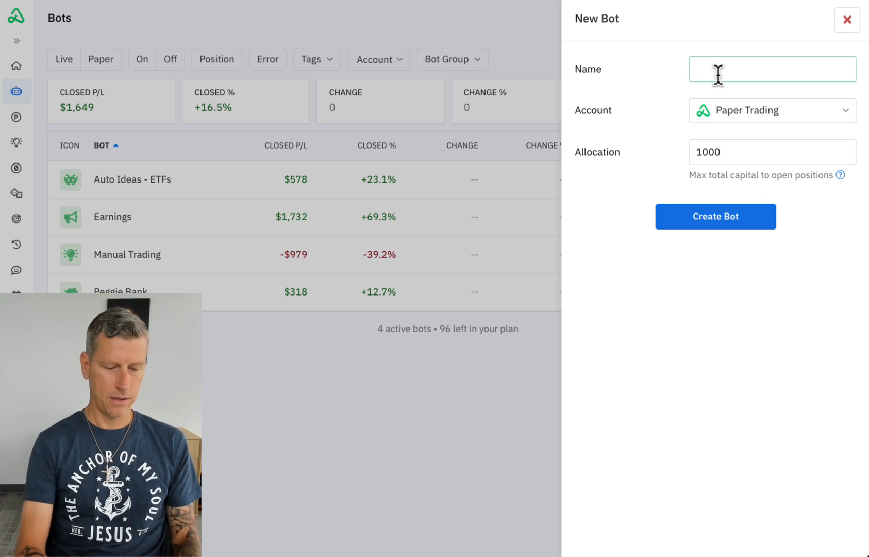
text(Rev Ninja)
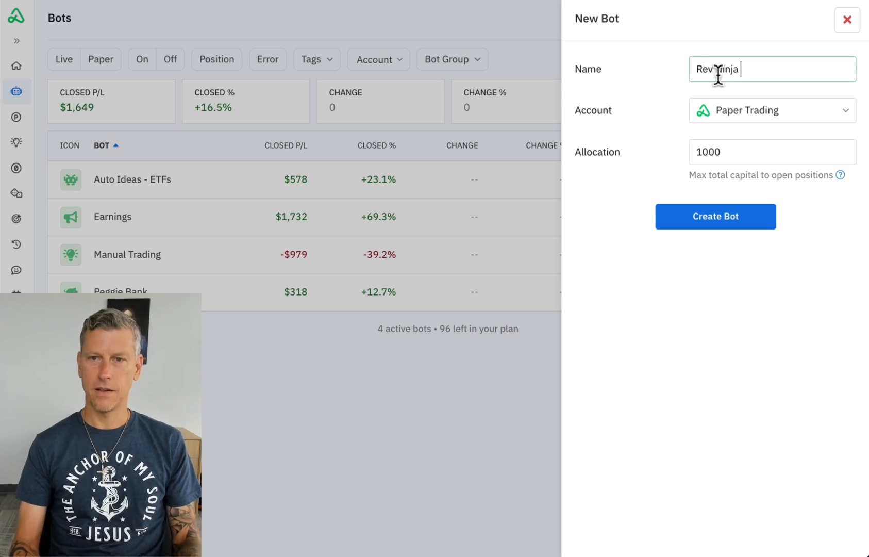
text(ETFs)
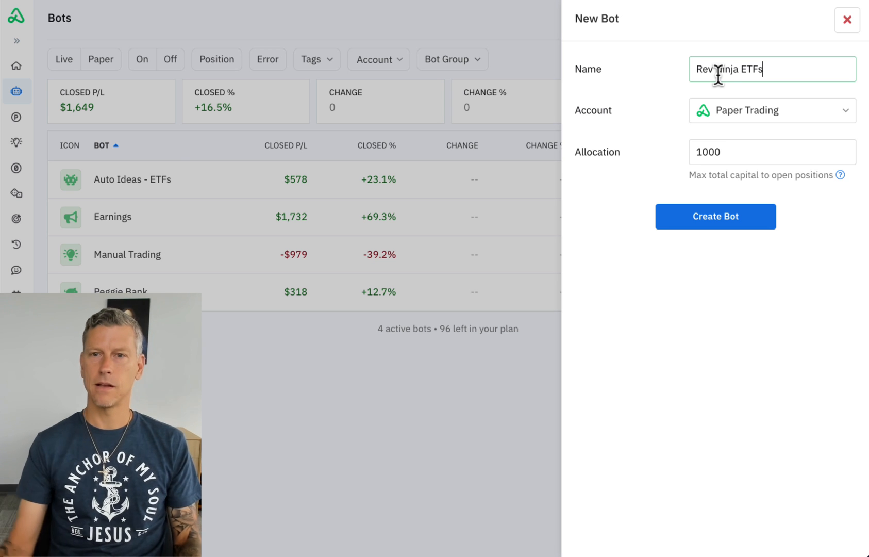
click(772, 109)
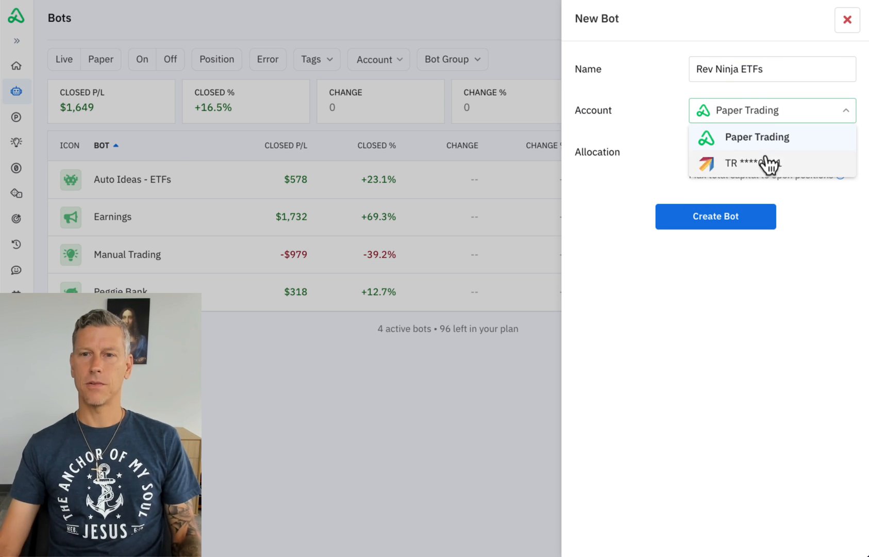
click(769, 163)
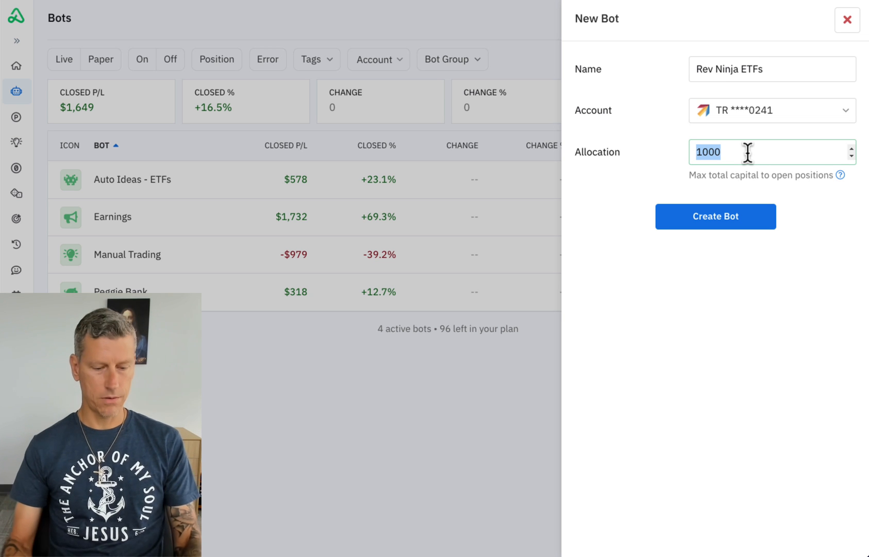
text(2500)
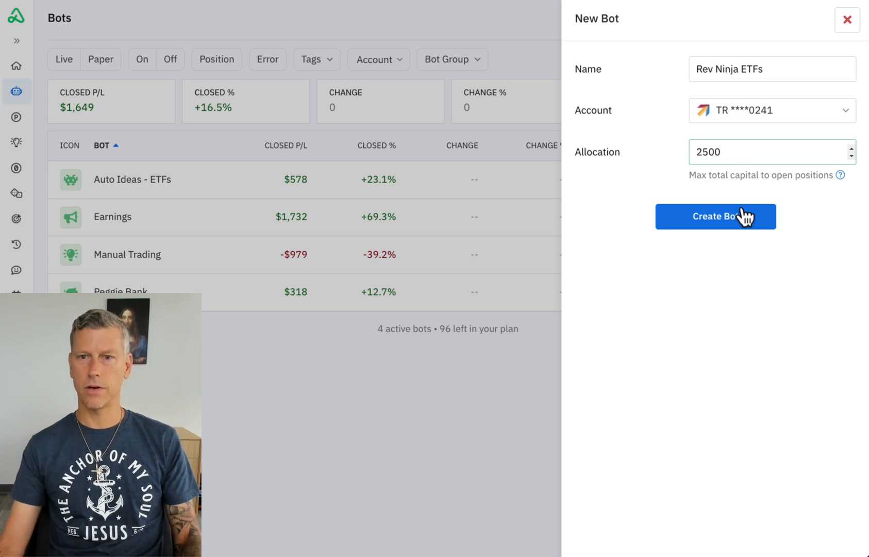
Create the bot and bring up its empty settings page
click(716, 216)
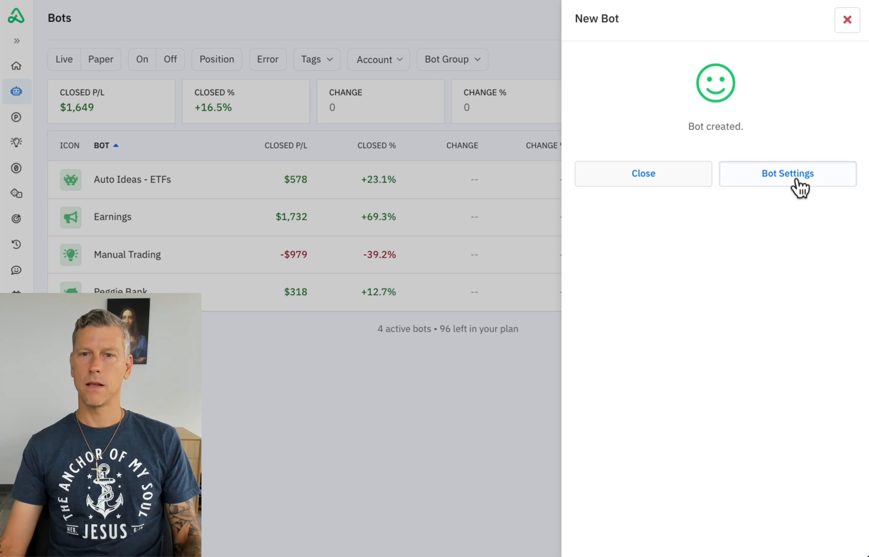
click(786, 173)
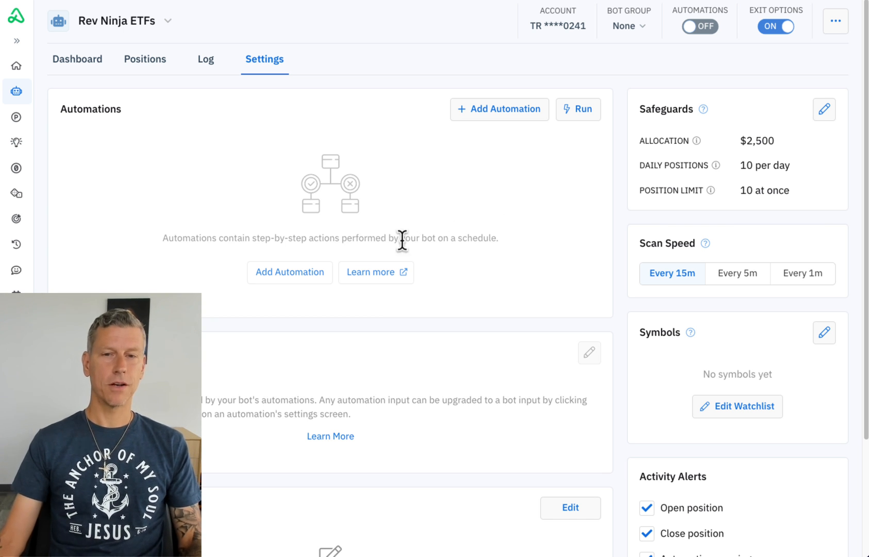
mouse_move(714, 405)
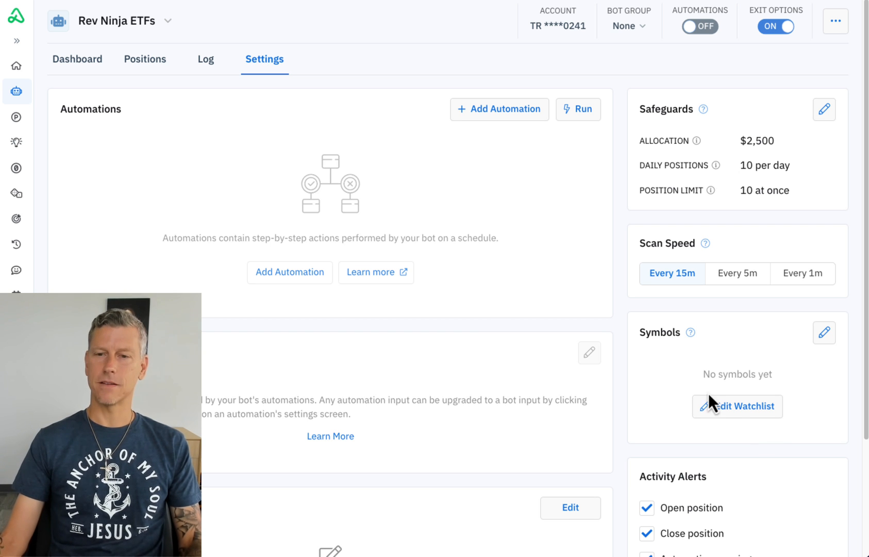
Save a custom watchlist of TLT, SPY, USO, GLD, FXI, SLV, UNG, XLP, XHB, XLU
click(737, 406)
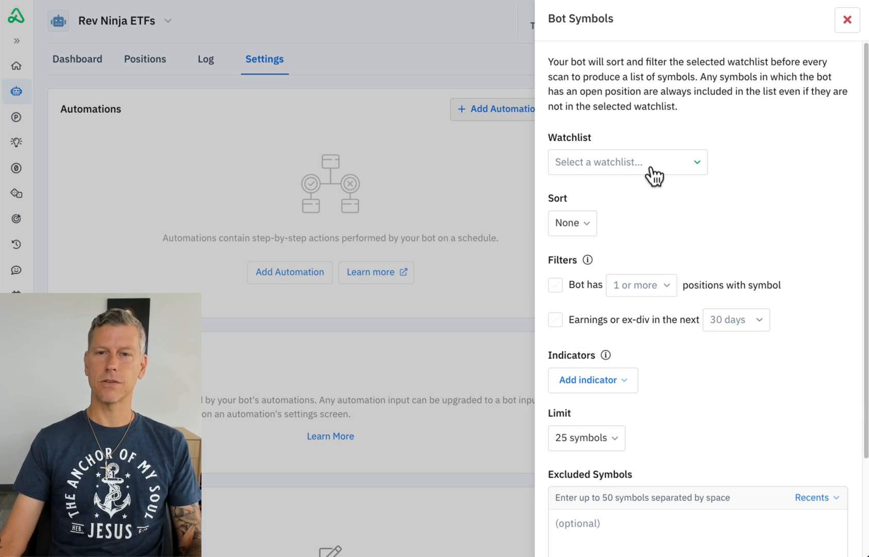
click(626, 161)
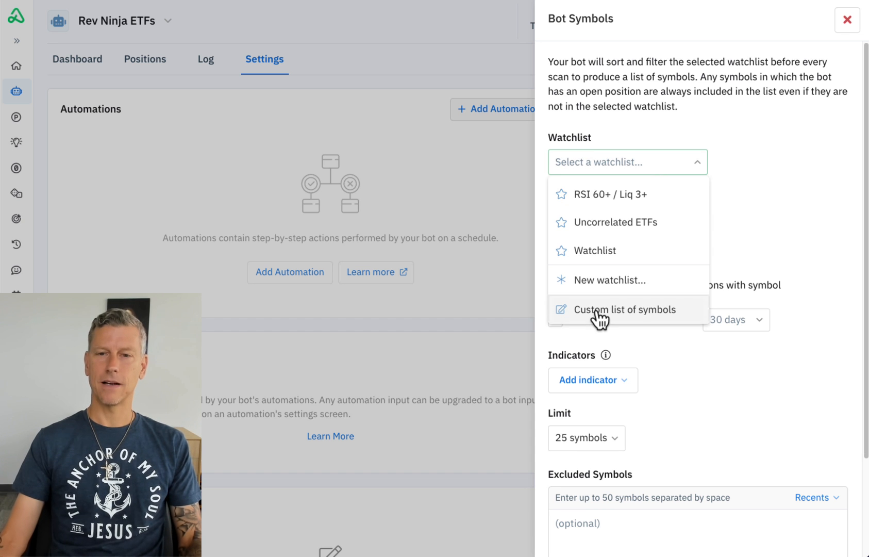
click(627, 309)
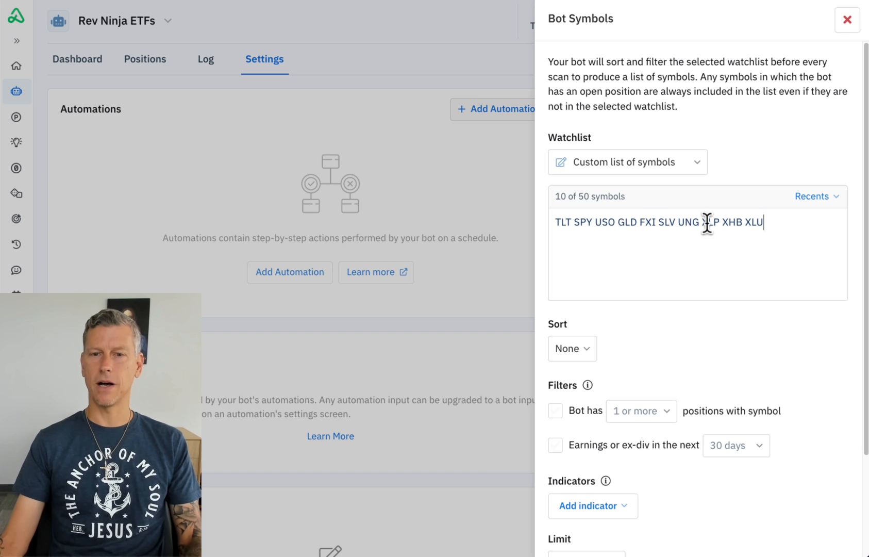
scroll(down, 3)
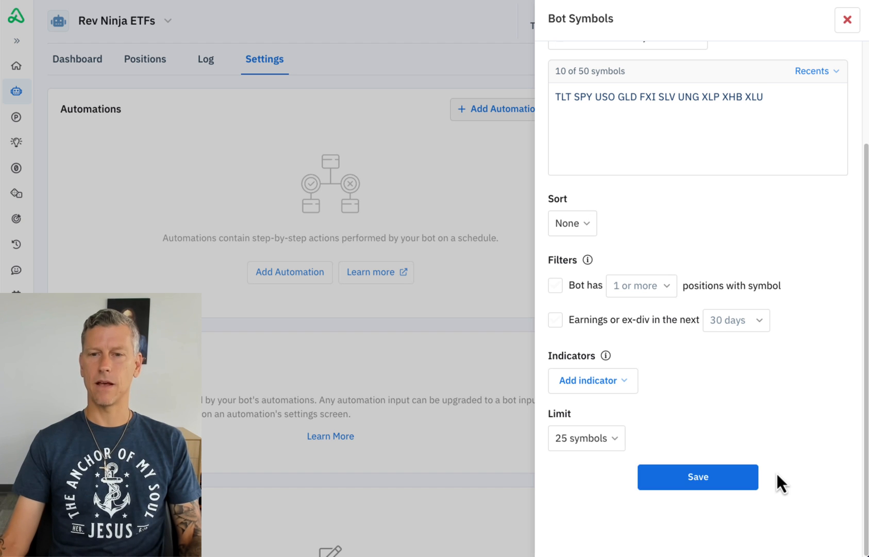
click(697, 477)
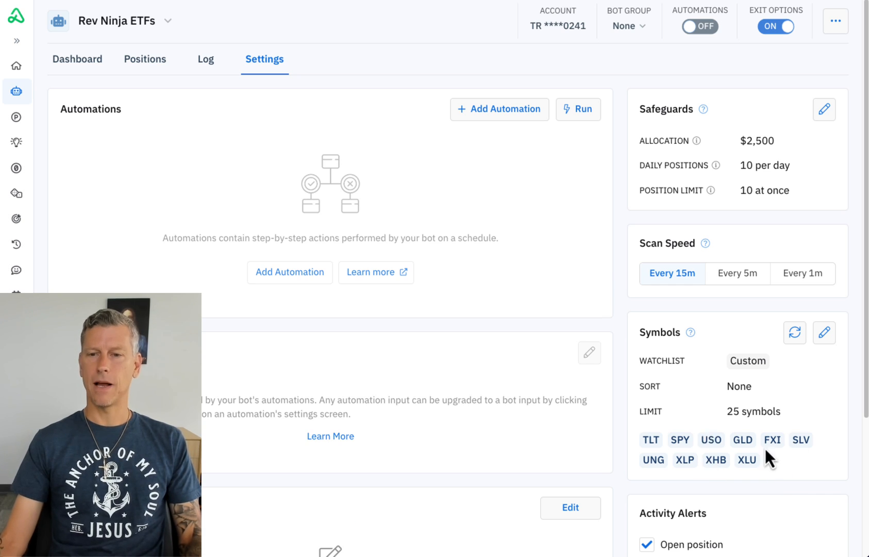
mouse_move(398, 294)
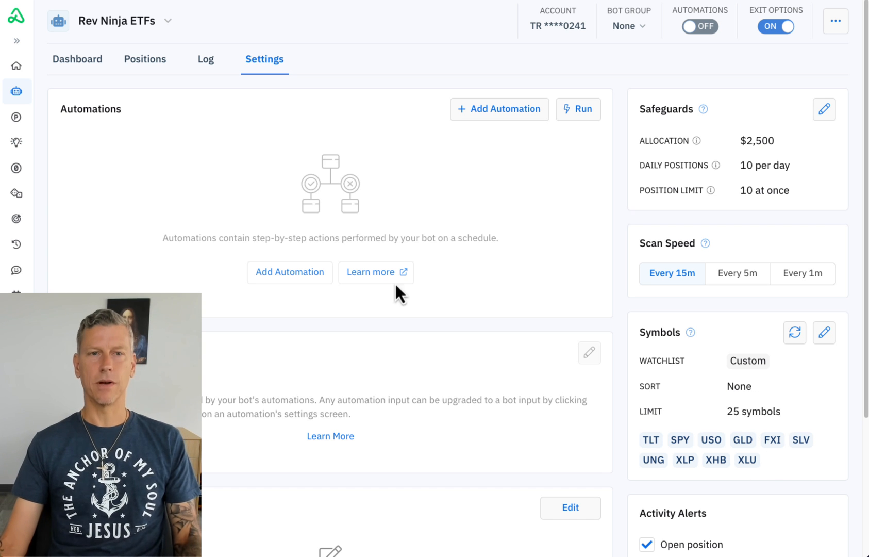
mouse_move(483, 116)
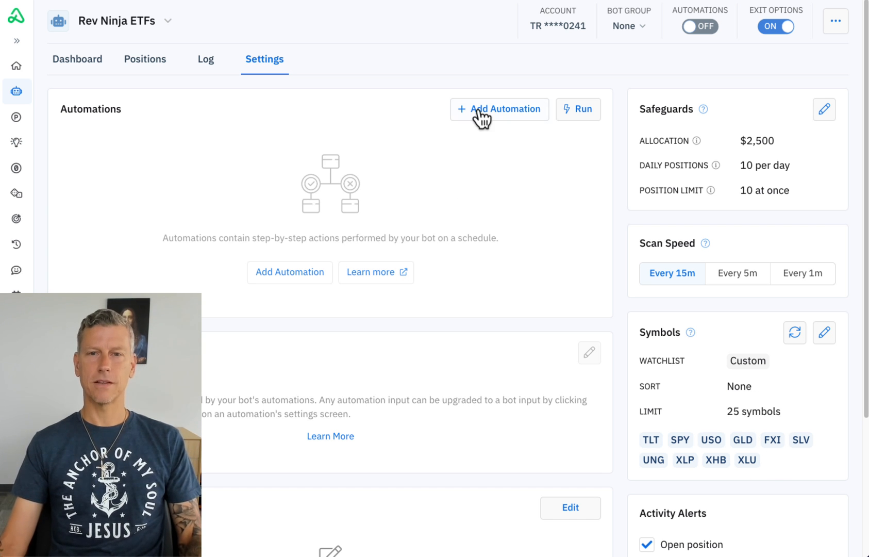
Add a new automation named Entry scanner starting with a loop over Bot Symbols
click(499, 108)
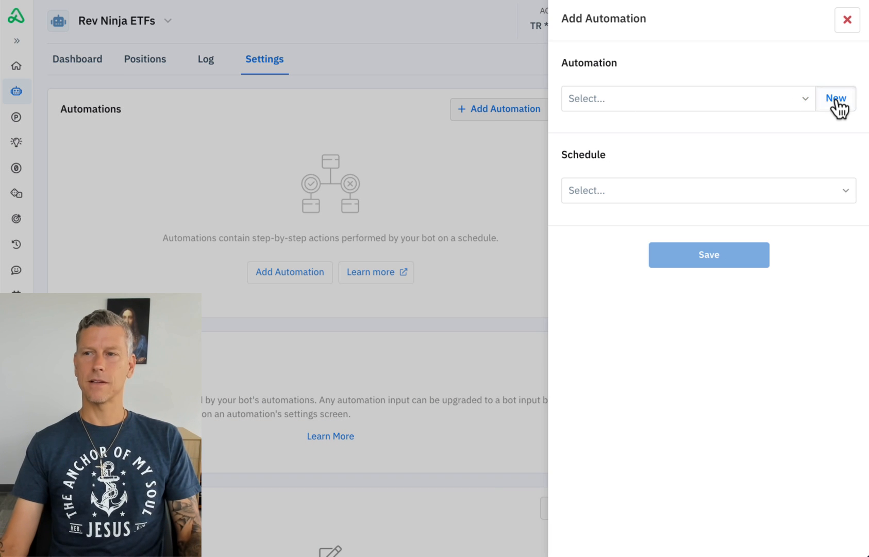
click(837, 98)
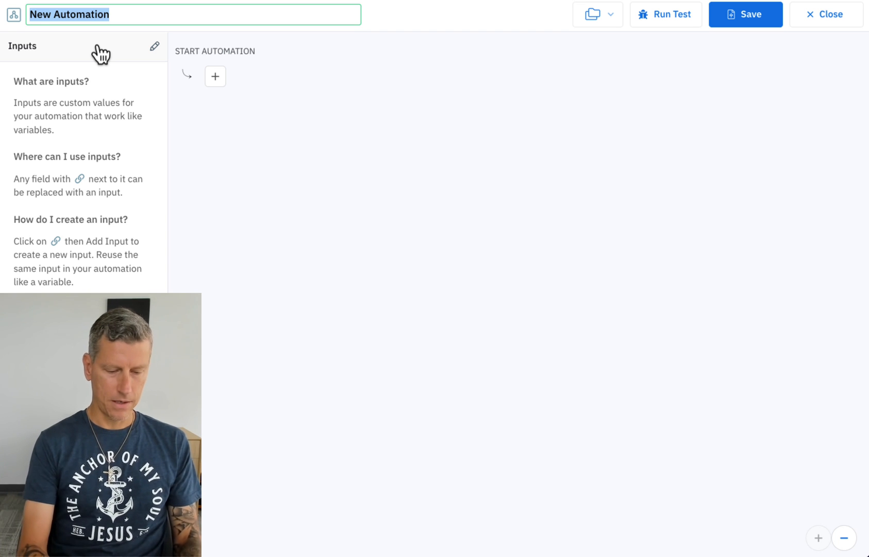
text(Entry scanner)
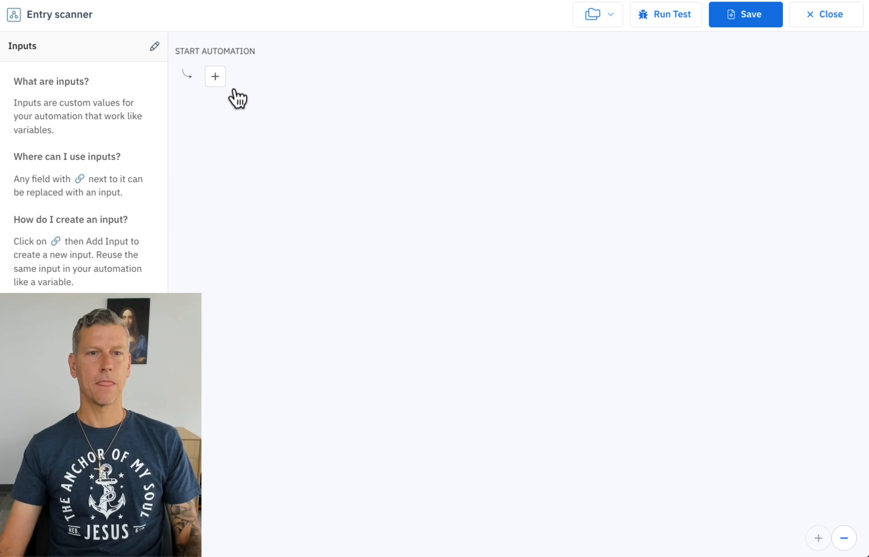
click(215, 75)
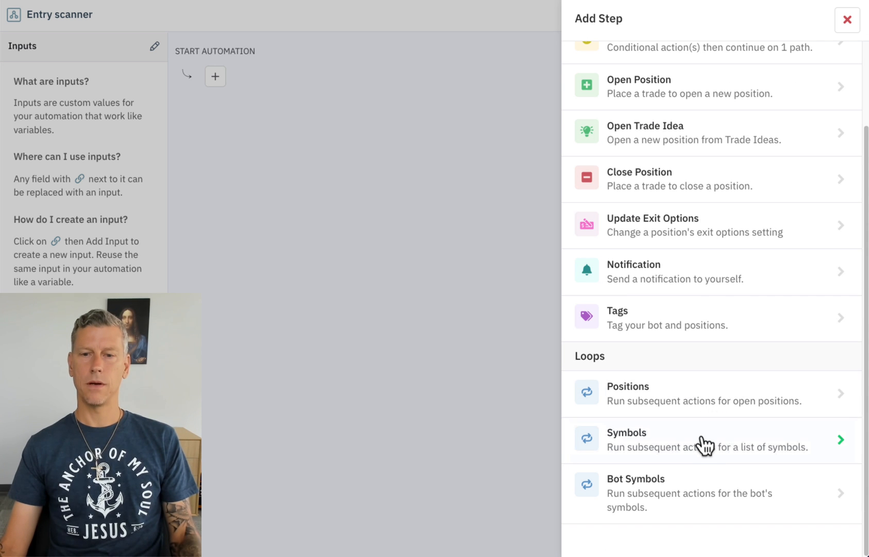
click(627, 440)
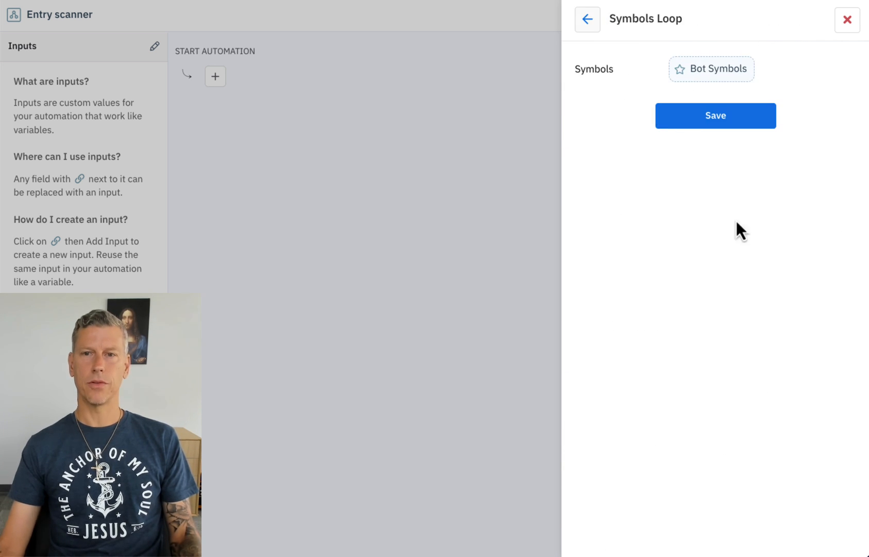
mouse_move(687, 119)
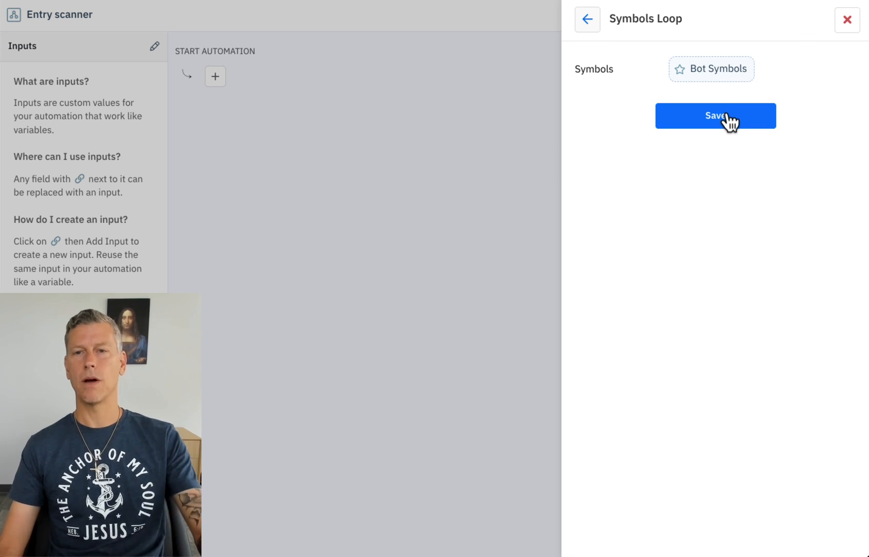
click(715, 116)
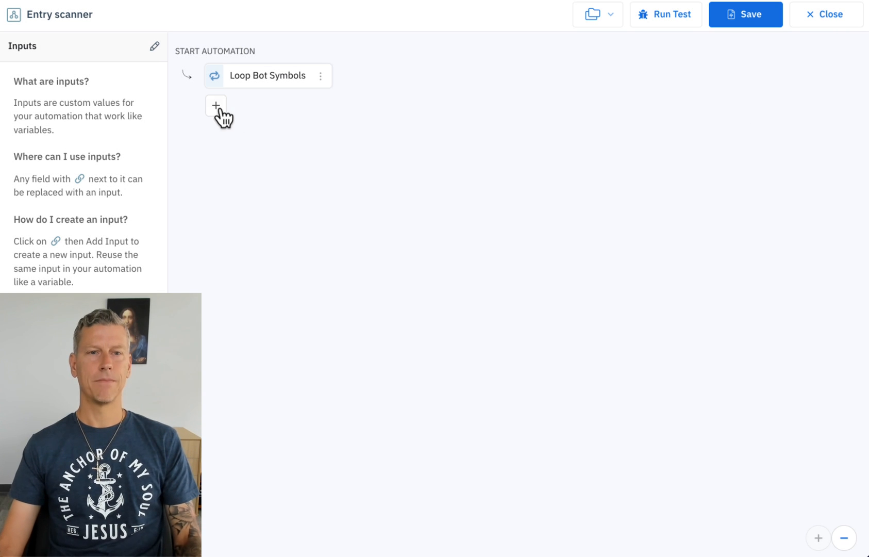
Add an RSI(14) indicator decision in the loop with a new High RSI input defaulting to 70
click(215, 105)
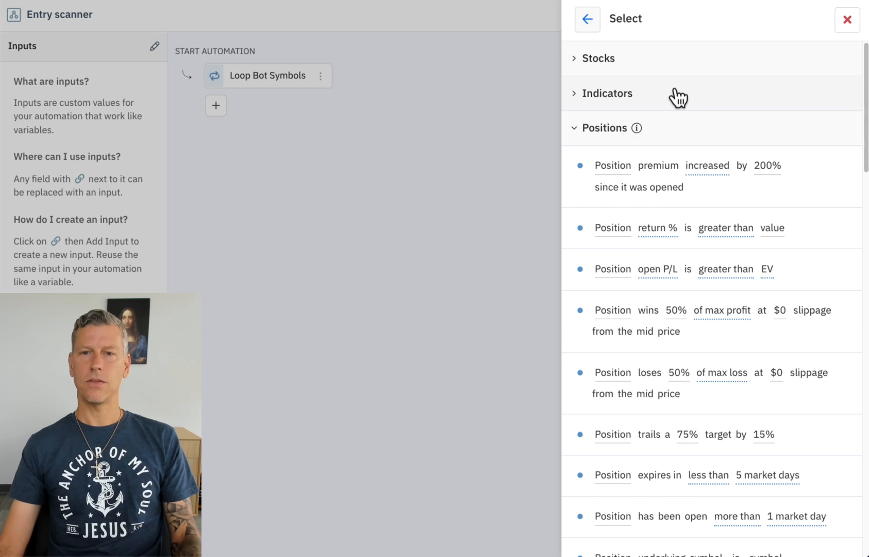
click(608, 93)
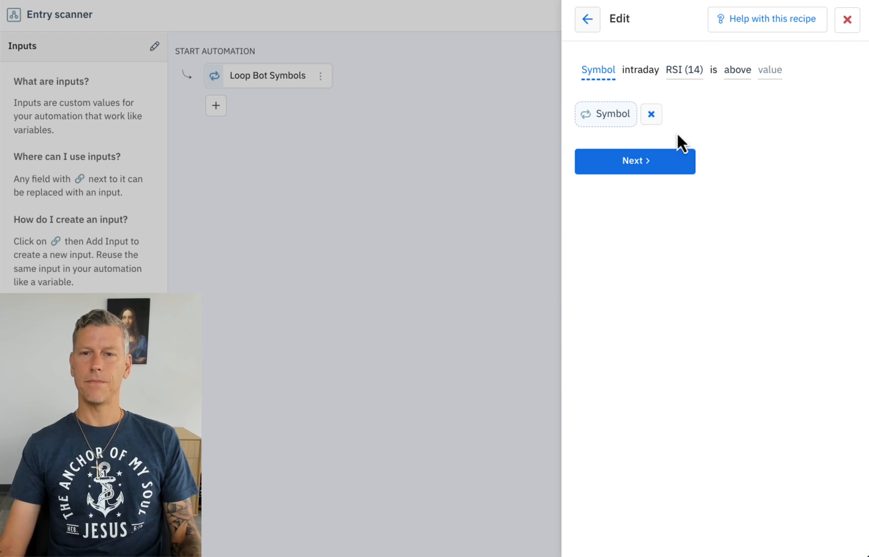
click(684, 70)
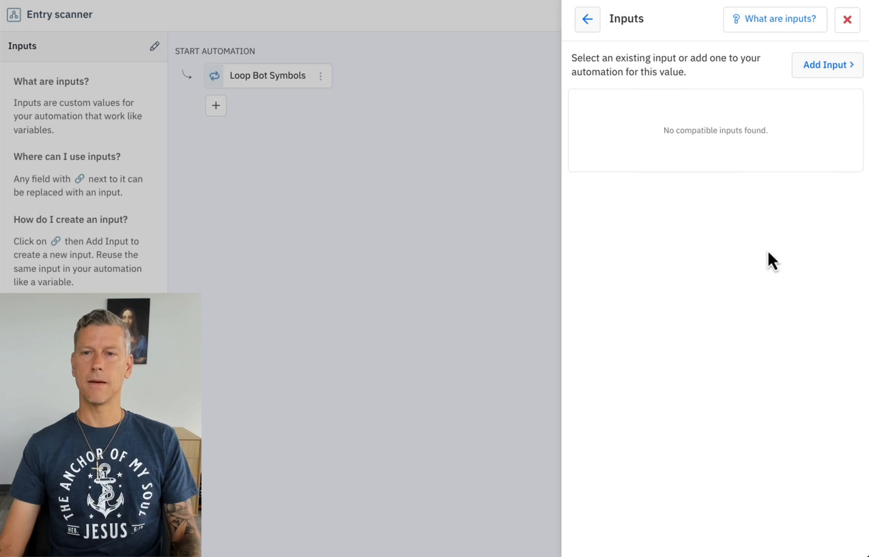
click(826, 65)
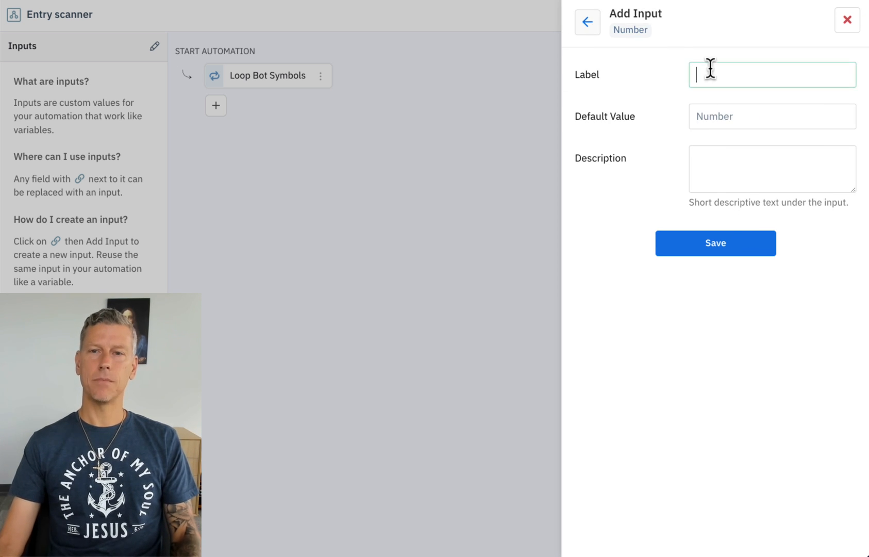
text(High RS)
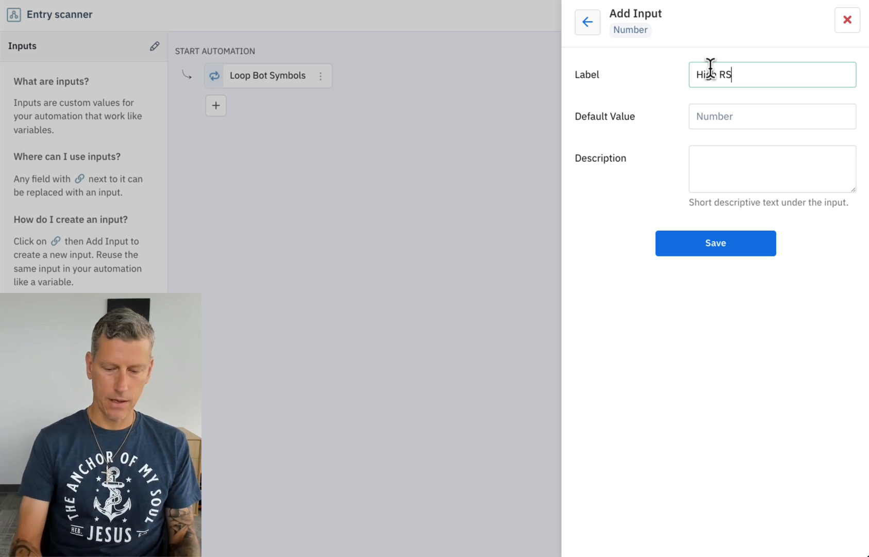
click(771, 116)
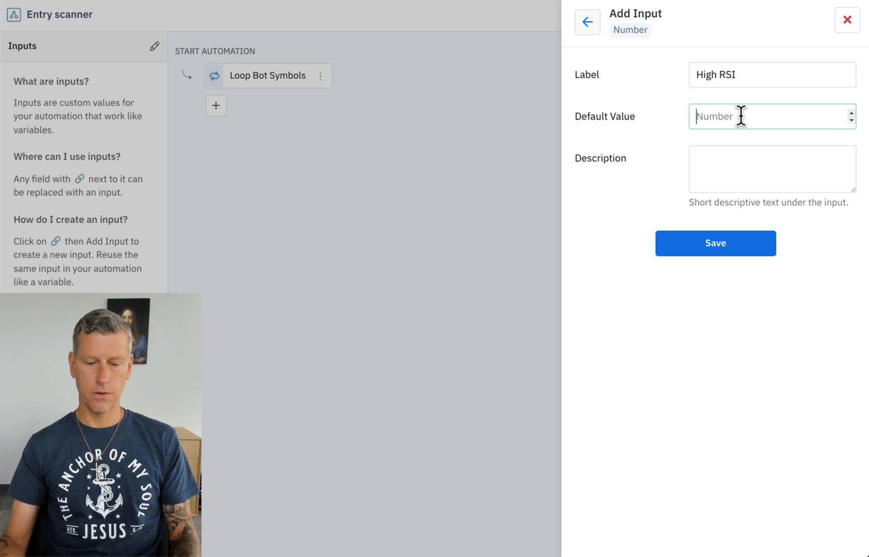
text(70)
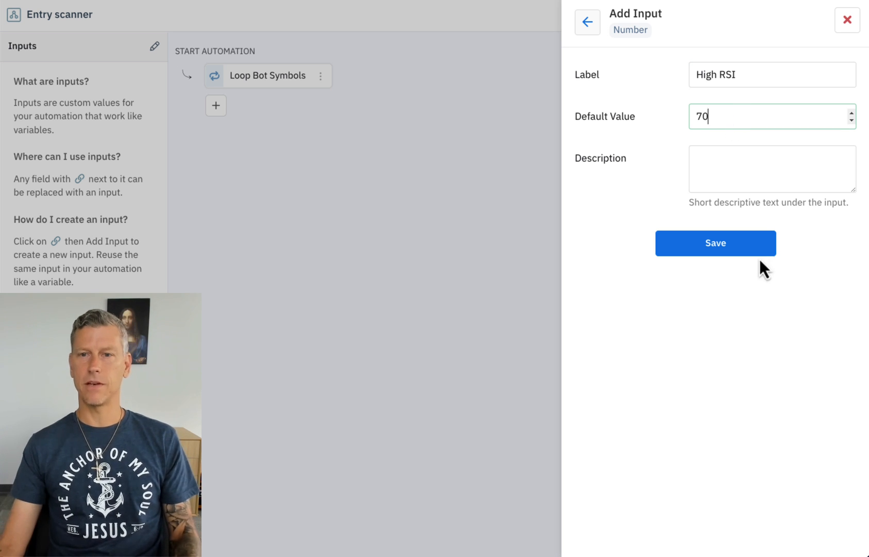
click(715, 242)
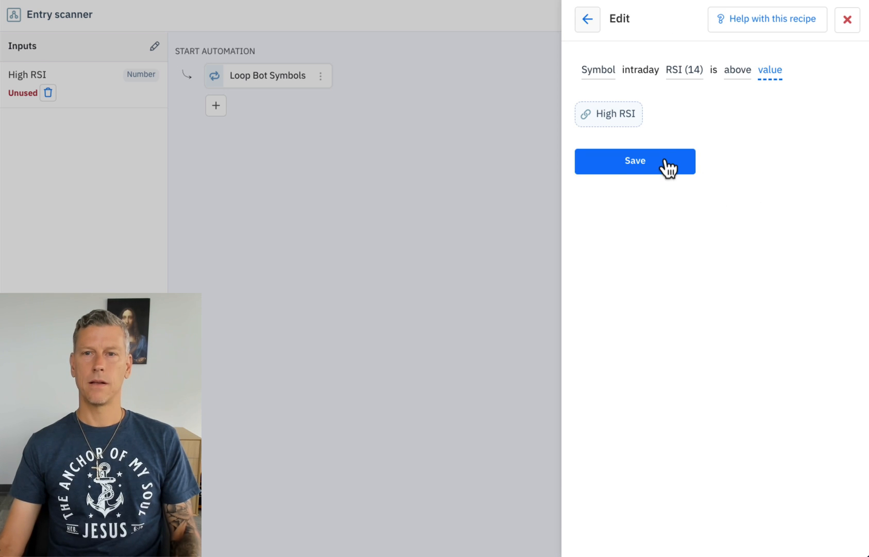
Save the RSI condition and the decision step
click(635, 162)
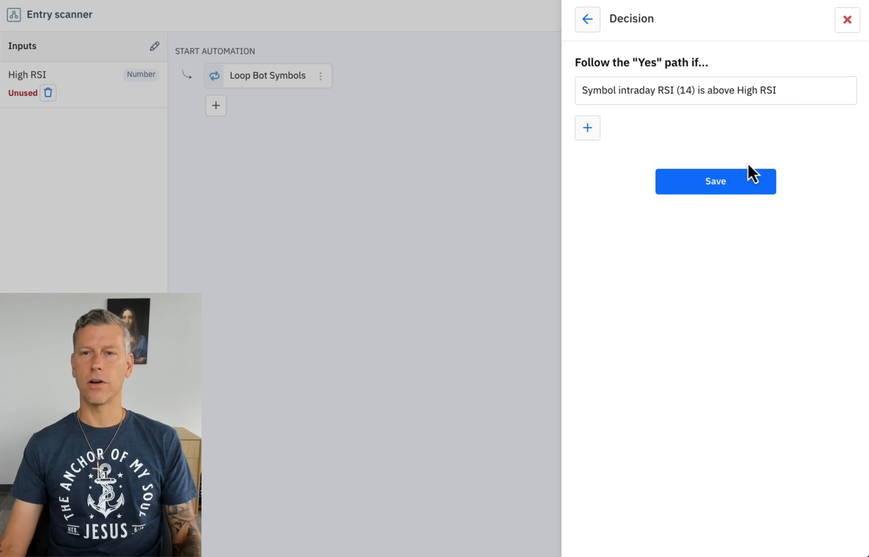
click(715, 181)
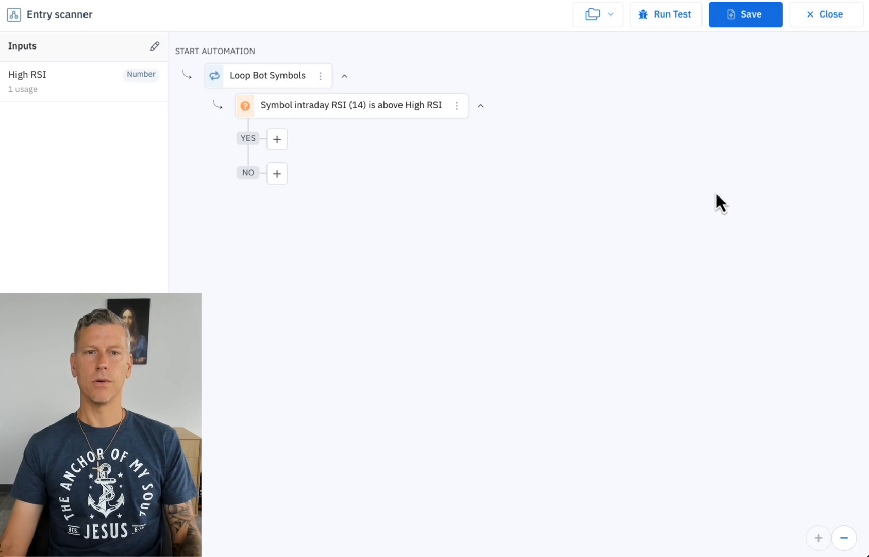
On the yes branch open a Short Call Spread with 5 to 23 days expiration
click(277, 139)
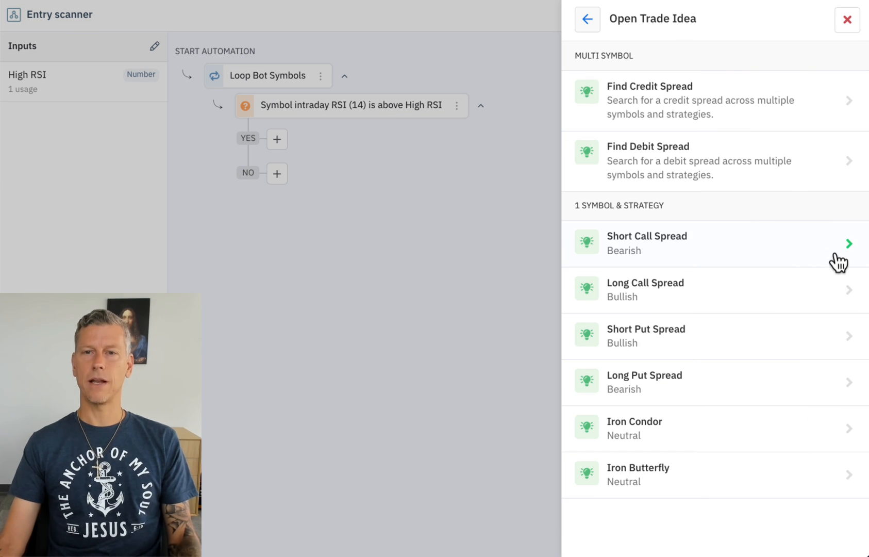
mouse_move(776, 255)
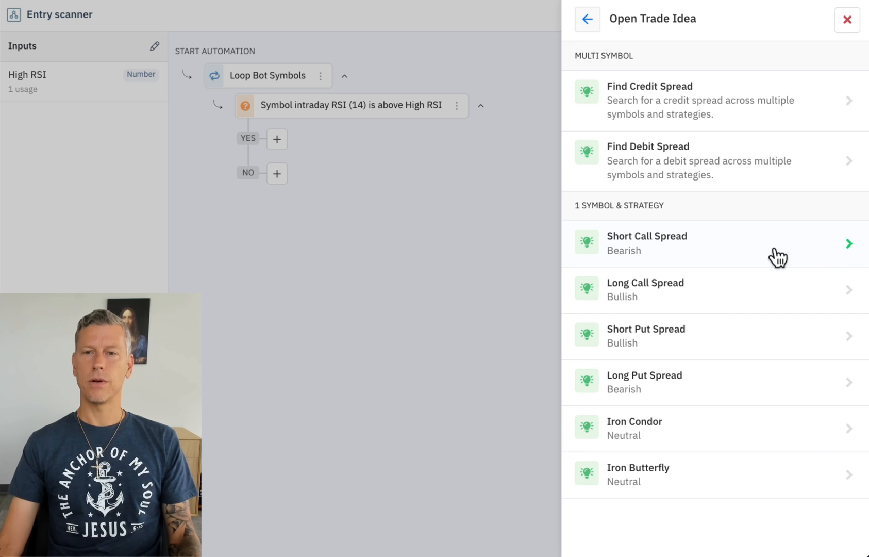
mouse_move(722, 253)
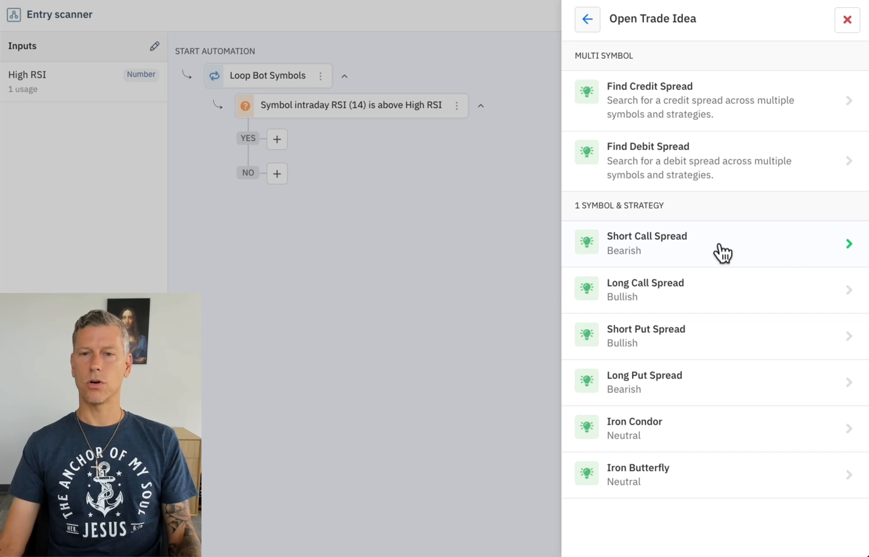
click(647, 242)
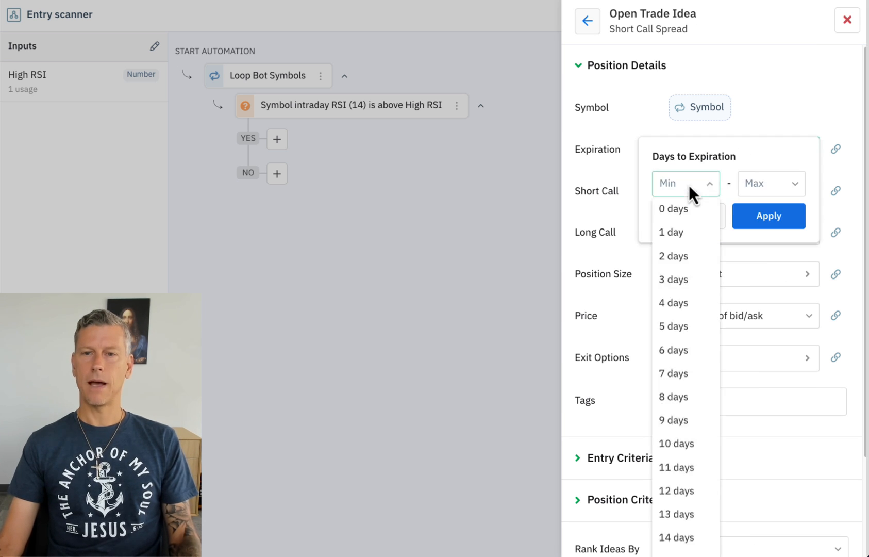
click(675, 326)
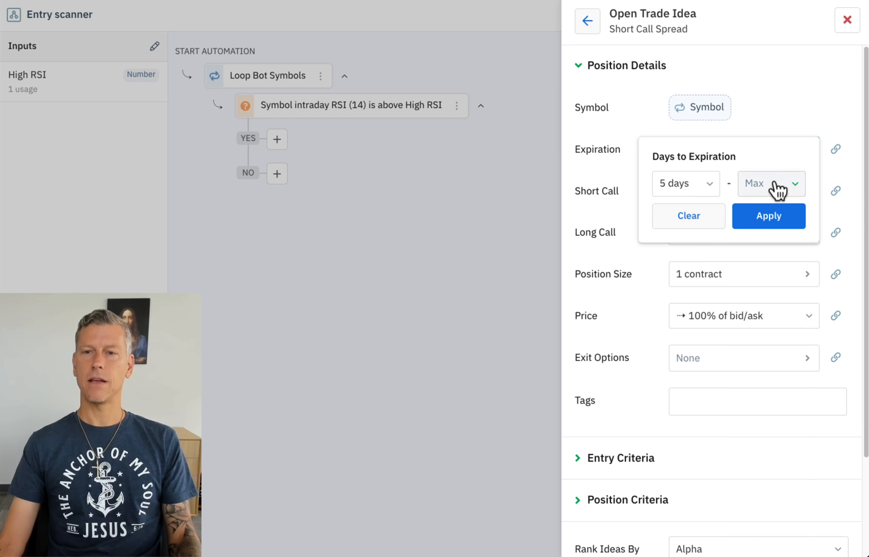
click(768, 184)
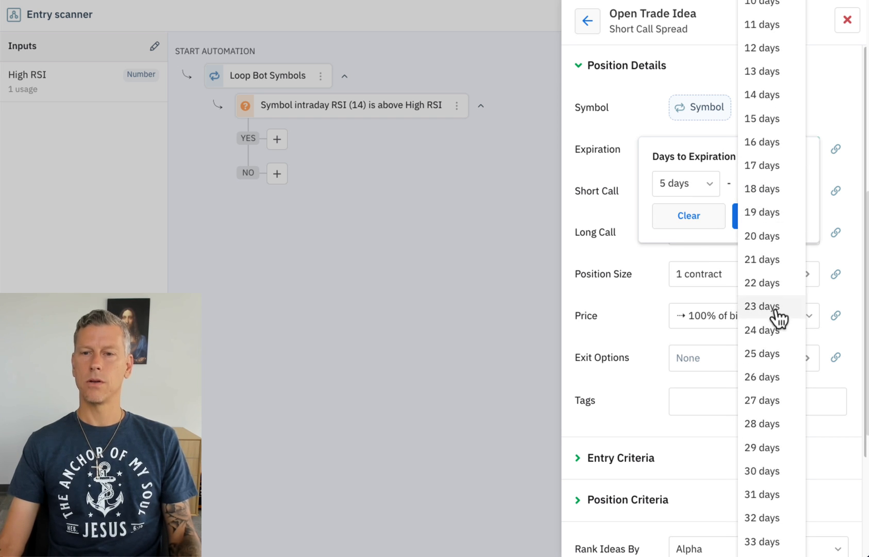
click(762, 306)
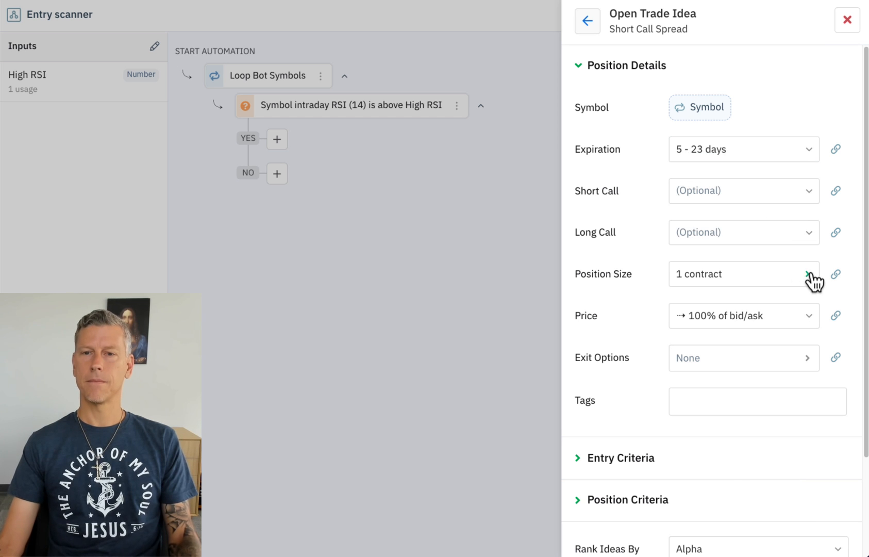
Make Position Size a new bot input defaulting to 1 contract
scroll(down, 3)
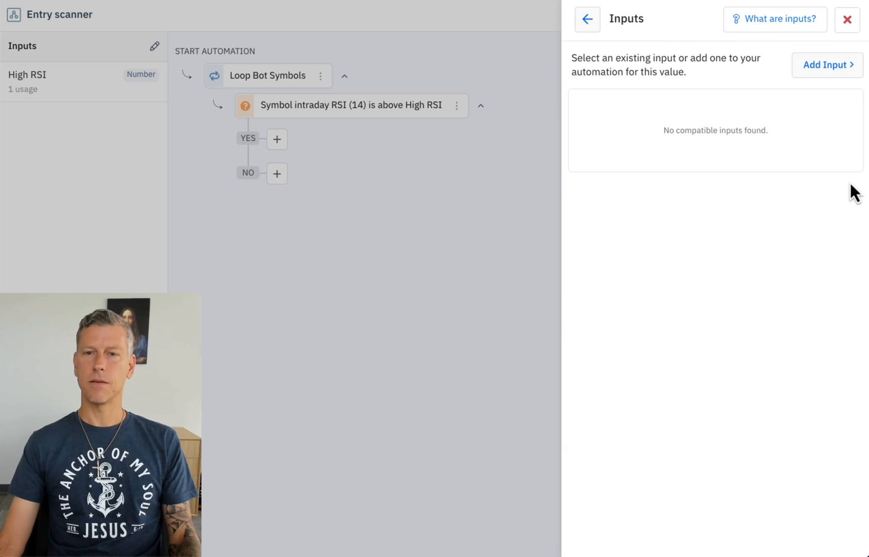
click(826, 64)
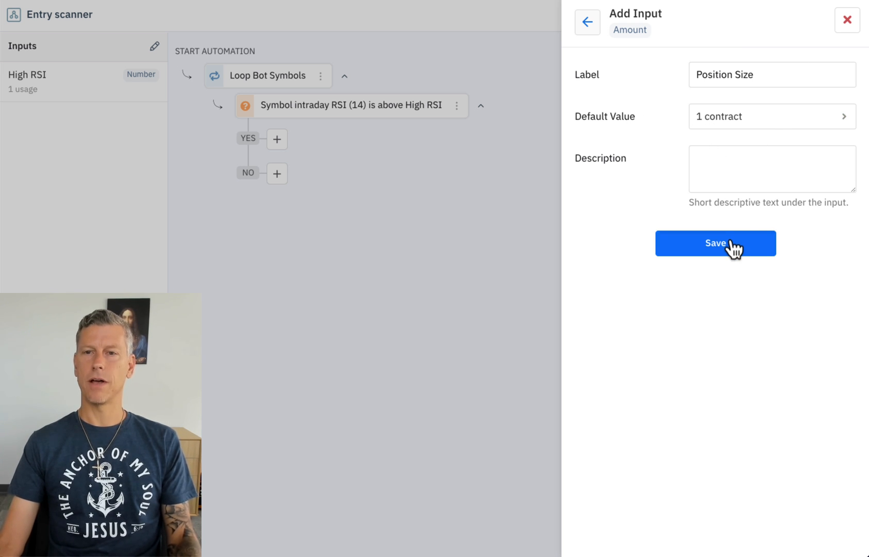
click(715, 242)
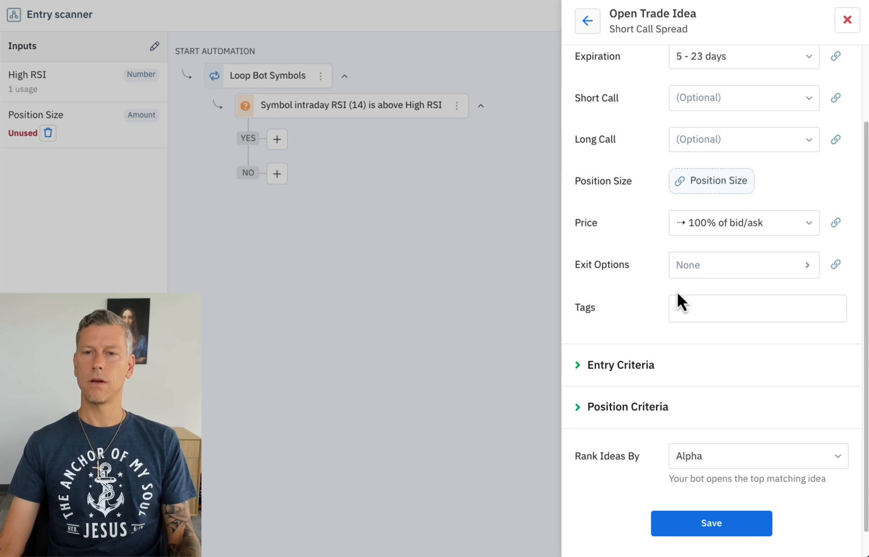
Set SmartPricing to 75% and start an Exit Options input with 40% profit taking, Fast pricing
click(743, 222)
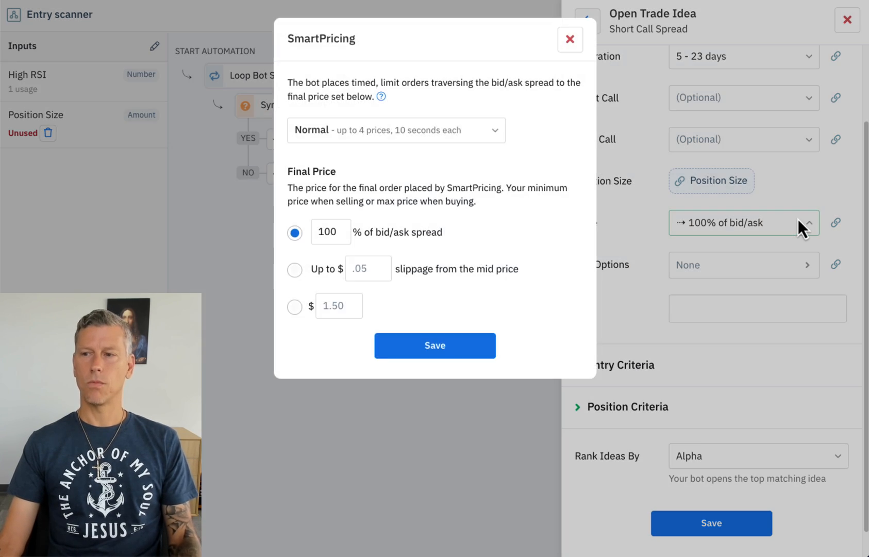
click(327, 232)
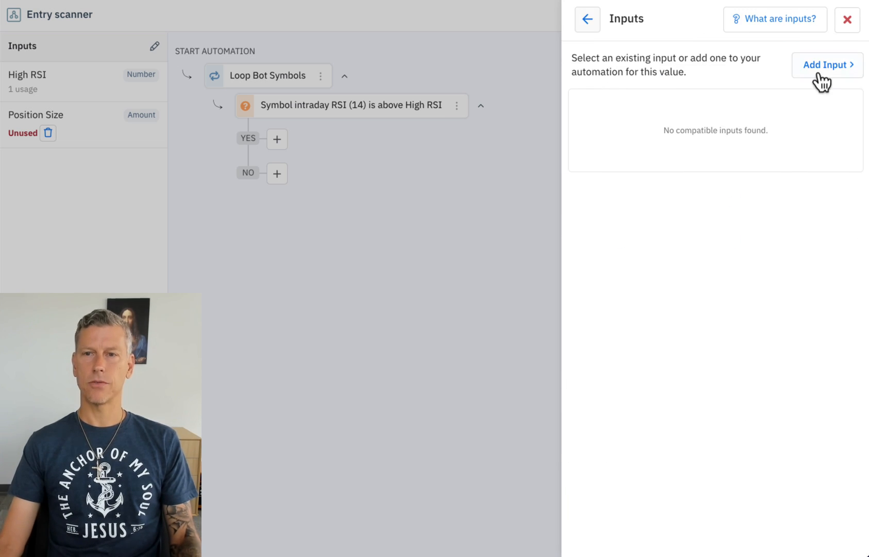
click(827, 64)
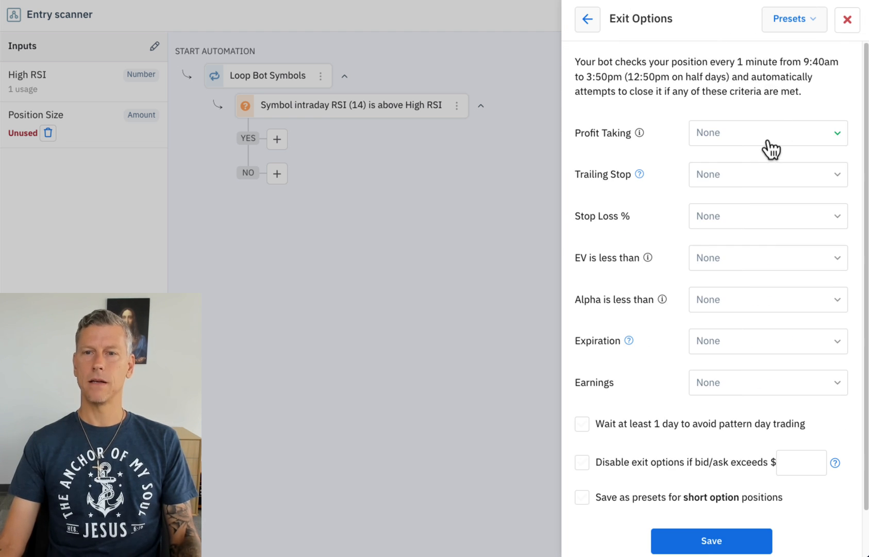
click(767, 132)
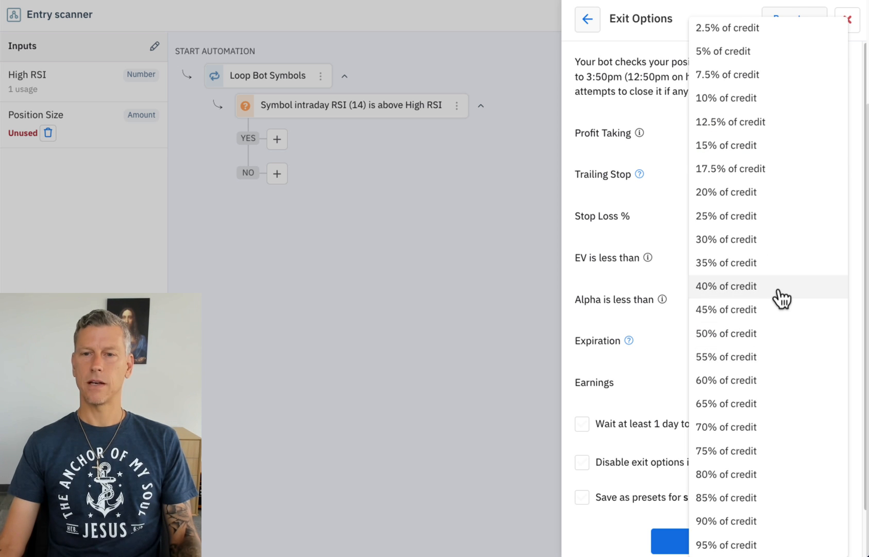
click(726, 285)
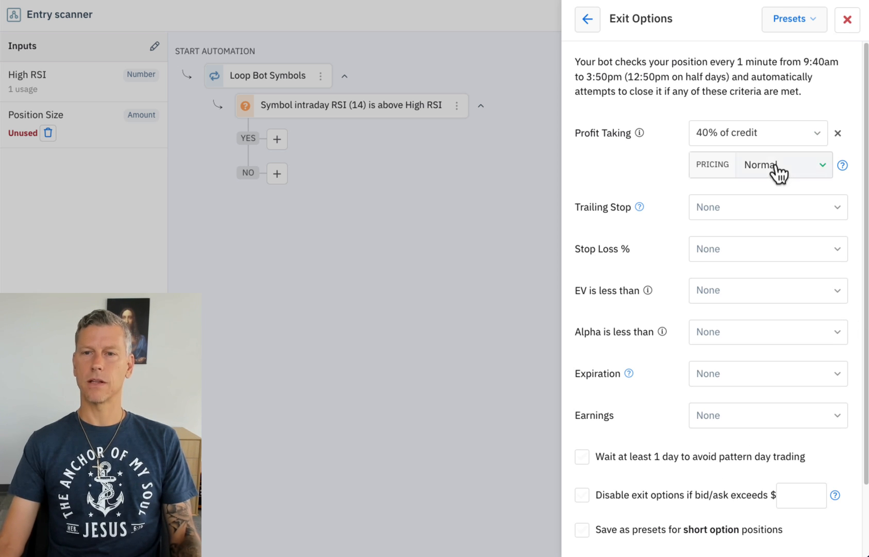
click(781, 165)
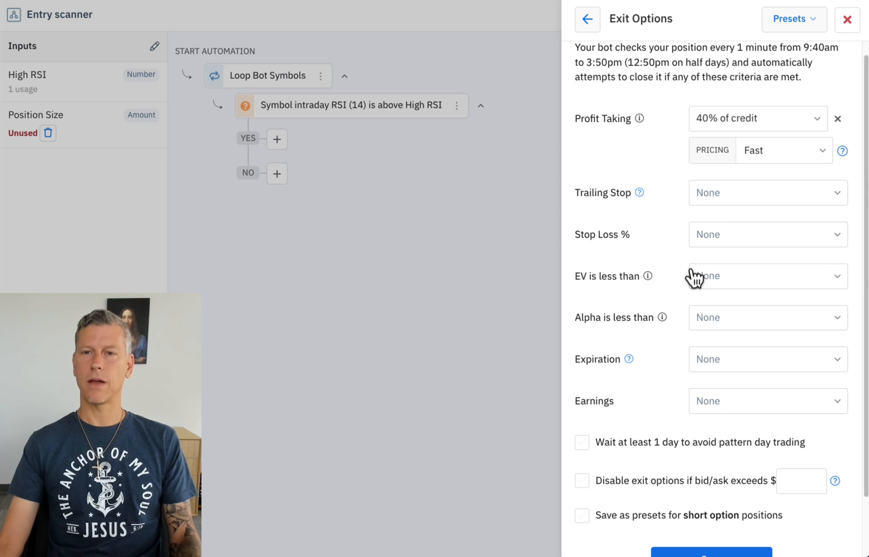
Add a one-day wait against pattern day trading and save the Exit Options input
click(581, 373)
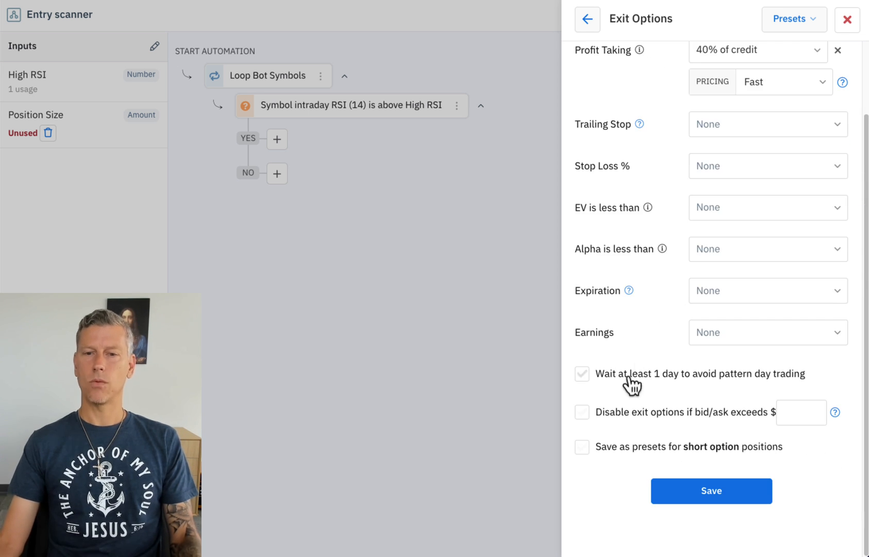
click(582, 374)
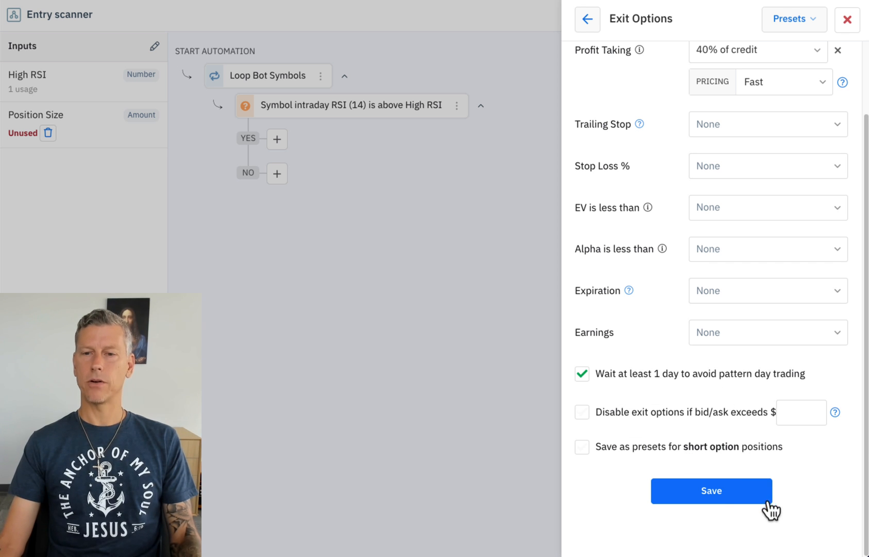
click(711, 490)
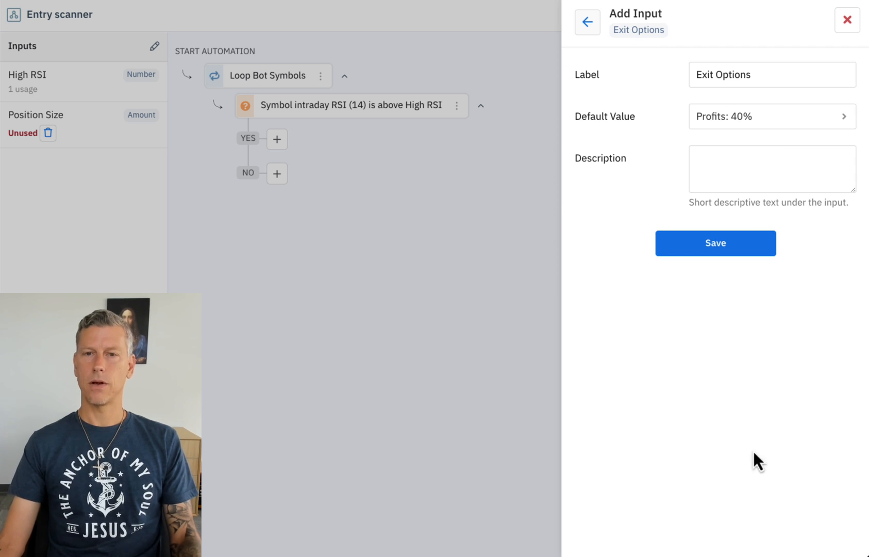
click(714, 243)
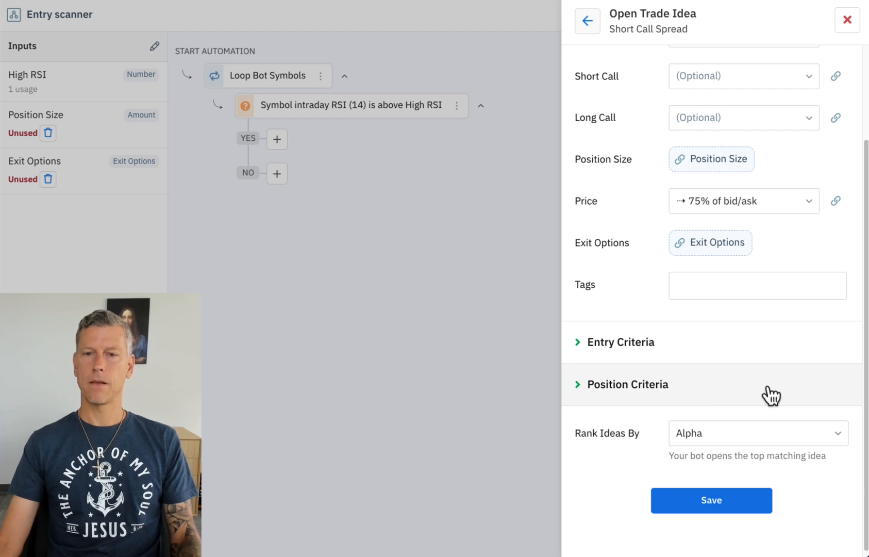
Require available capital, under 5 open positions and under 2 new positions today
click(621, 341)
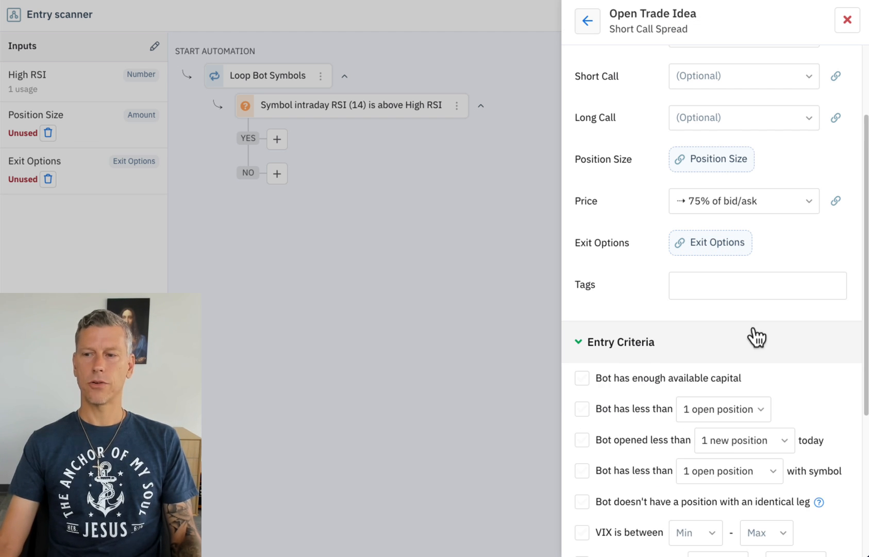
click(582, 378)
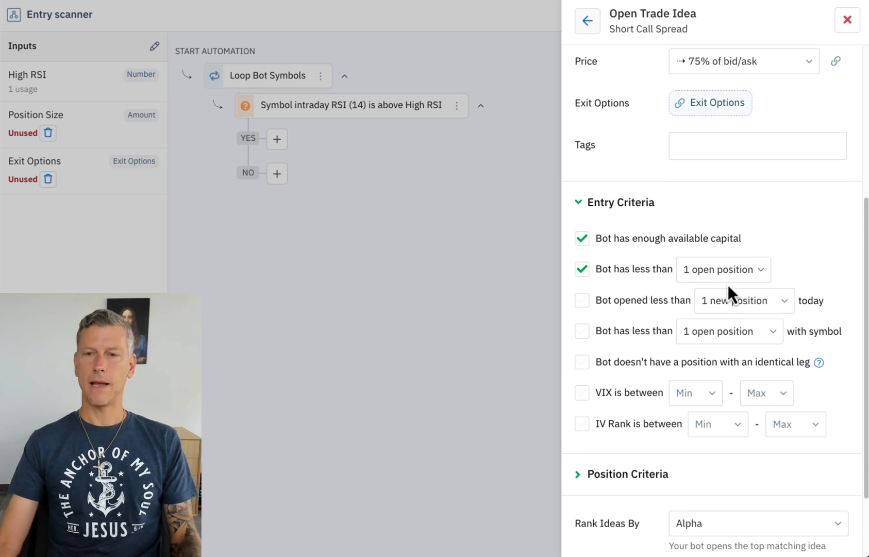
click(723, 270)
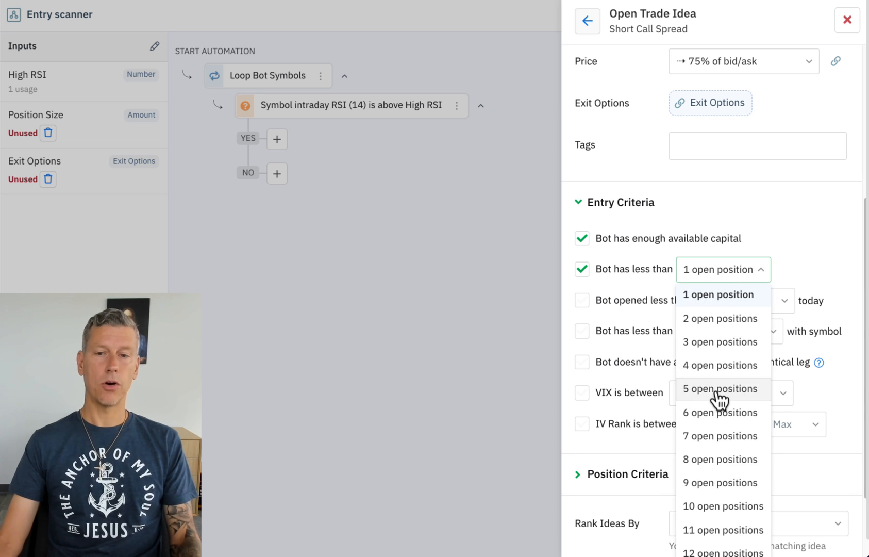
click(720, 388)
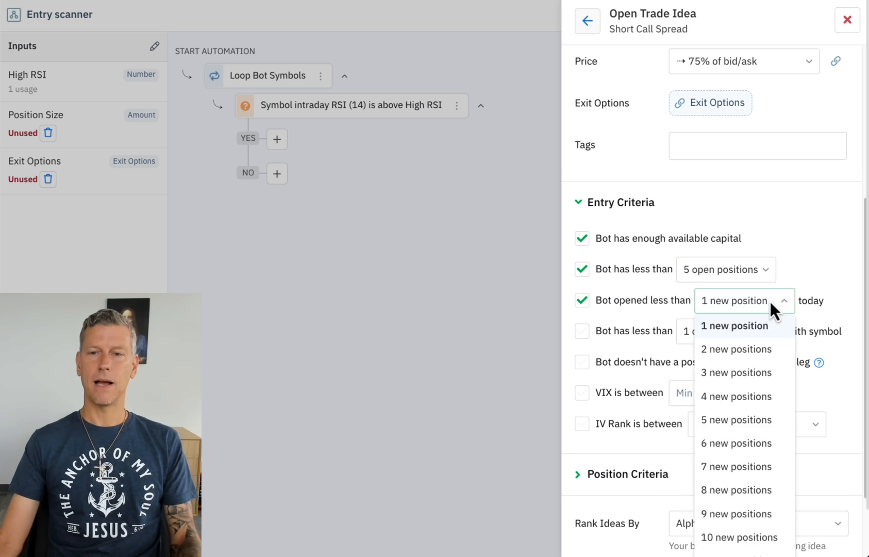
click(736, 349)
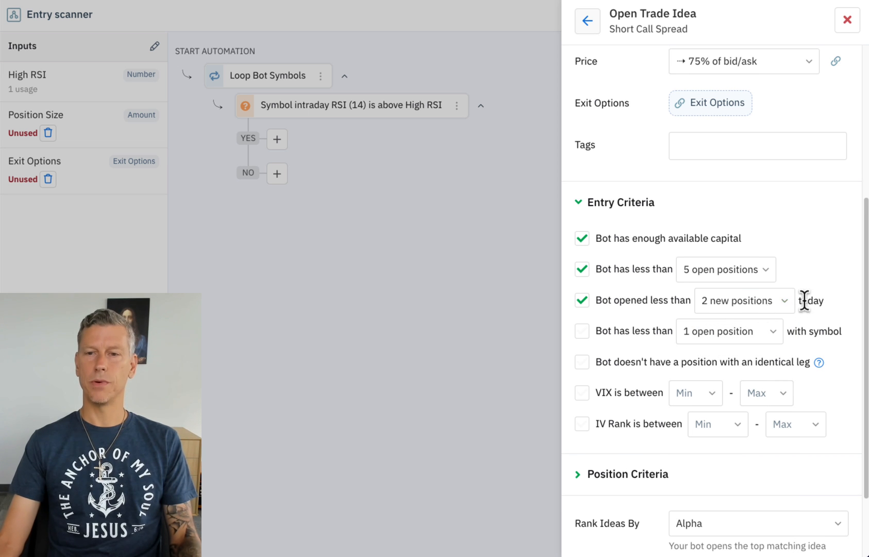
Limit to under 1 open position per symbol and save the trade idea
scroll(down, 3)
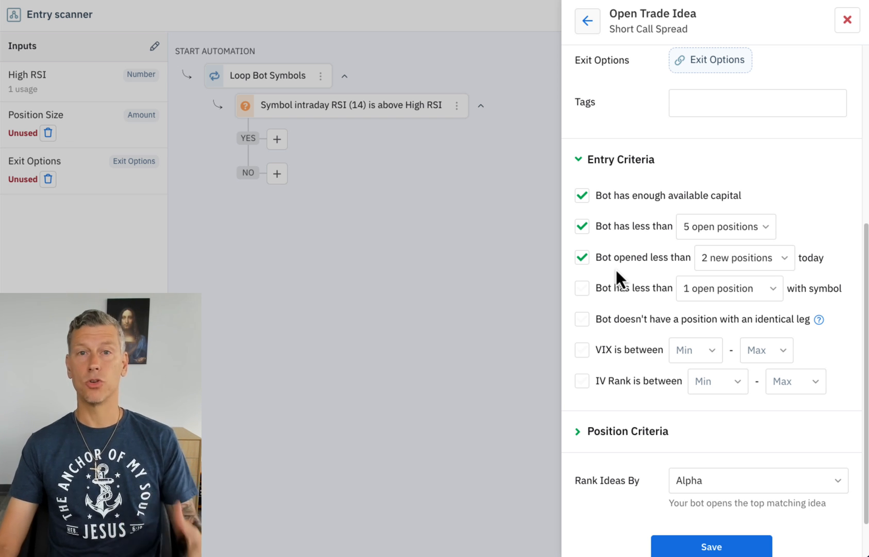
click(582, 288)
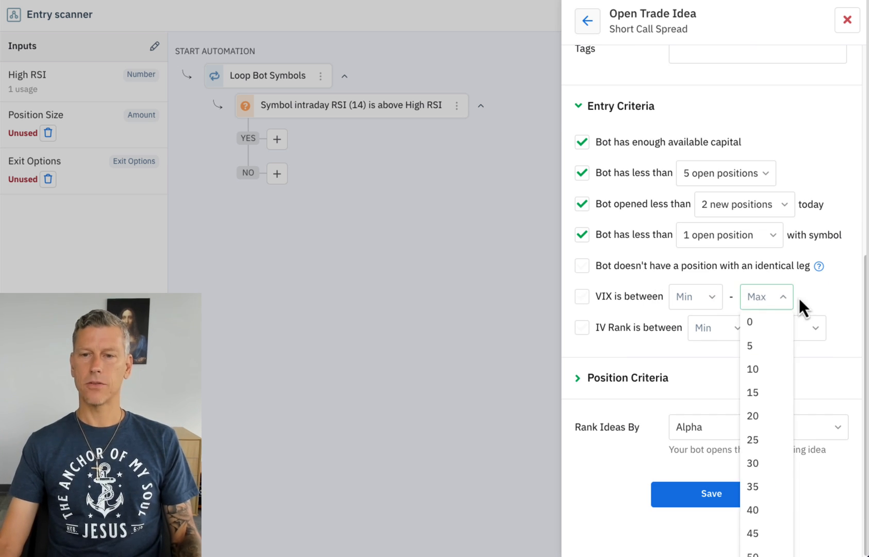
click(752, 486)
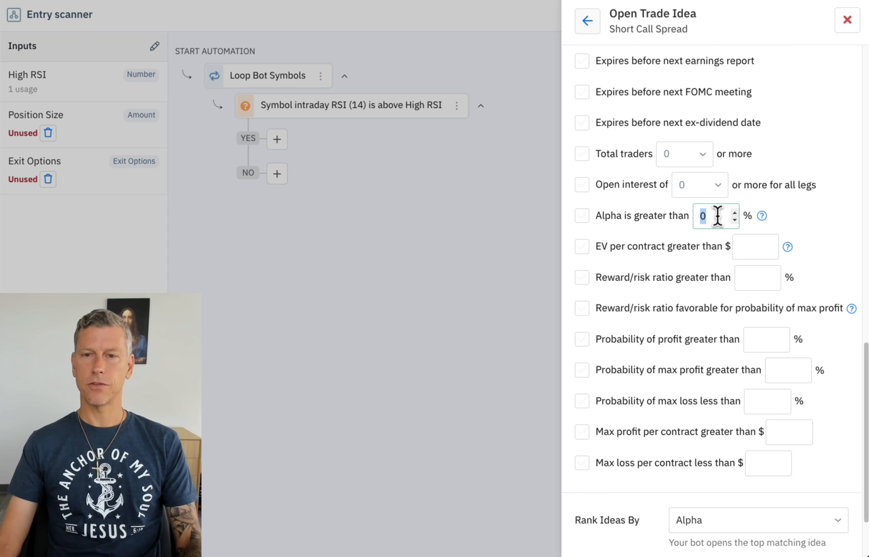
Require alpha > 5%, reward/risk > 60% and probability of max profit > 50% on the short call spread
text(5)
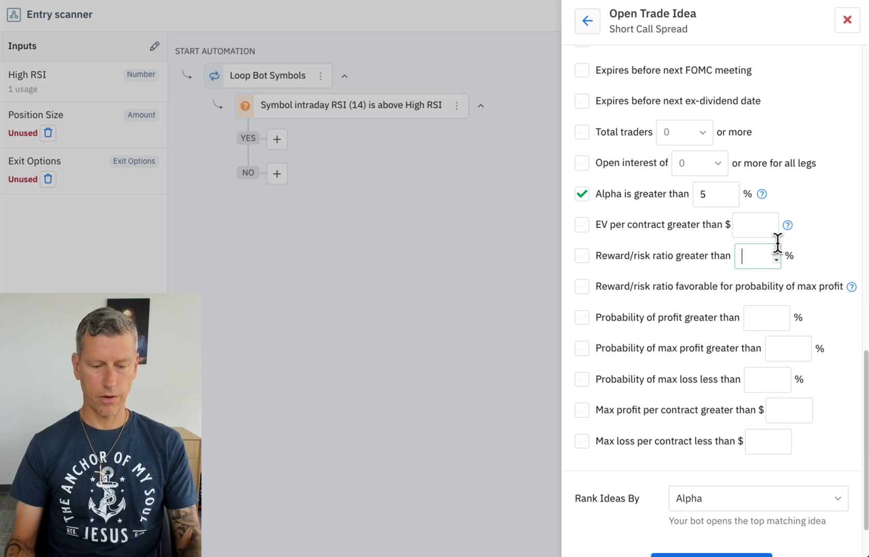
text(60)
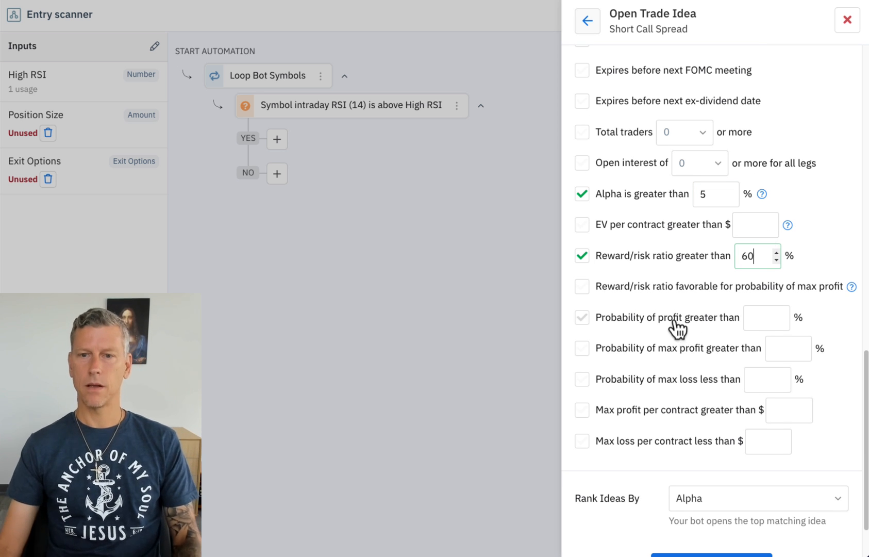
click(582, 348)
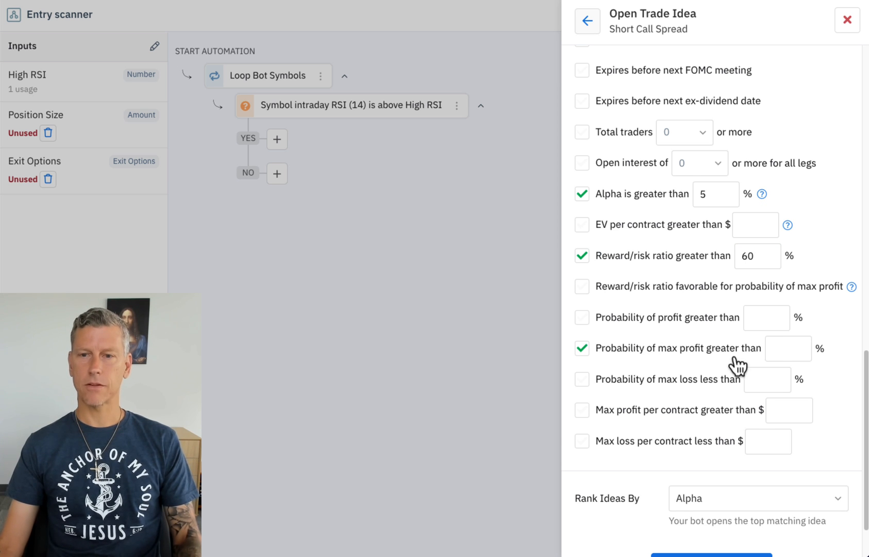
text(50)
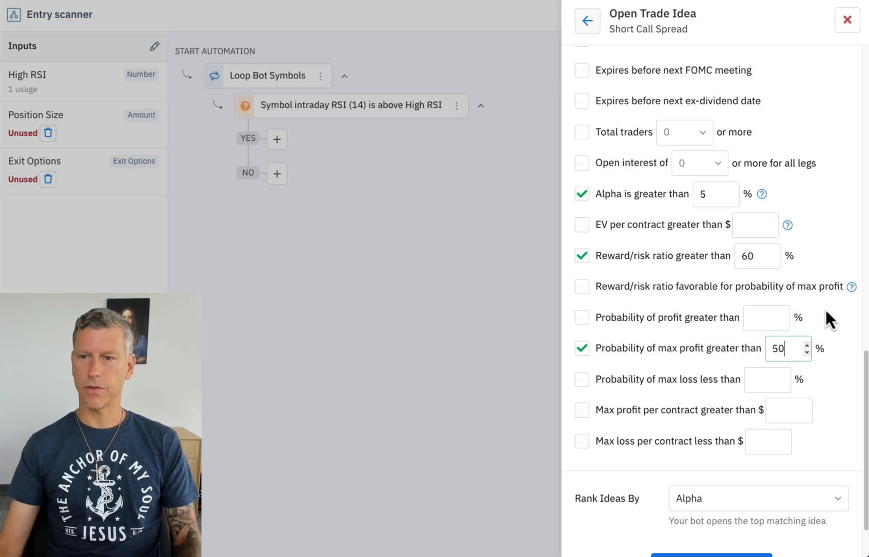
scroll(down, 3)
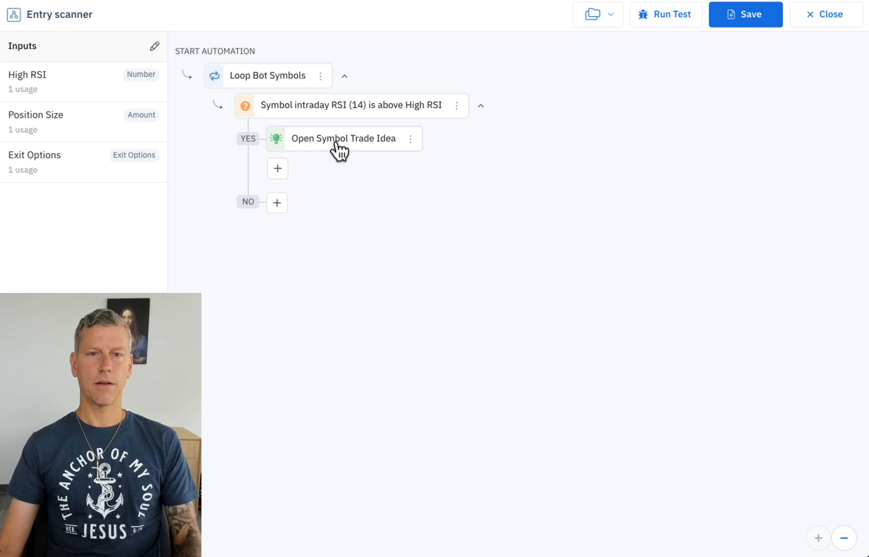
click(344, 139)
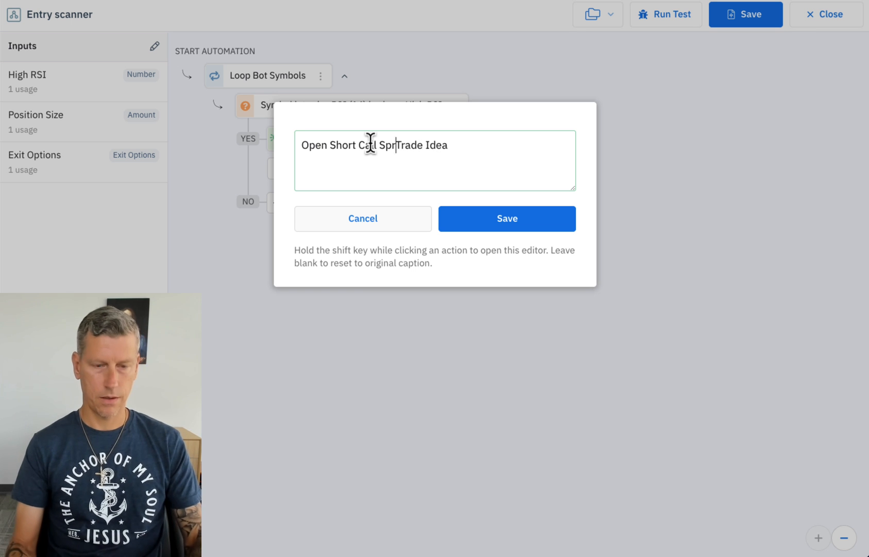
click(505, 219)
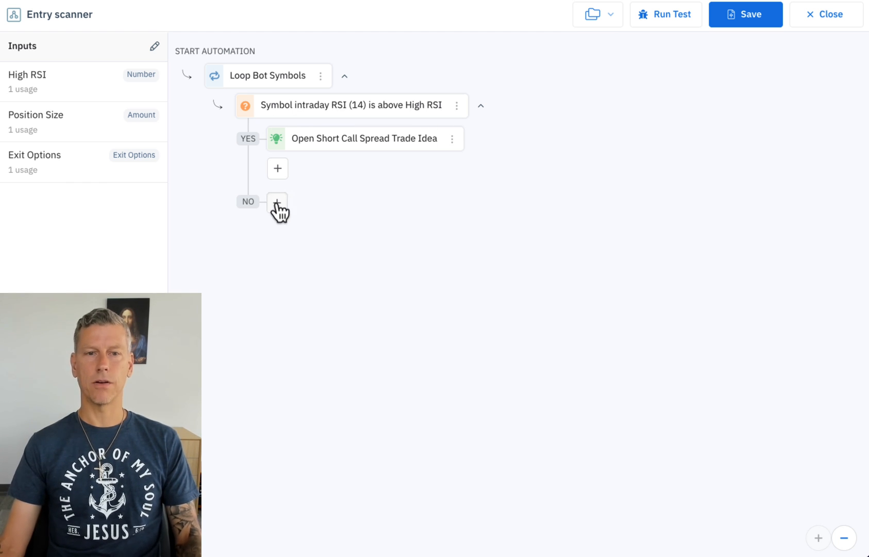
Start an RSI decision on the No path and create a new input labelled Low RSI
click(277, 202)
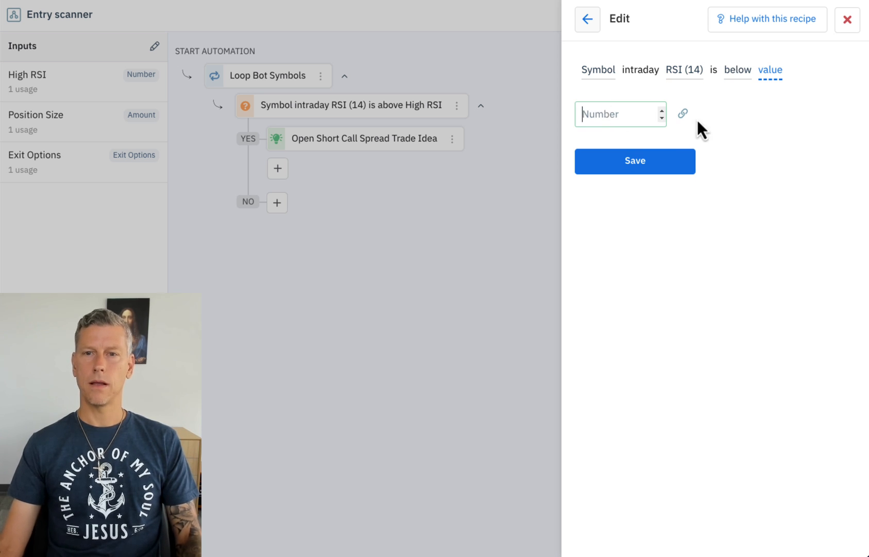
click(682, 113)
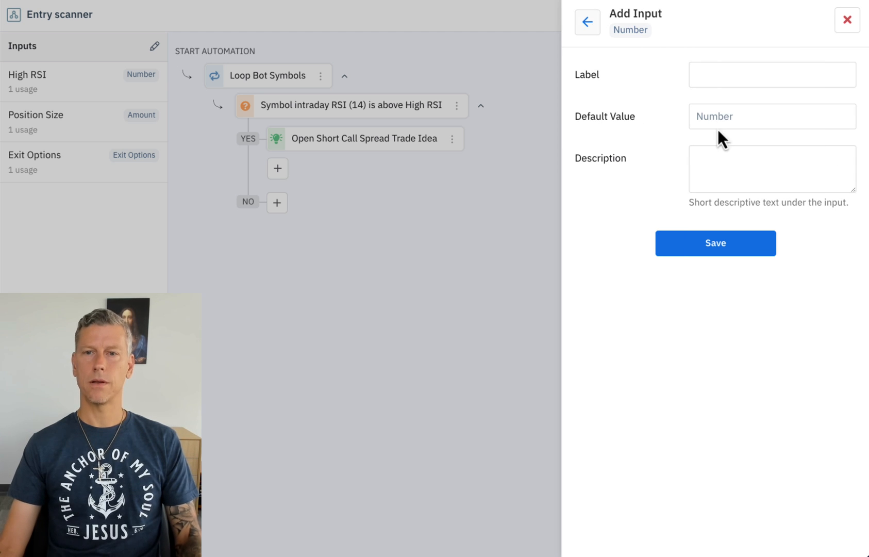
text(Low R)
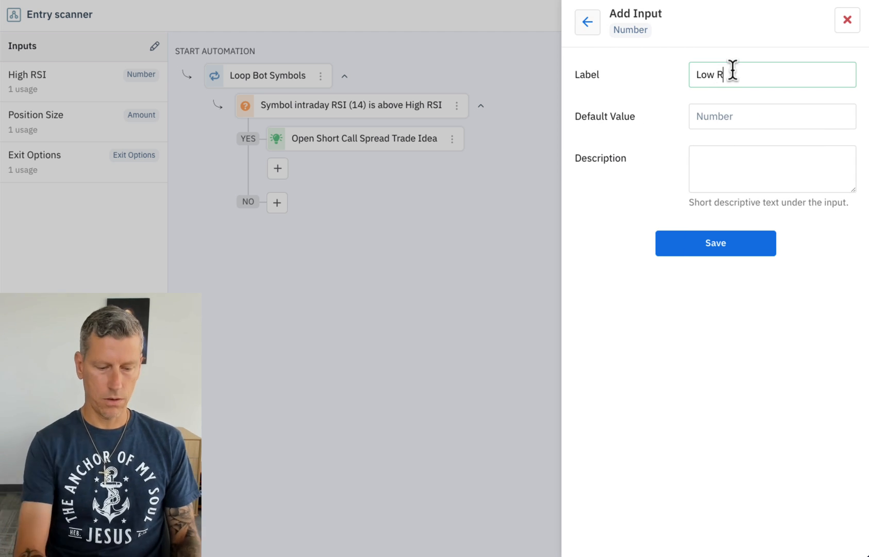
click(770, 116)
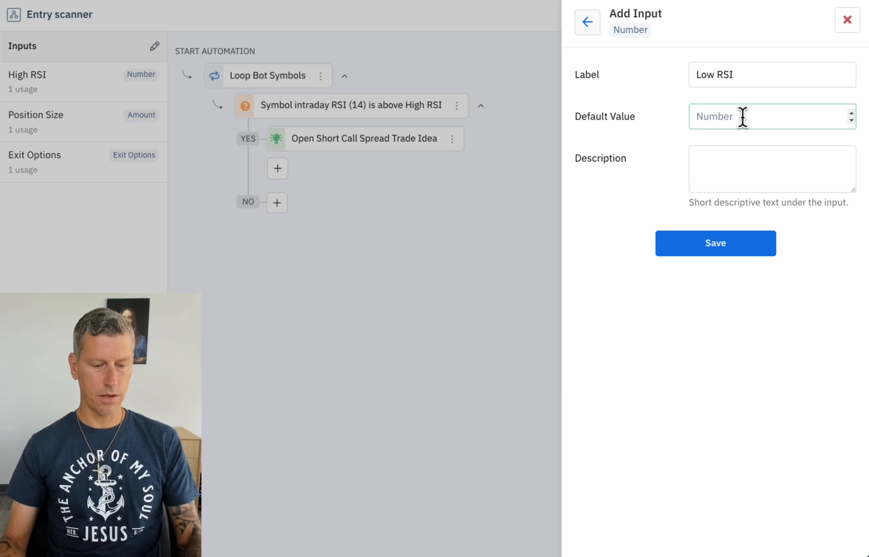
click(714, 243)
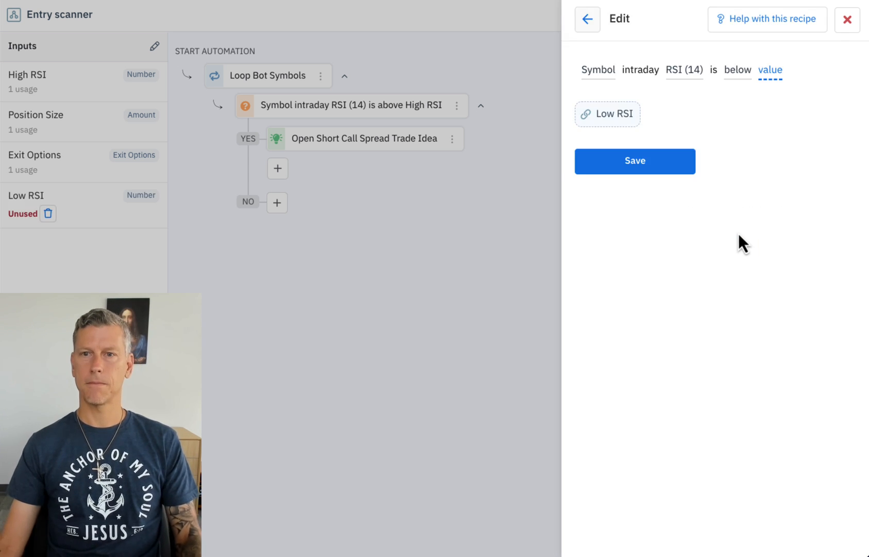
Confirm intraday RSI(14) is below Low RSI and save the decision to the No path
click(635, 161)
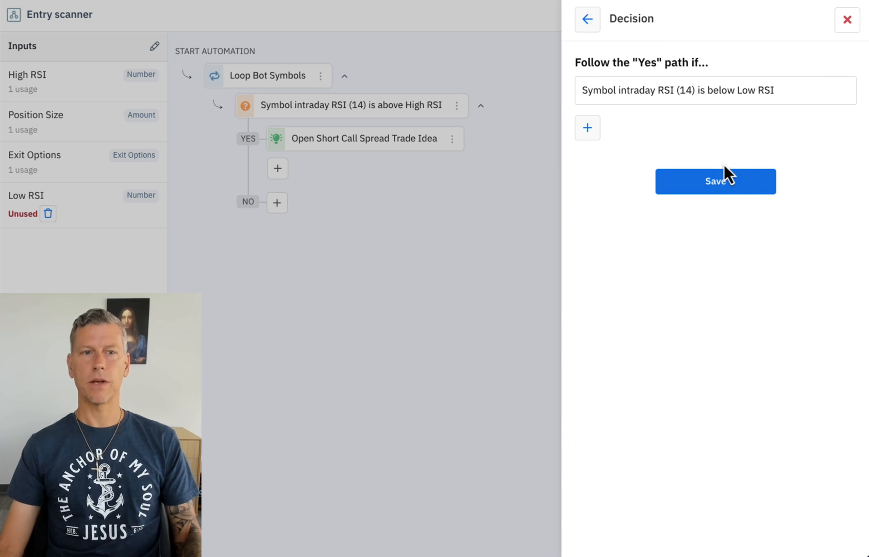
click(715, 181)
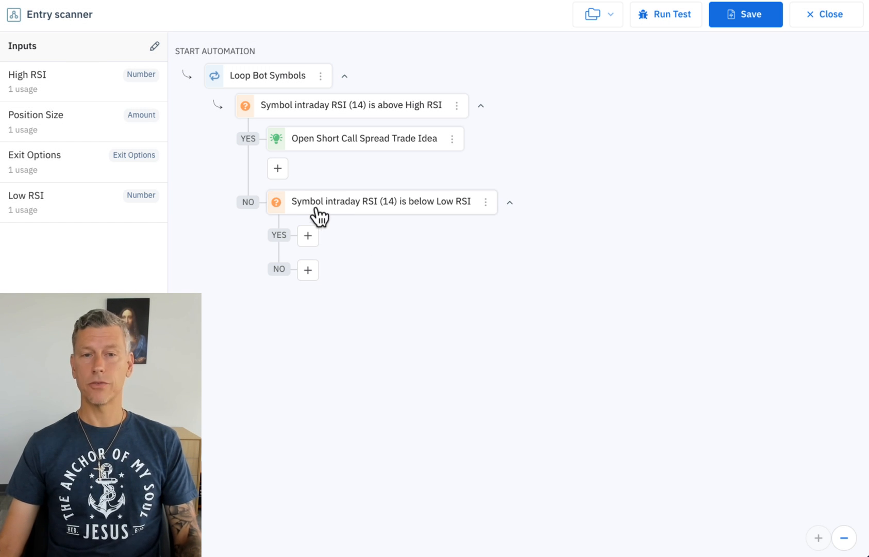
mouse_move(385, 210)
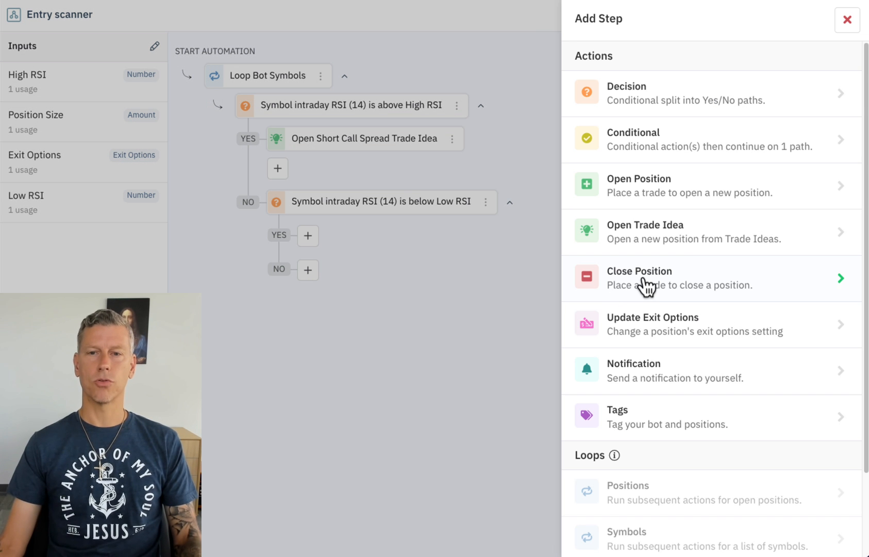
Add an Open Trade Idea for a Short Put Spread with expiration from 5 days to the chosen maximum
click(645, 225)
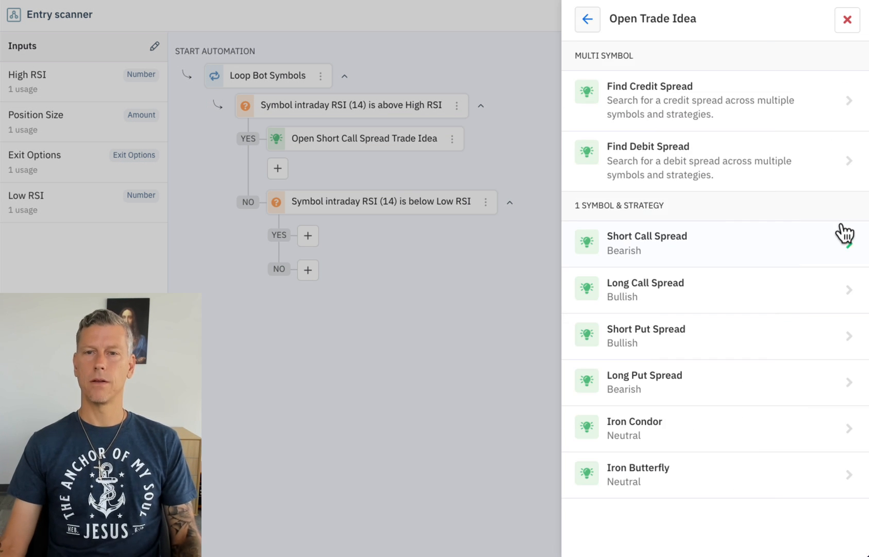
mouse_move(740, 366)
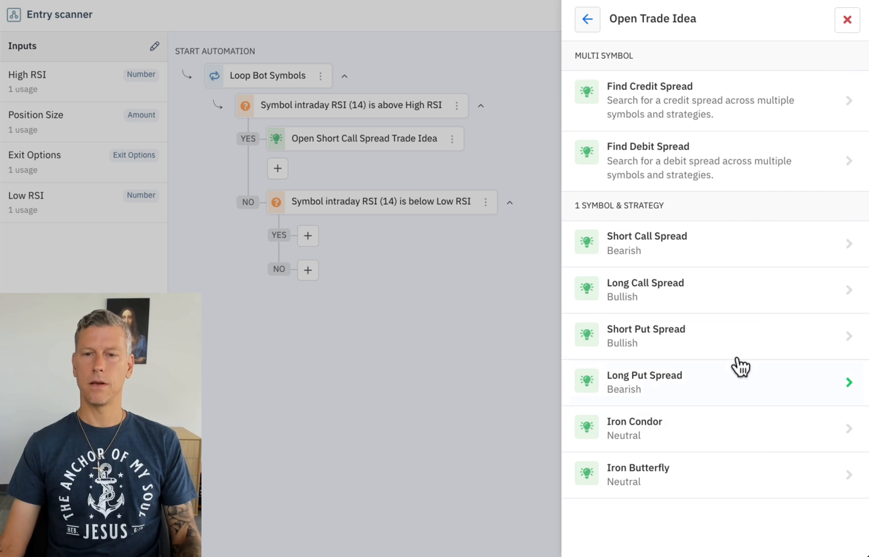
click(646, 335)
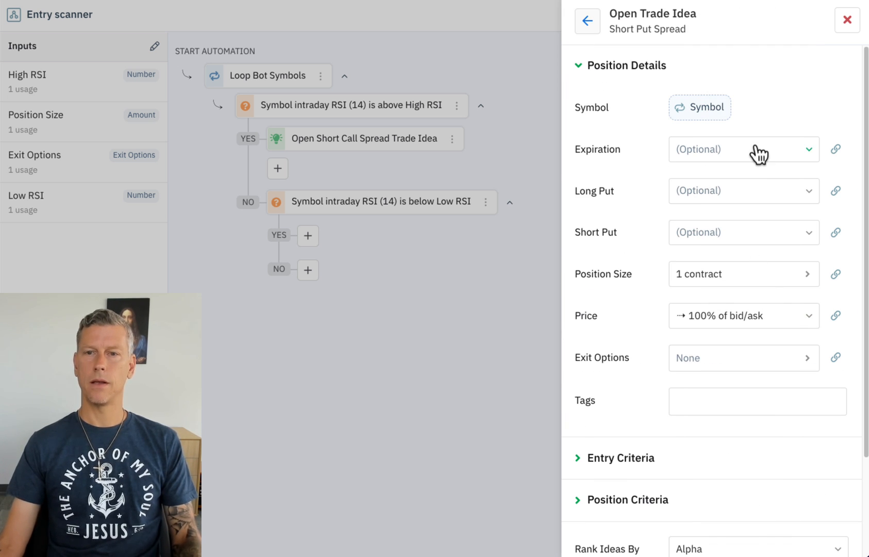
click(742, 148)
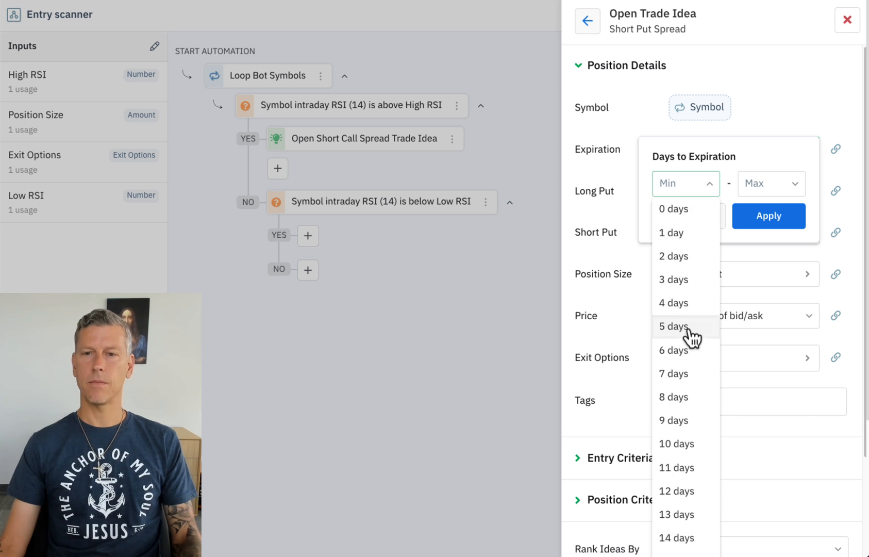
click(674, 326)
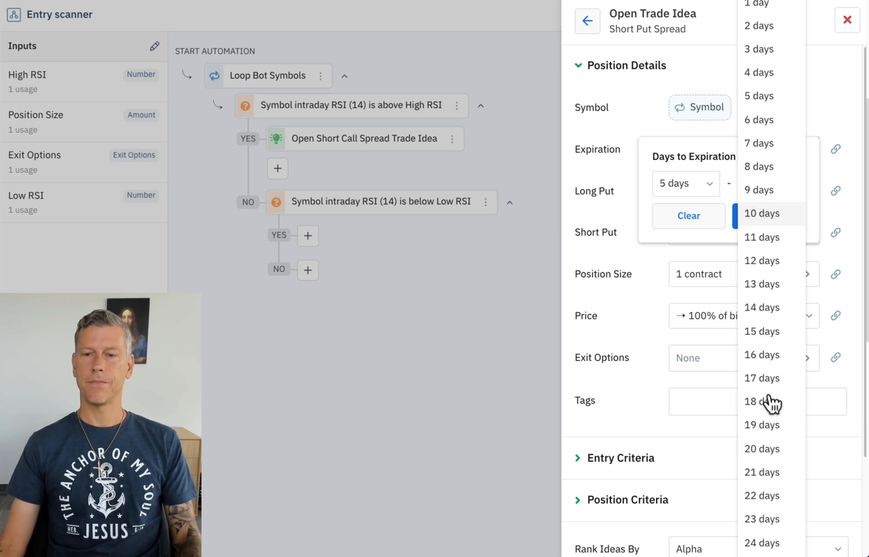
click(762, 519)
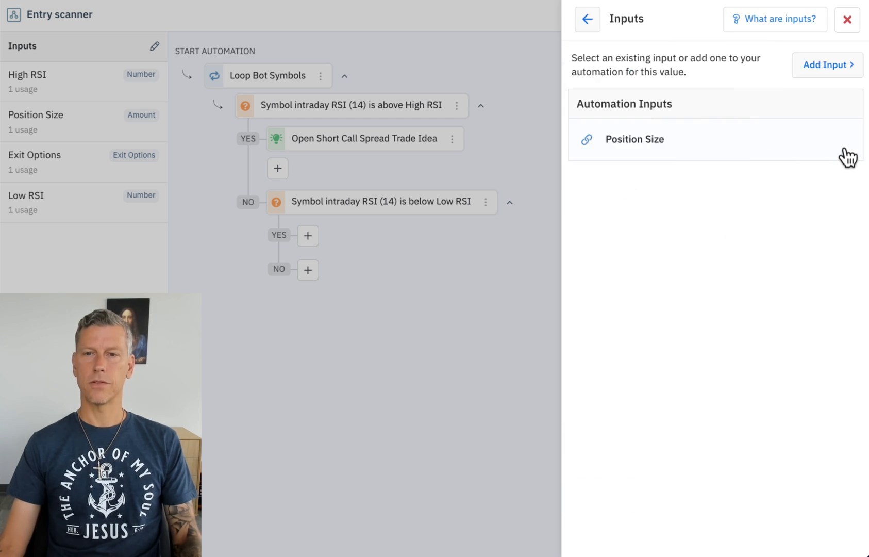
Link the Position Size input and set SmartPricing final price to 75% of bid/ask
click(635, 139)
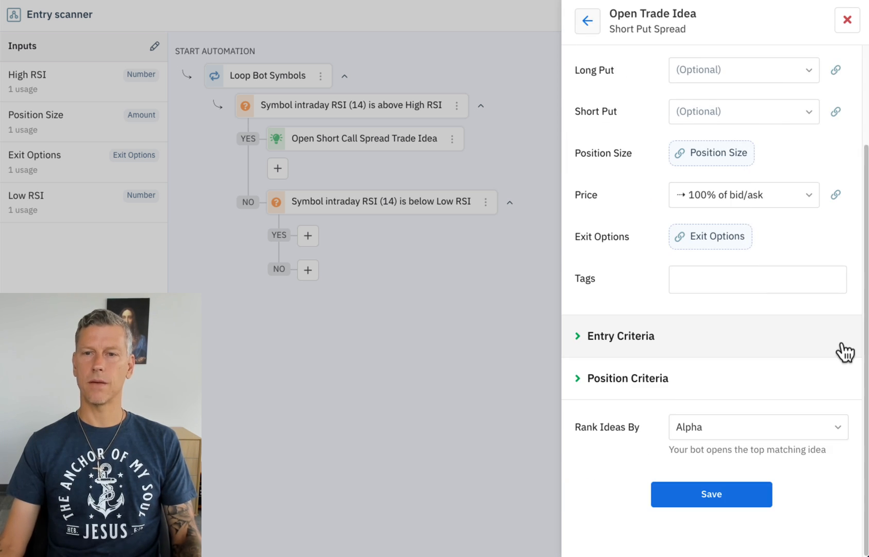
click(743, 195)
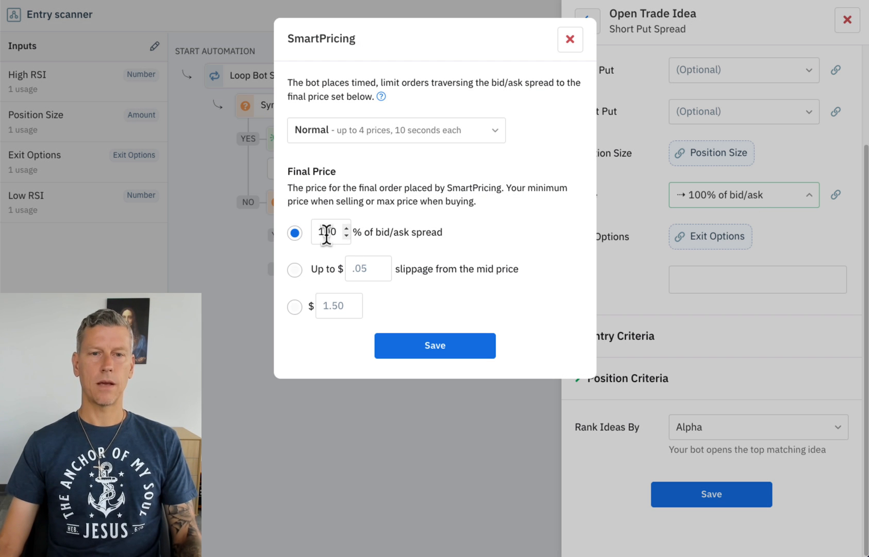
text(75)
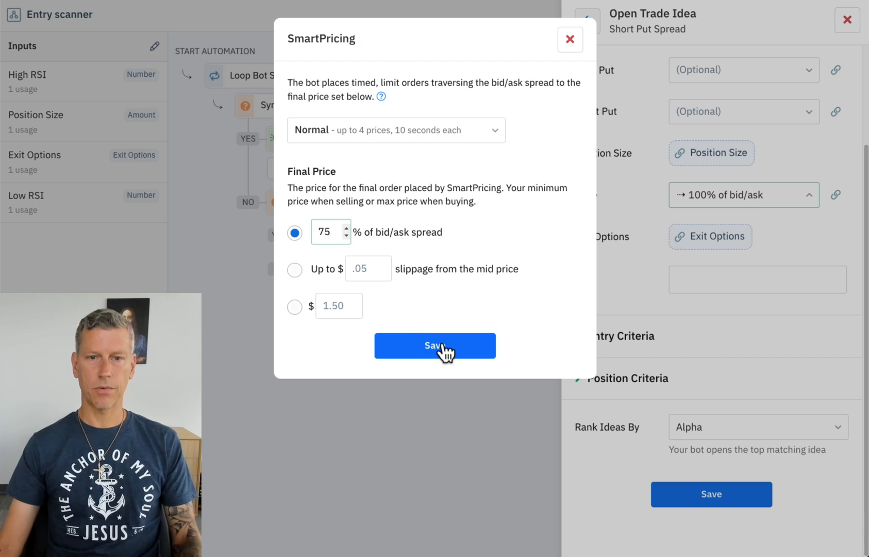
click(434, 345)
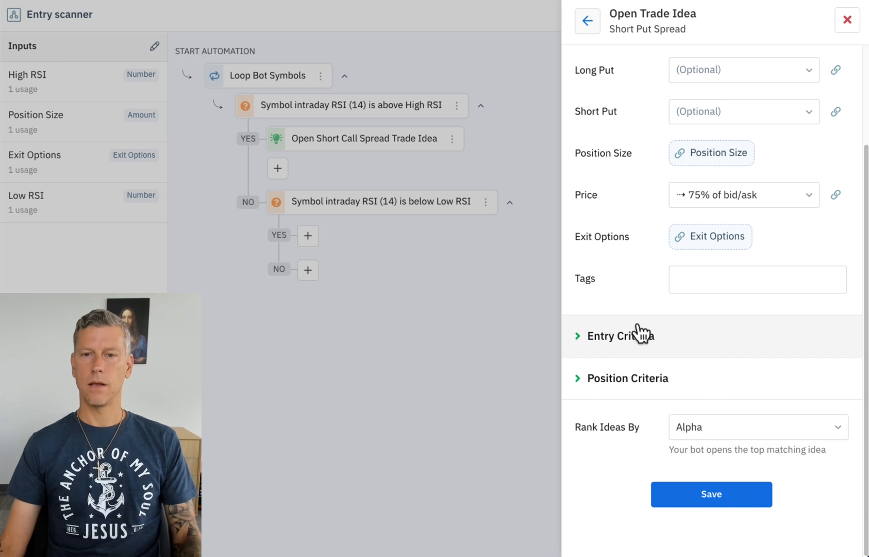
Require under 5 open positions, under 2 opened today, none already in the symbol, and VIX max 35
click(620, 336)
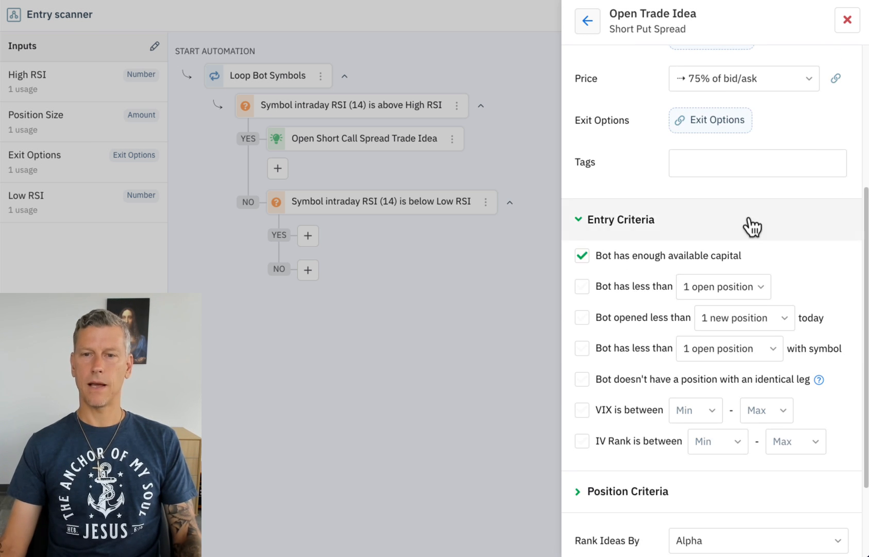
click(582, 237)
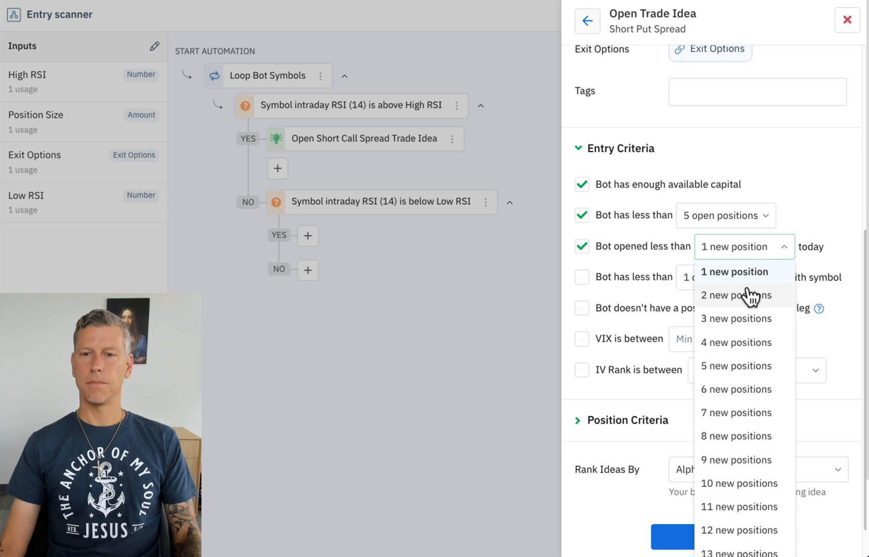
click(732, 295)
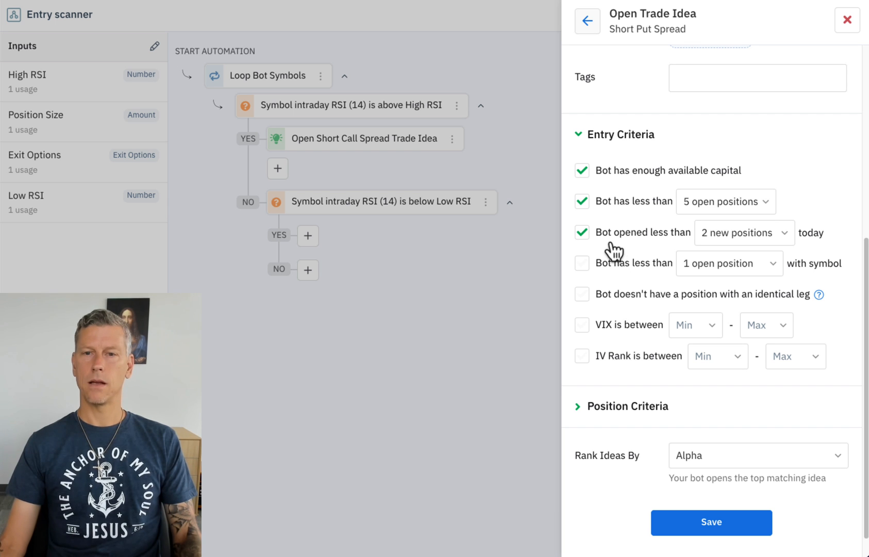
click(582, 264)
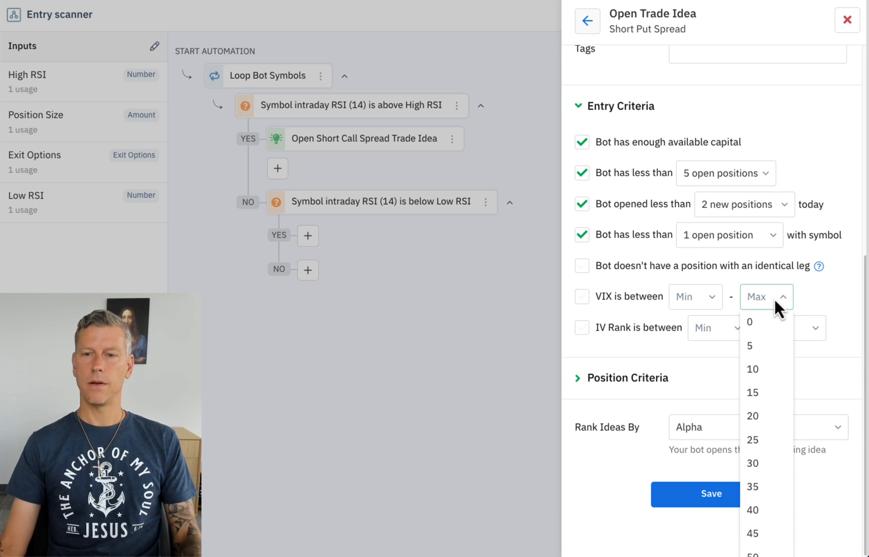
click(752, 486)
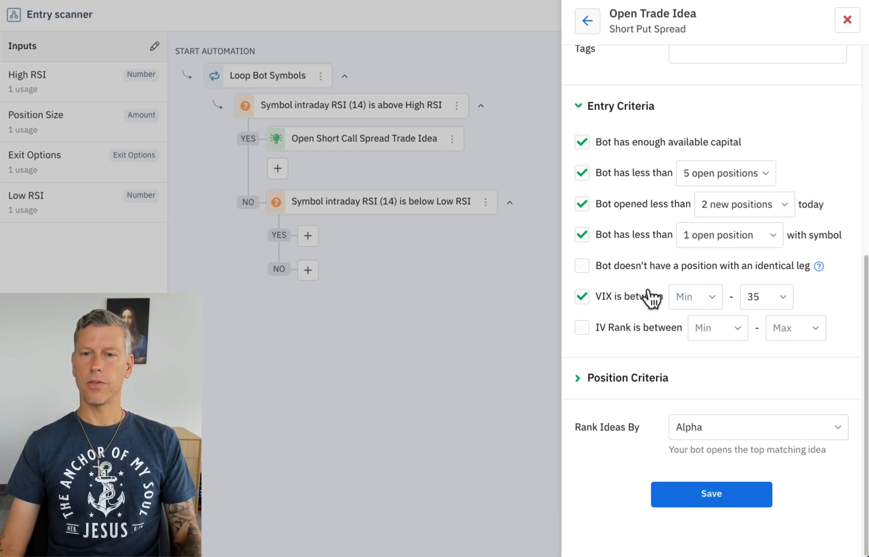
Require reward/risk > 60 and max-profit probability > 50, then save the short put spread trade idea
scroll(down, 3)
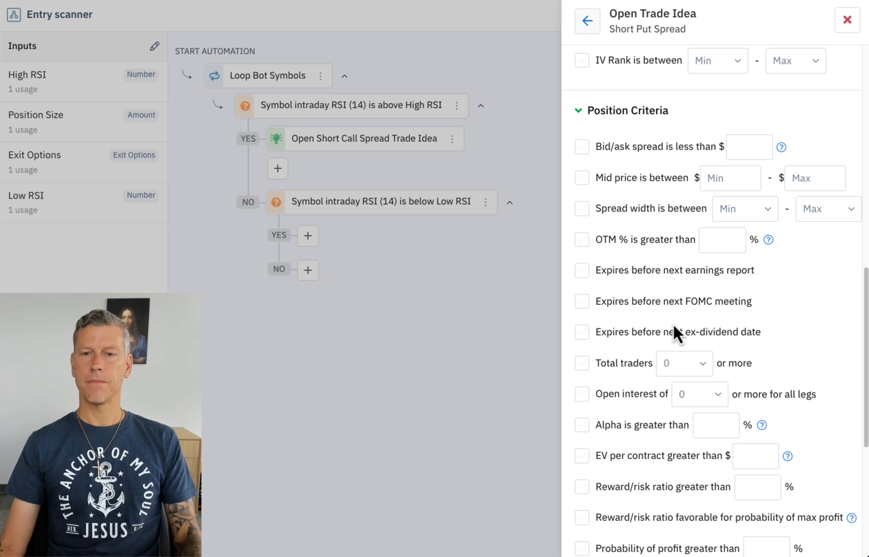
scroll(down, 3)
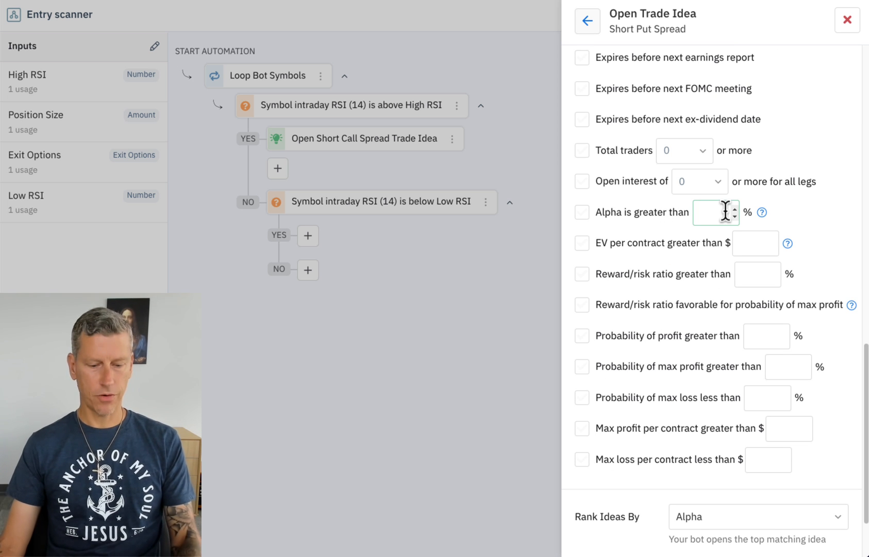
click(757, 274)
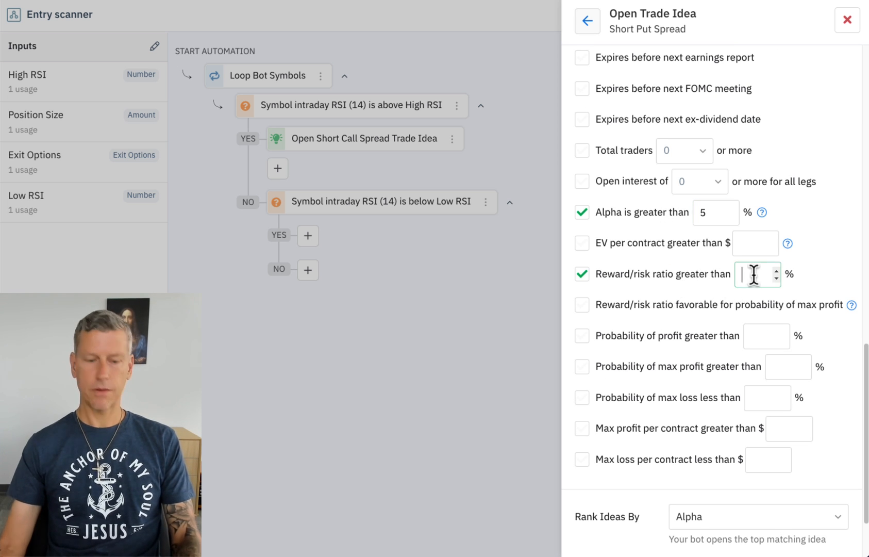
text(60)
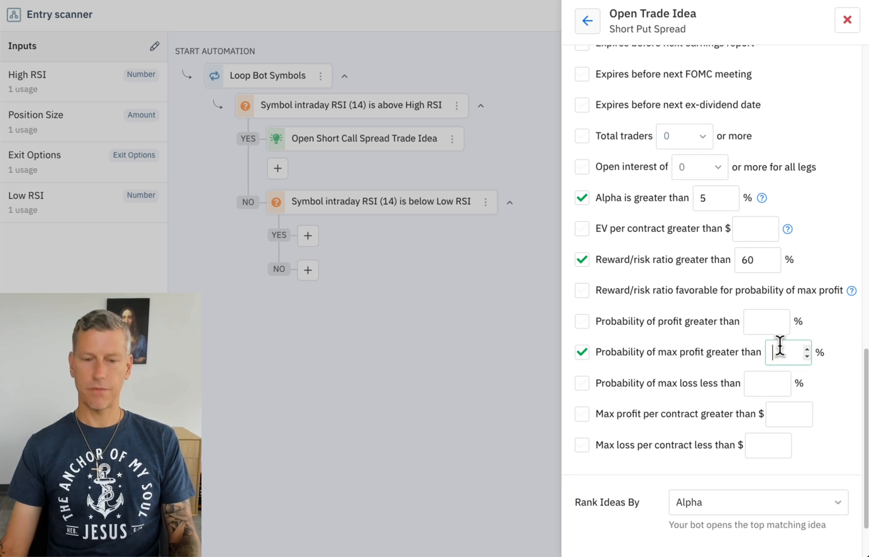
text(50)
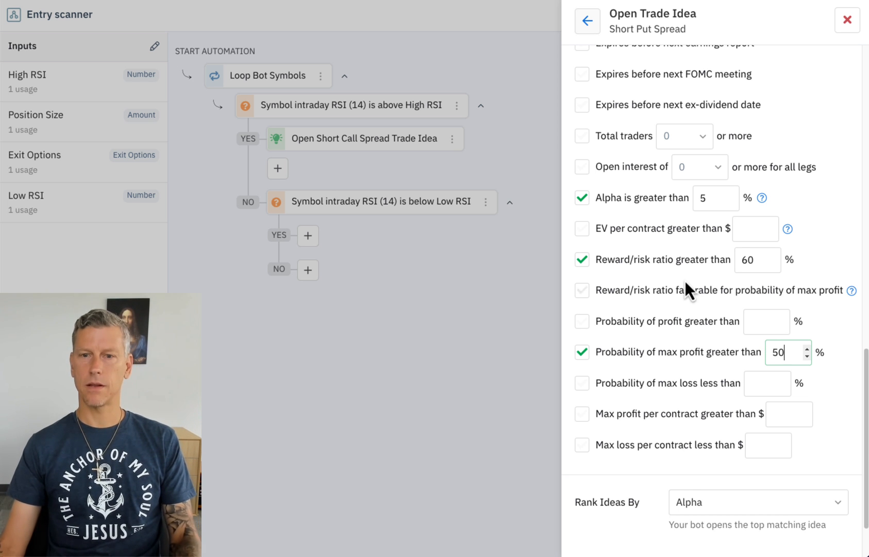
scroll(down, 3)
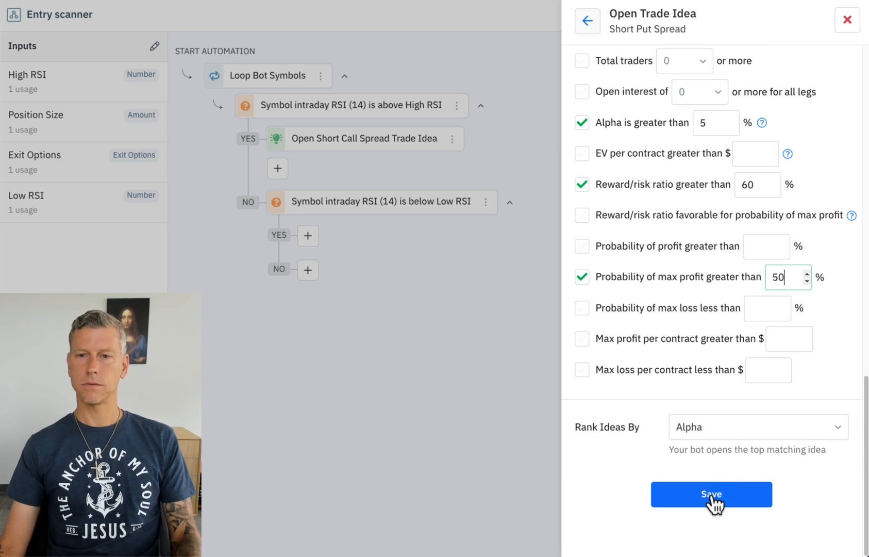
click(711, 494)
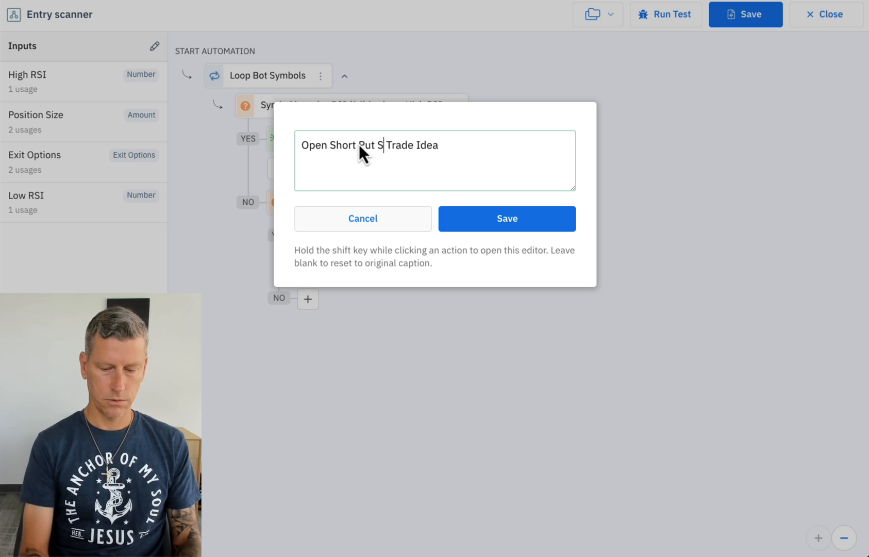
click(506, 218)
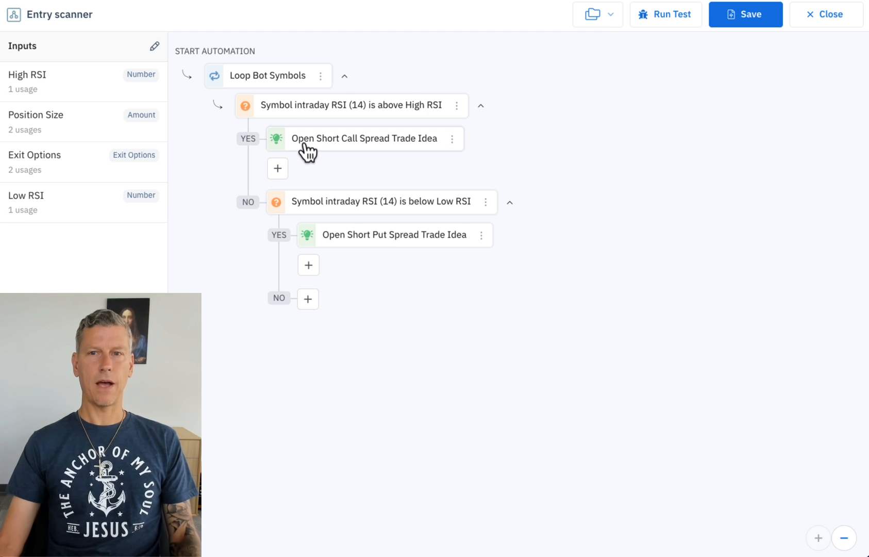
click(665, 14)
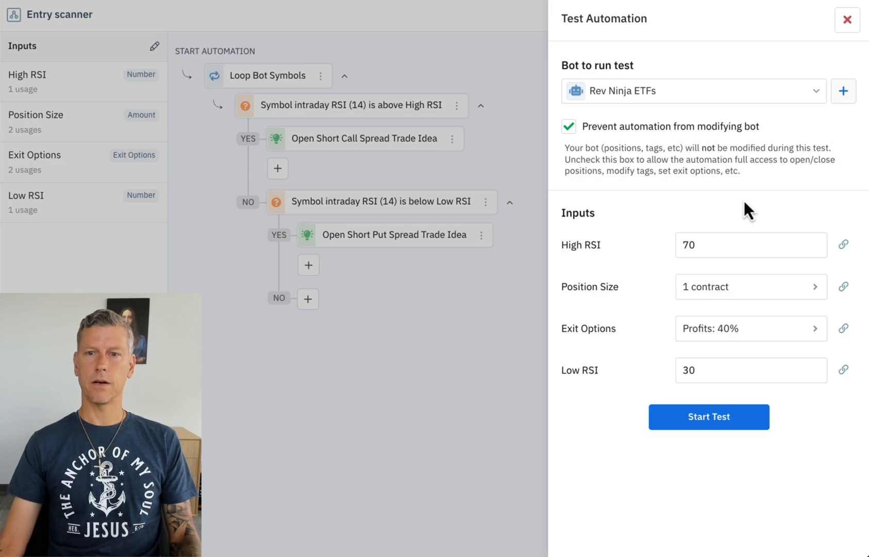
mouse_move(736, 315)
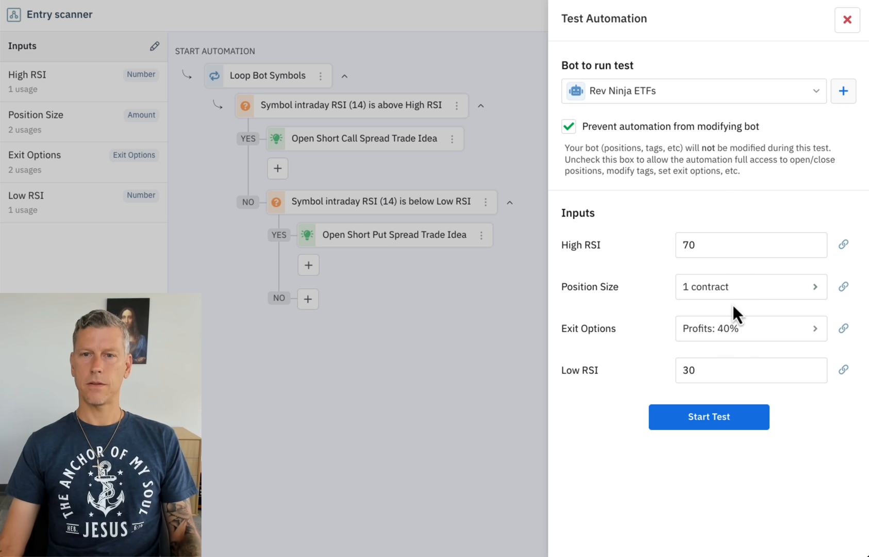
click(708, 417)
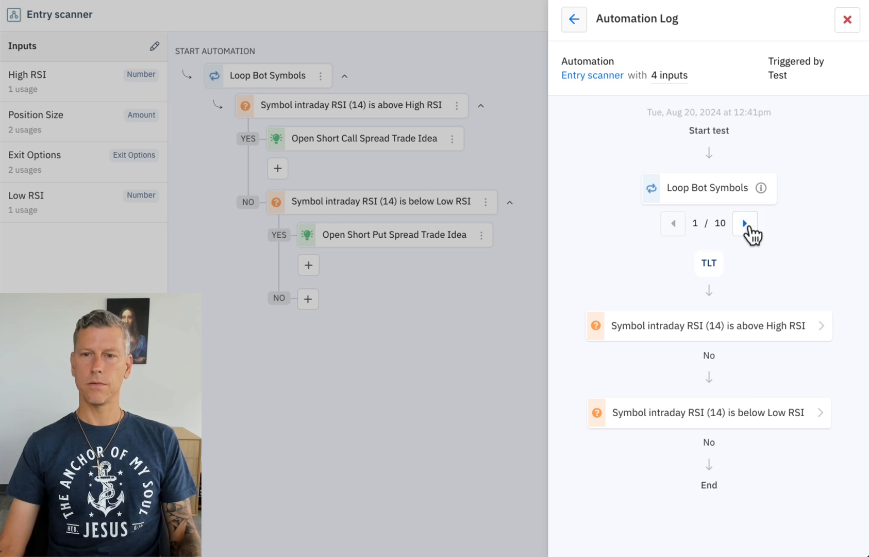
click(847, 19)
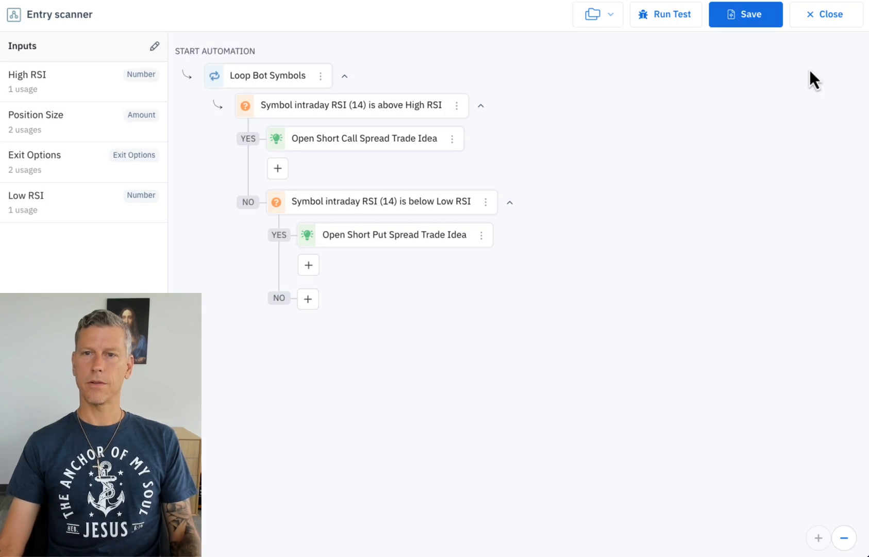
Save Entry scanner to Rev Ninja ETFs scheduled as a Scanner
click(826, 14)
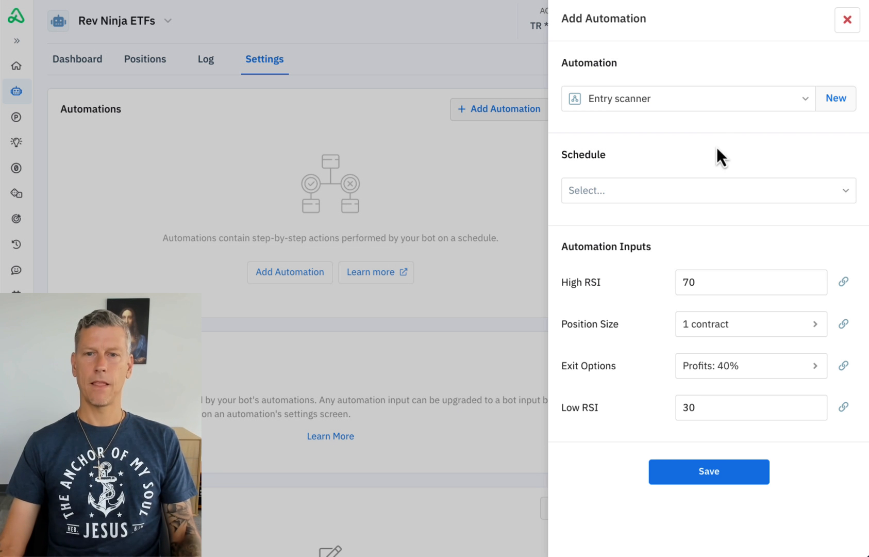
click(704, 190)
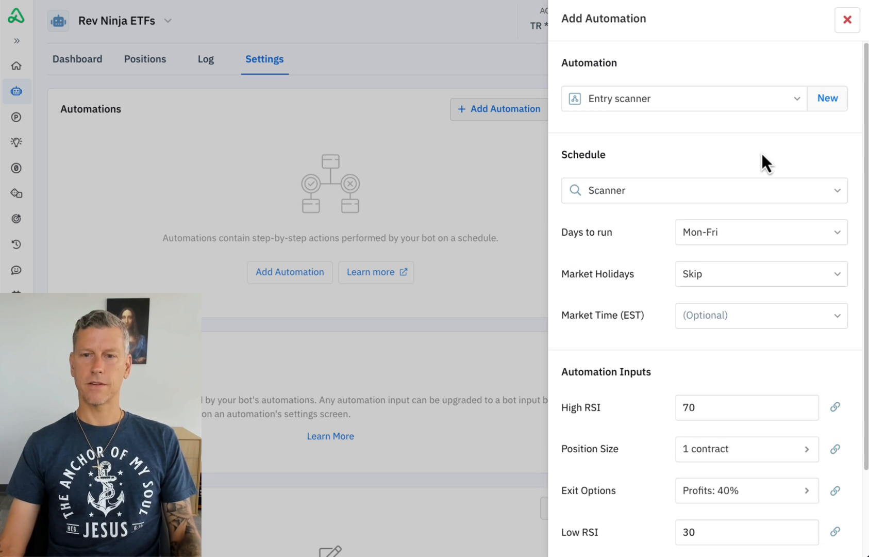
scroll(down, 3)
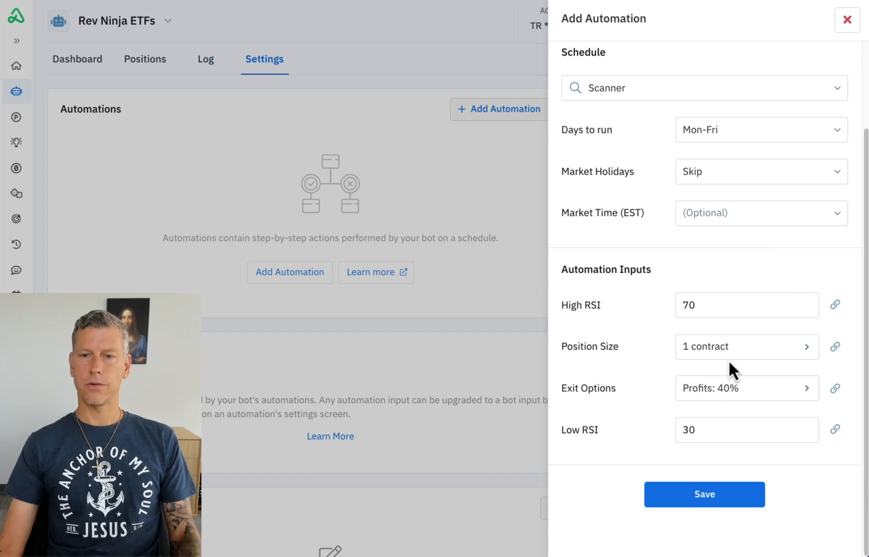
Size positions at up to $500 risk and add the scanner to the bot
click(745, 346)
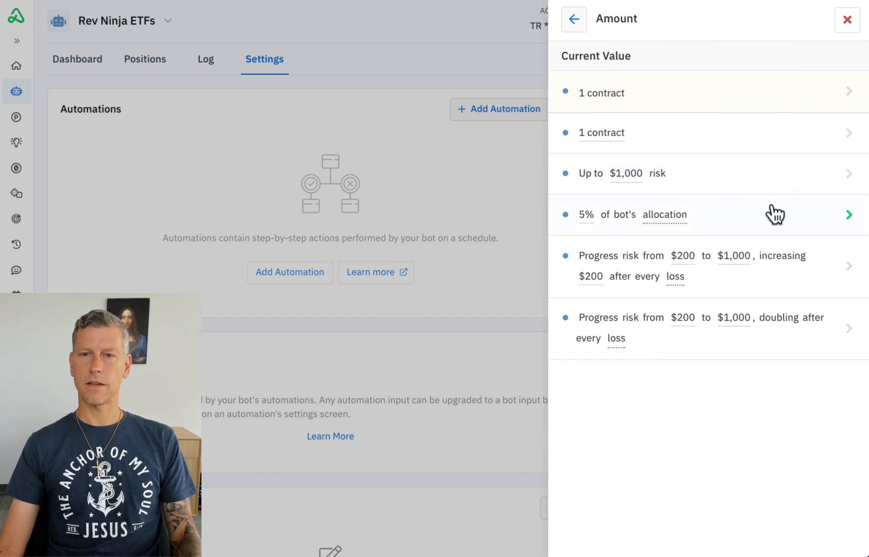
click(617, 173)
text(500)
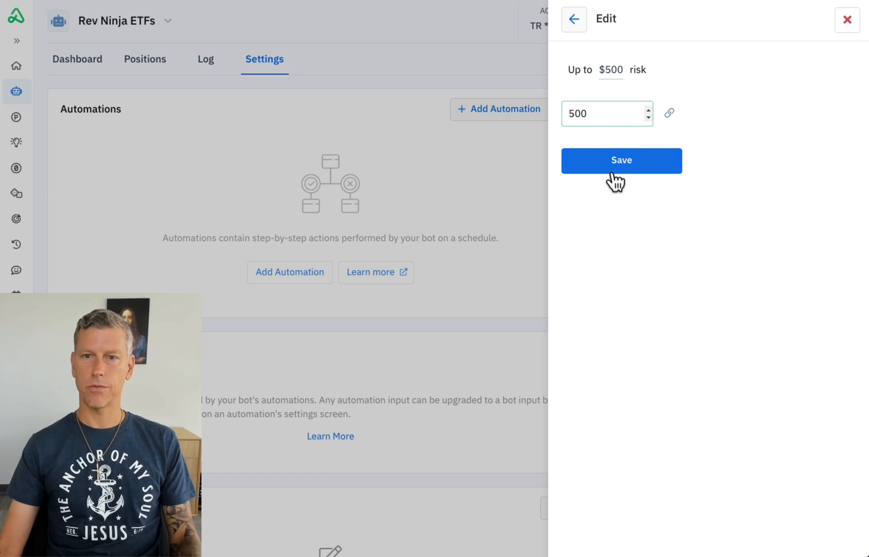
click(621, 160)
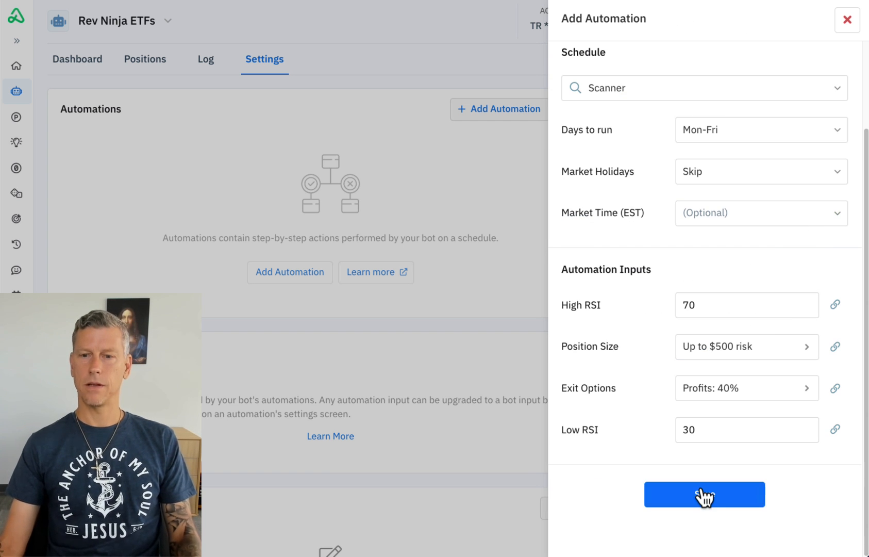
click(704, 494)
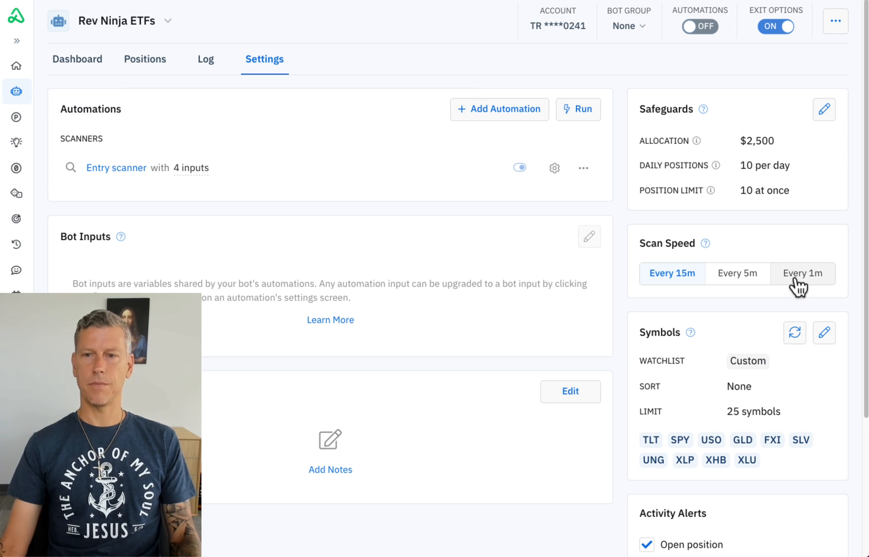
Set the bot's scan speed to Every 1m
click(802, 273)
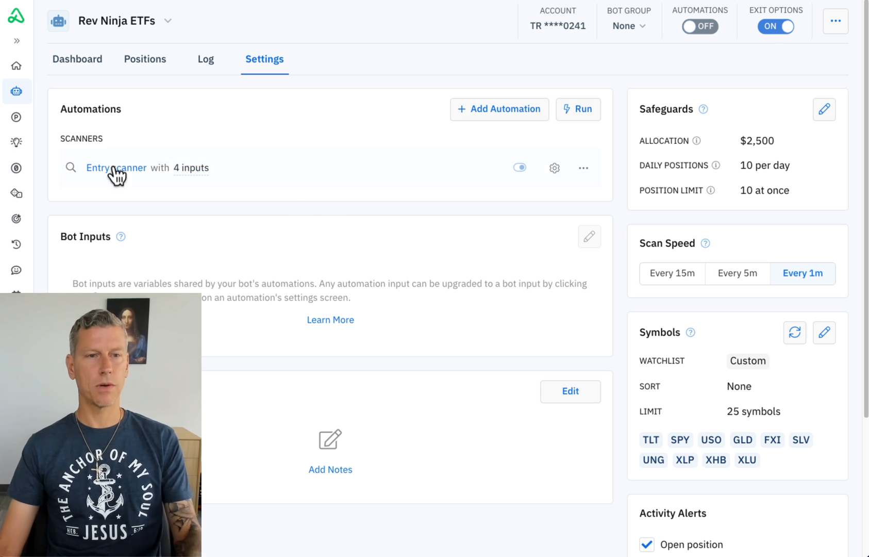
In Entry scanner, tag the short call spread trade idea 'high rsi'
click(116, 167)
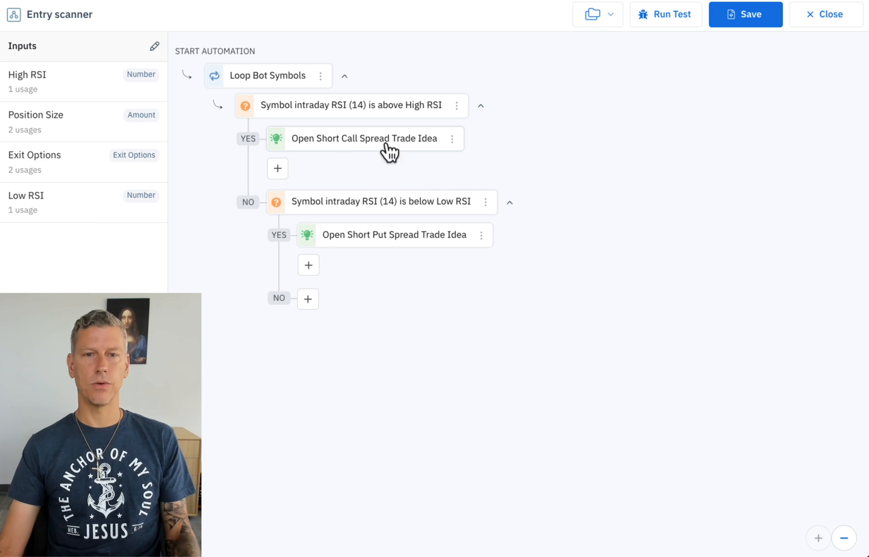
click(364, 138)
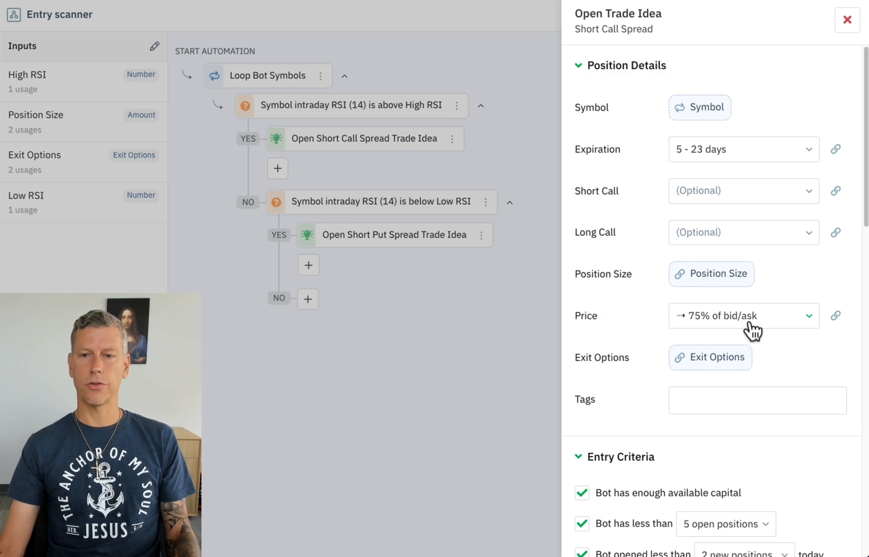
click(756, 387)
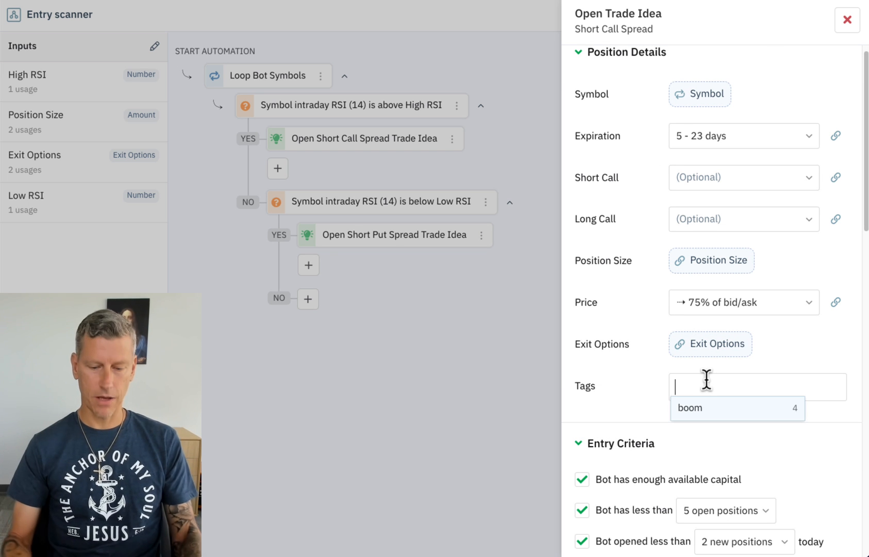
text(high rsi)
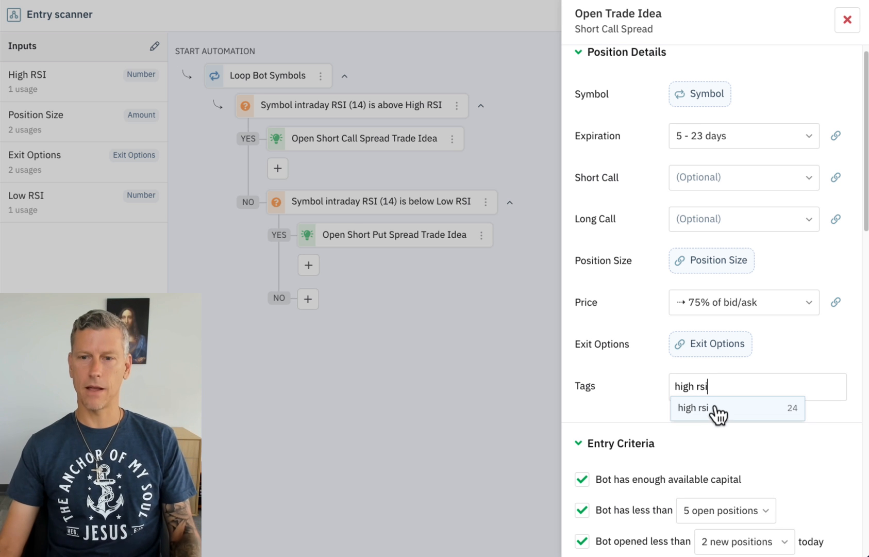
click(693, 408)
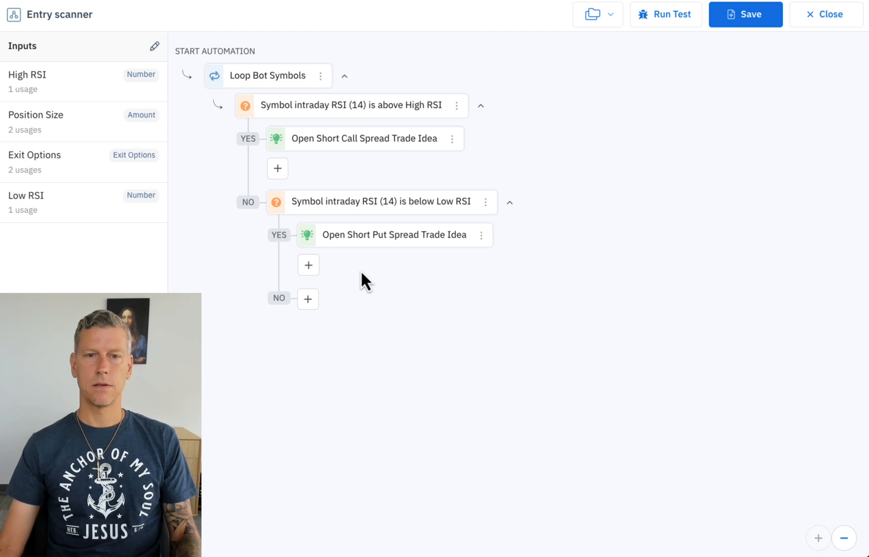
Tag the short put spread trade idea 'low rsi' and save it
click(390, 234)
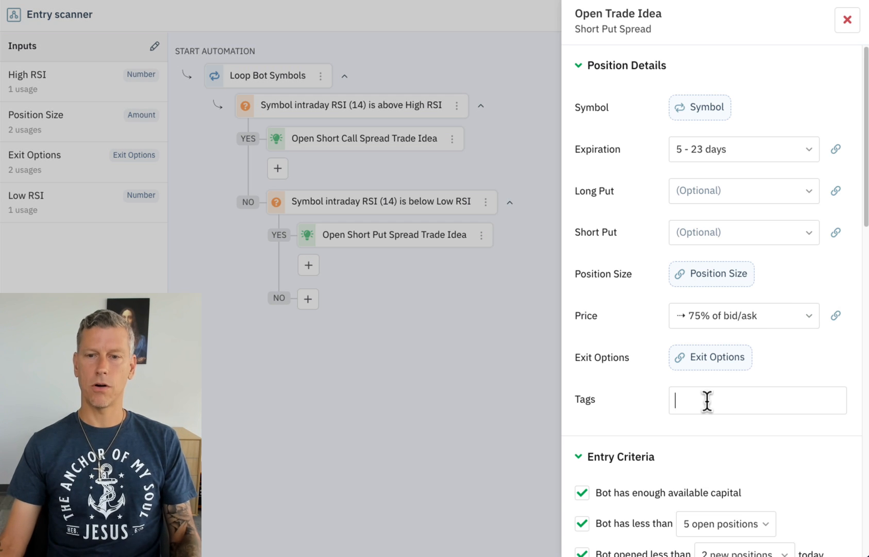
text(low rsi)
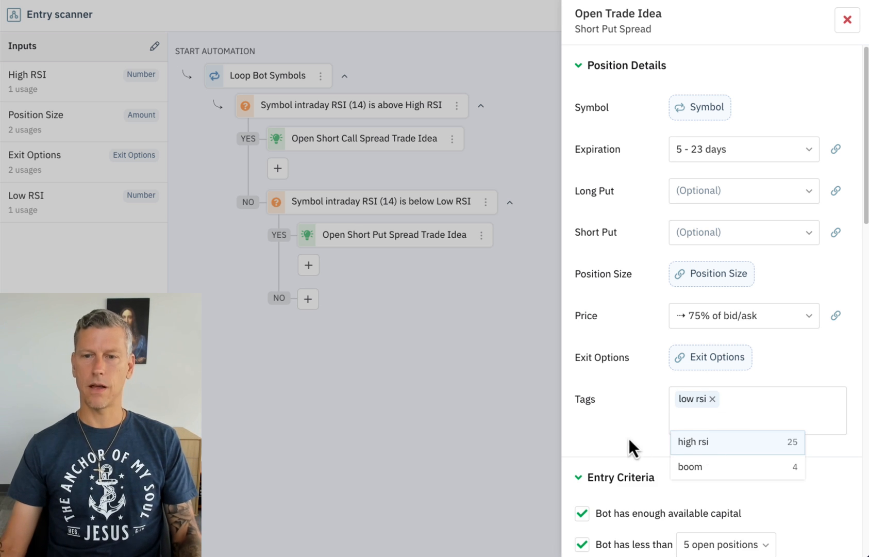
scroll(down, 3)
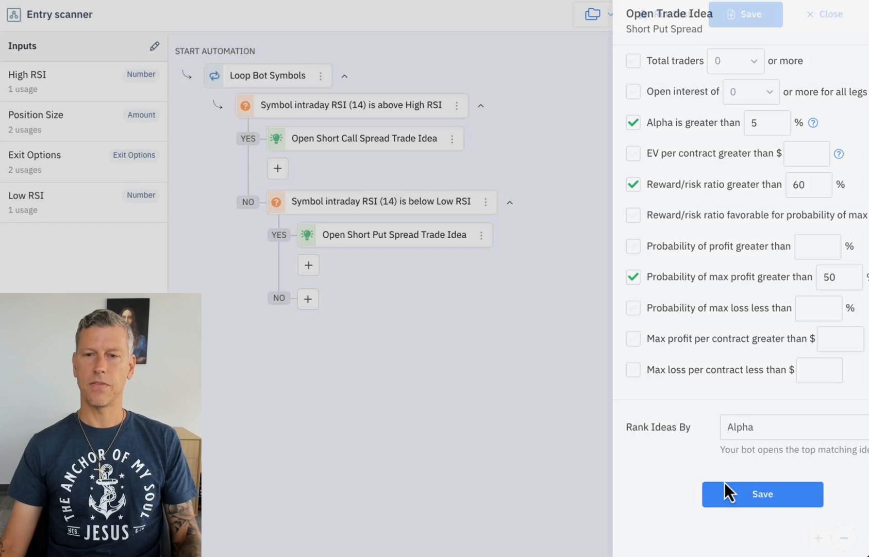
click(762, 494)
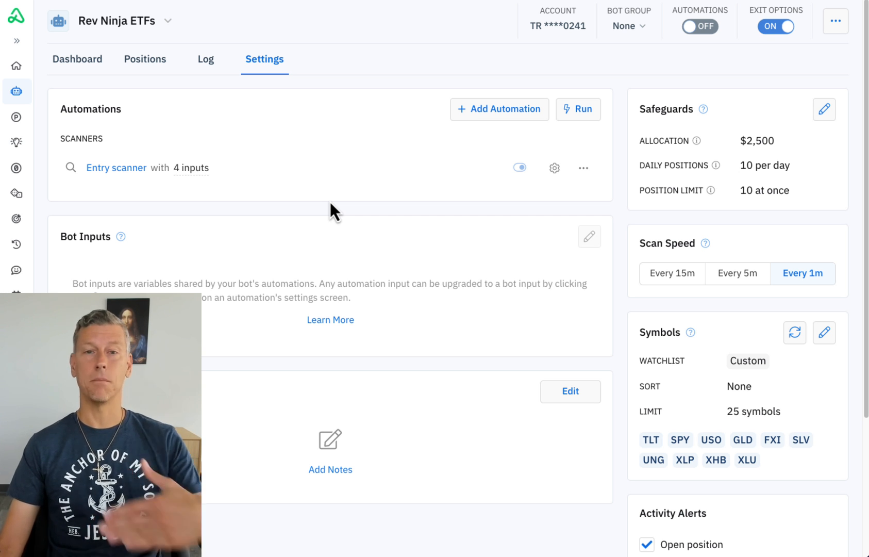
Create a new automation named Rev monitor and start adding its first step
click(498, 109)
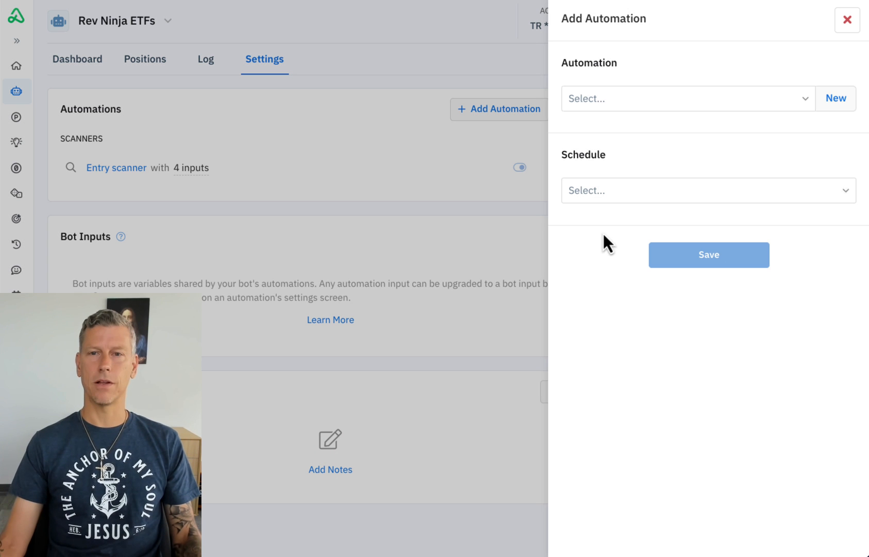
click(835, 98)
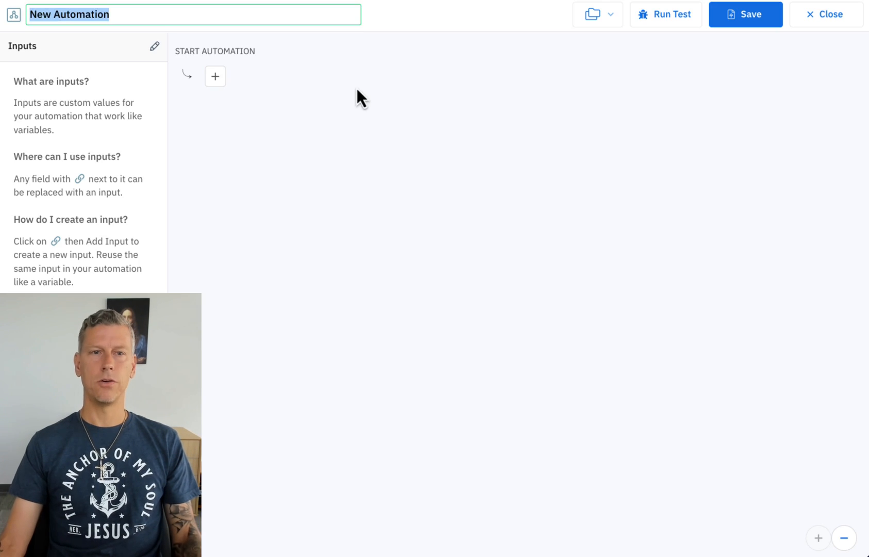
text(Rev)
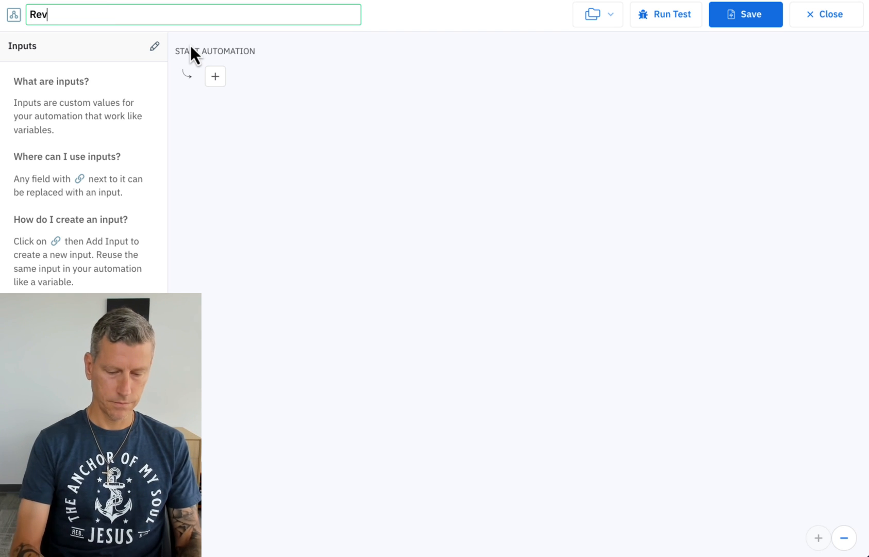
text(monitor)
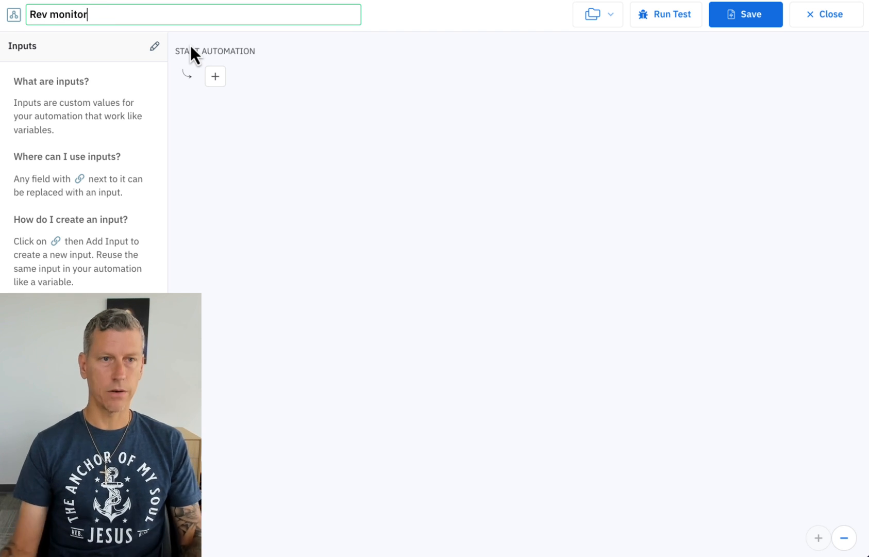
click(215, 76)
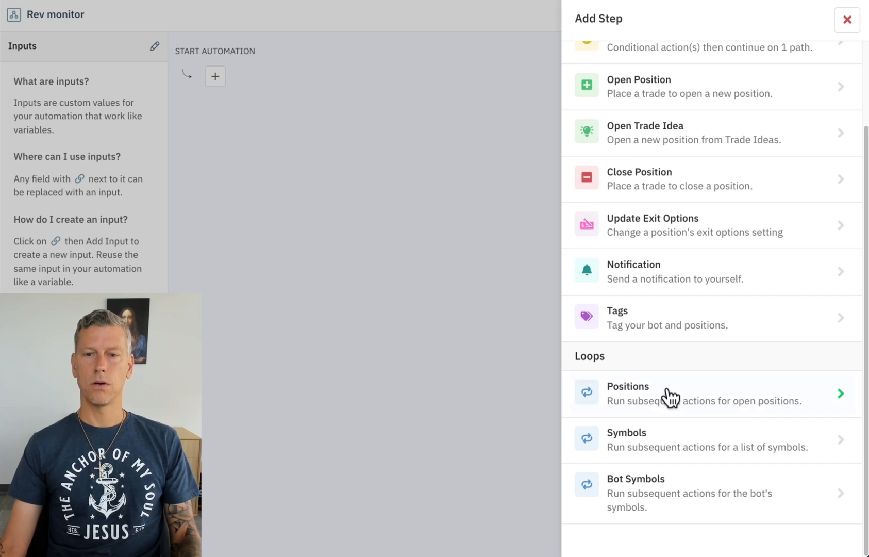
Loop over any open position and add a decision checking for the 'high rsi' tag
click(628, 393)
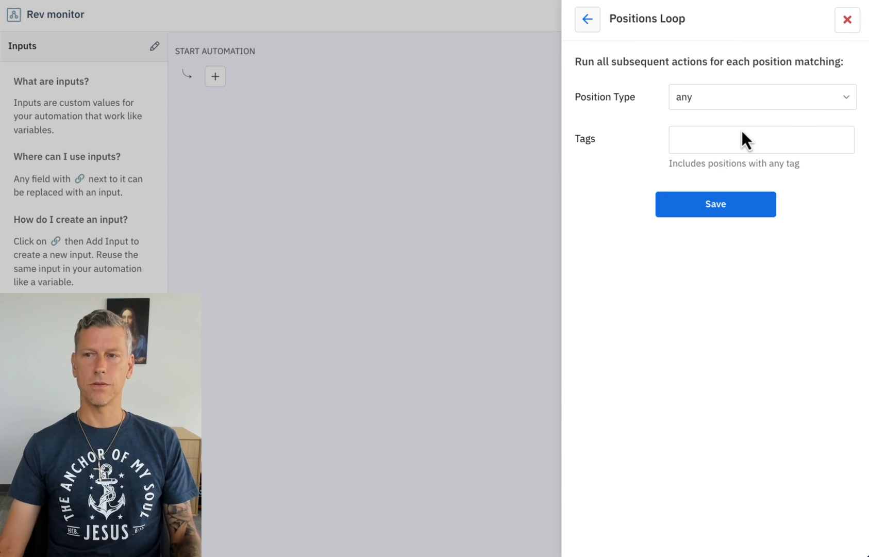
click(715, 204)
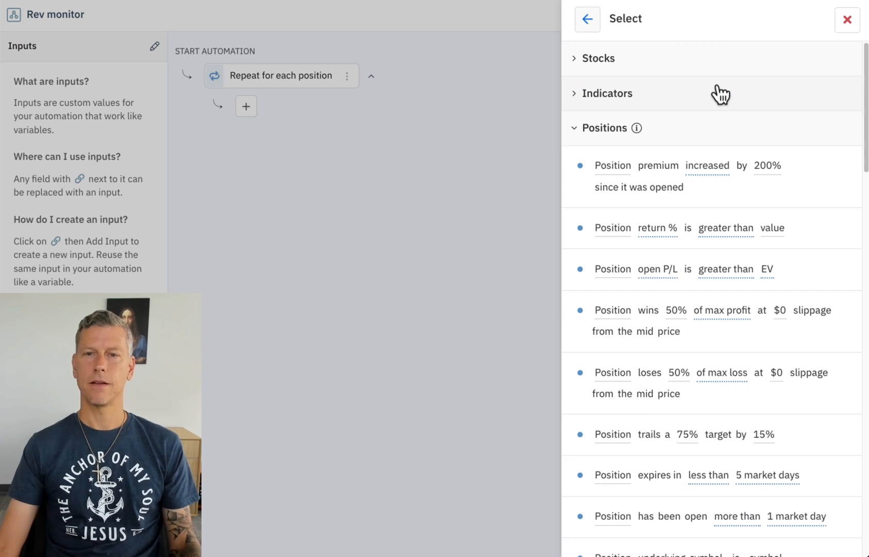
scroll(down, 3)
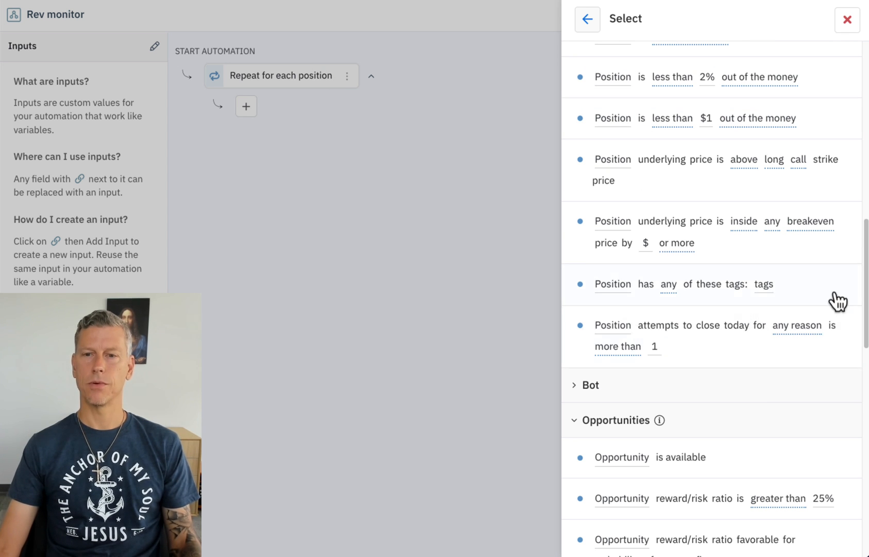
click(612, 284)
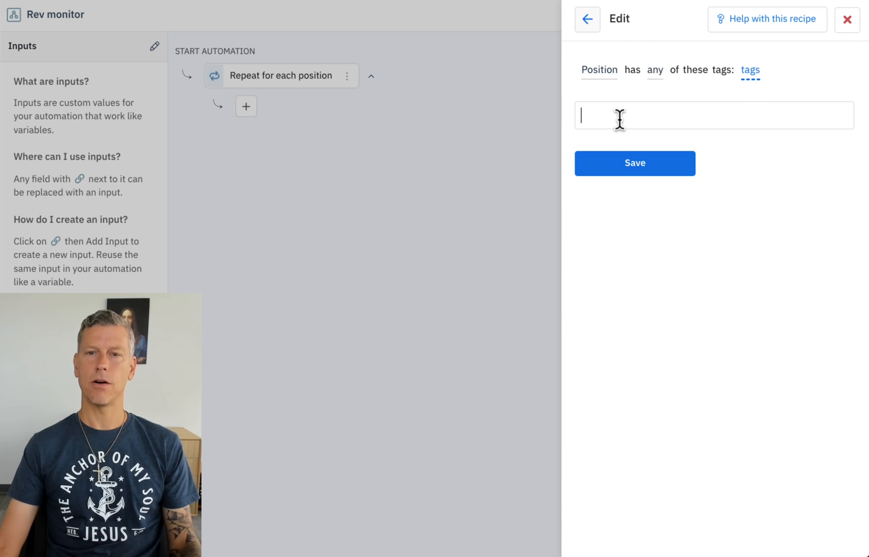
text(high rsi)
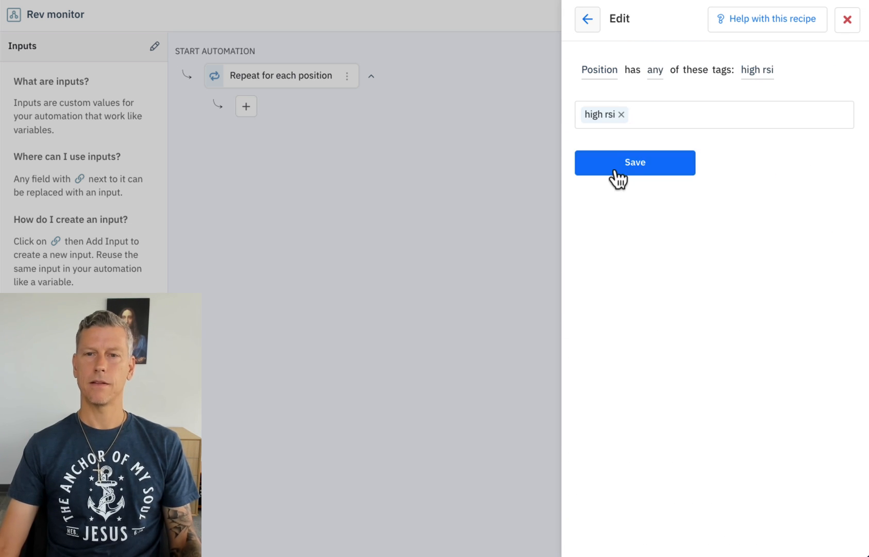
click(635, 163)
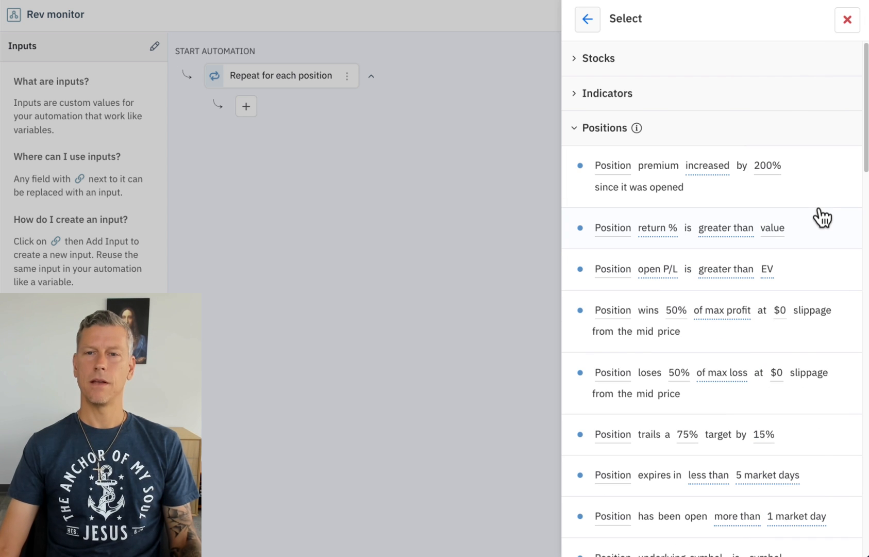
mouse_move(657, 119)
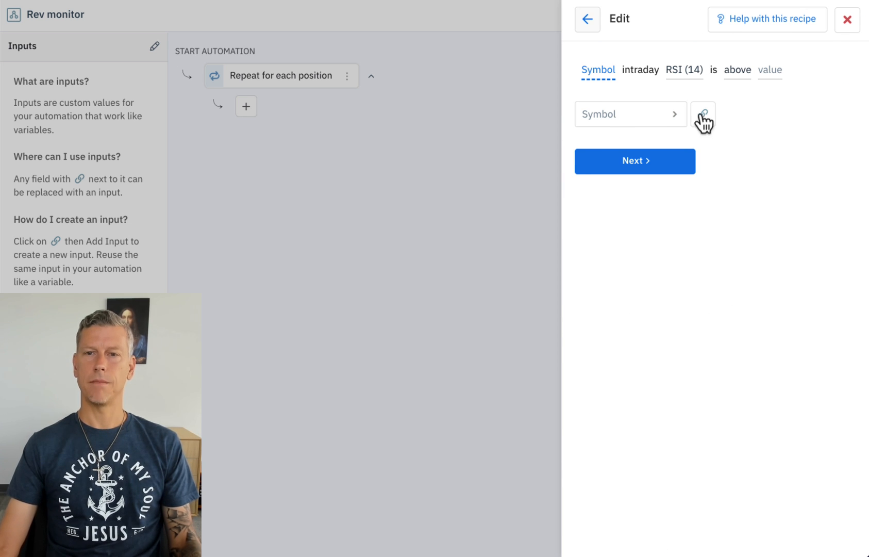
Add a second condition that the symbol's RSI(14) is below 50 and save the decision
click(702, 114)
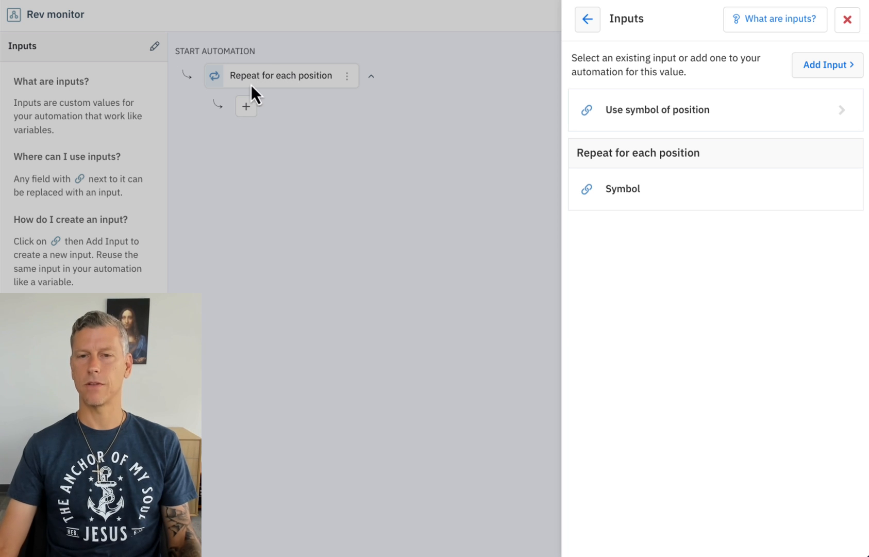
mouse_move(649, 168)
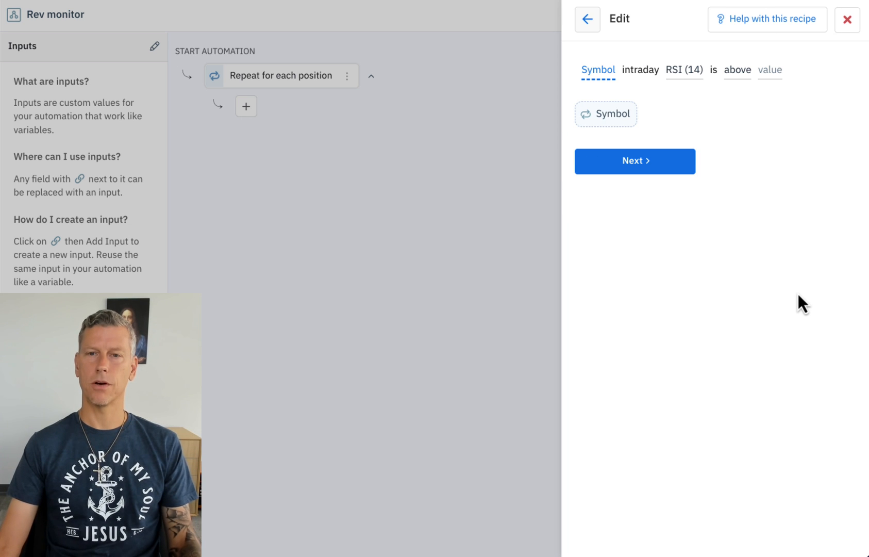
click(737, 70)
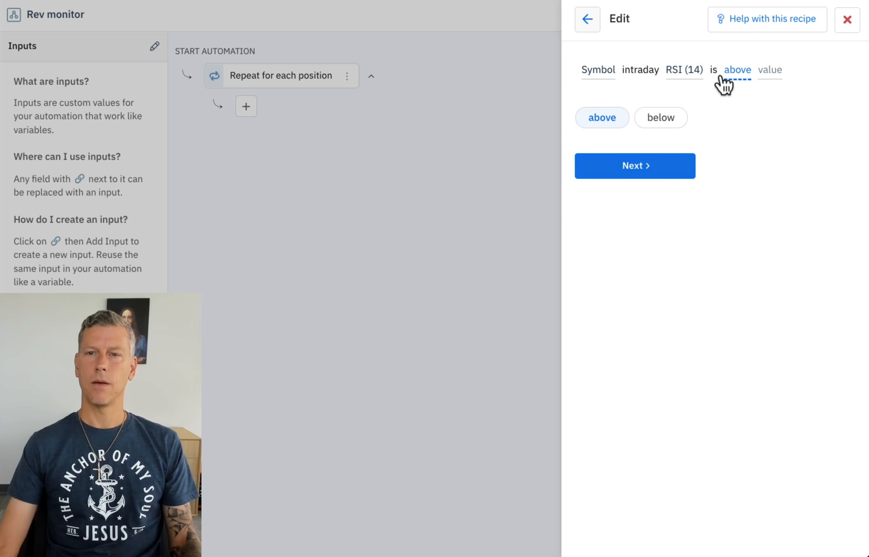
click(661, 117)
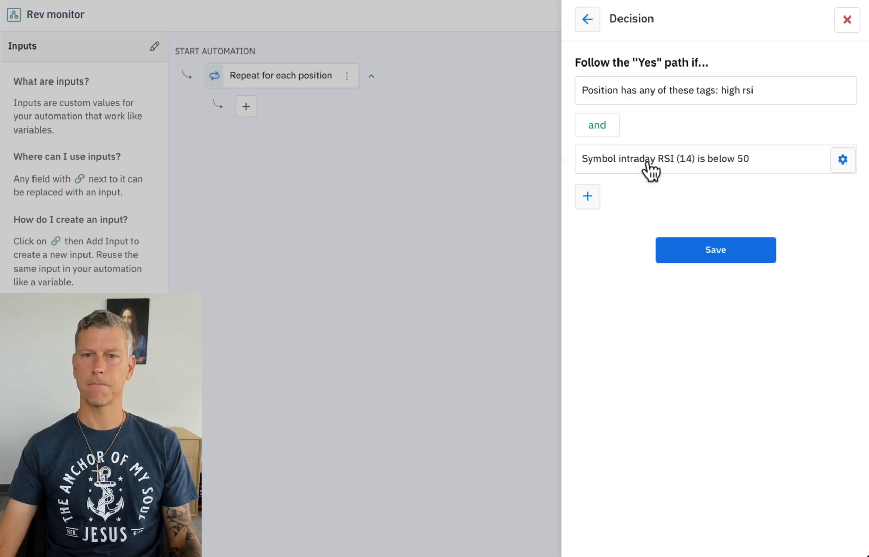
click(715, 249)
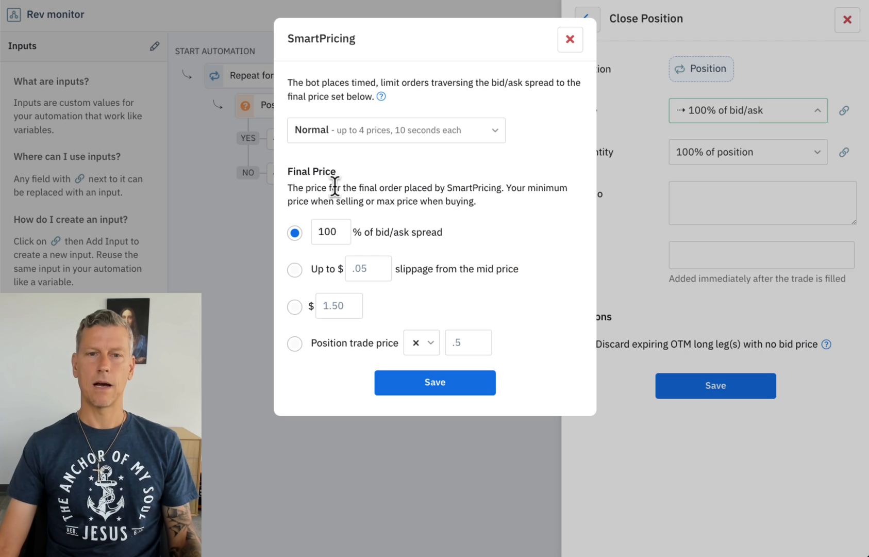
Set the Close Position SmartPricing final price to 80% of bid/ask
text(80)
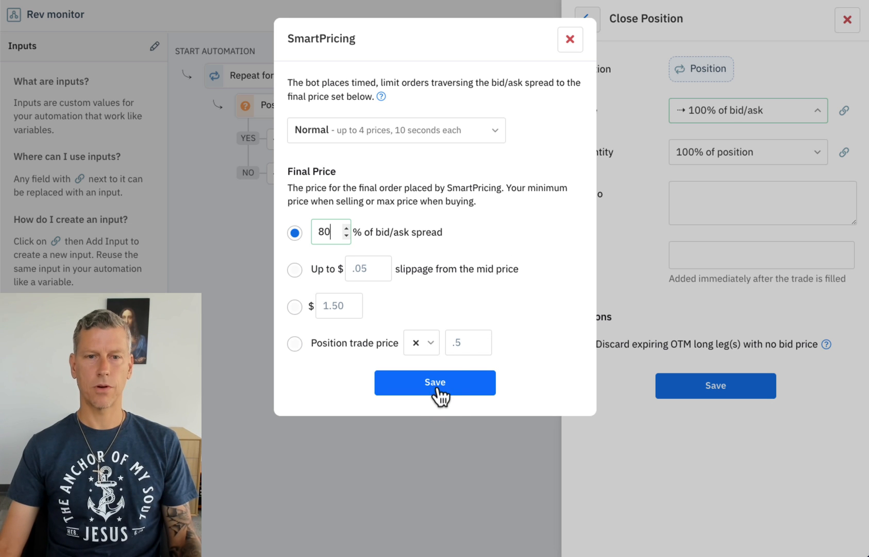
click(434, 382)
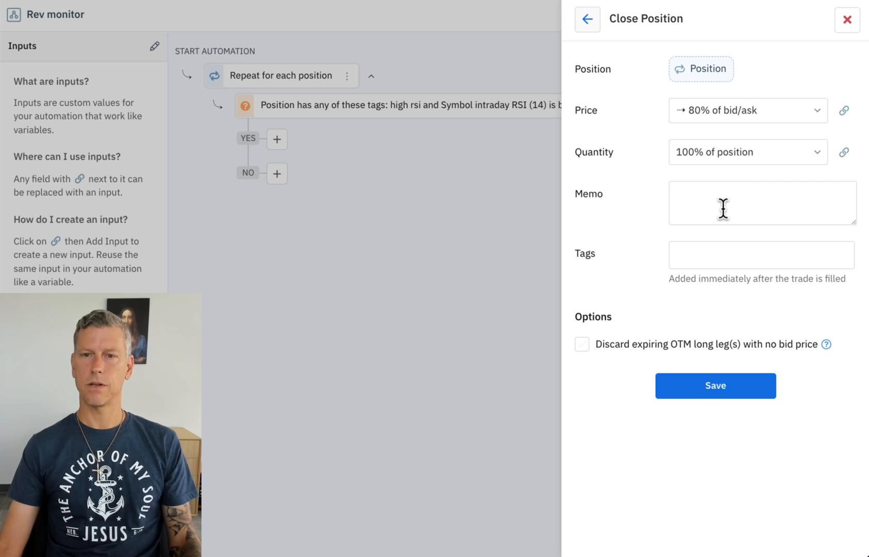
Add a Decision requiring the 'low rsi' tag and RSI (14) above 50 on the position's symbol
text(RSI)
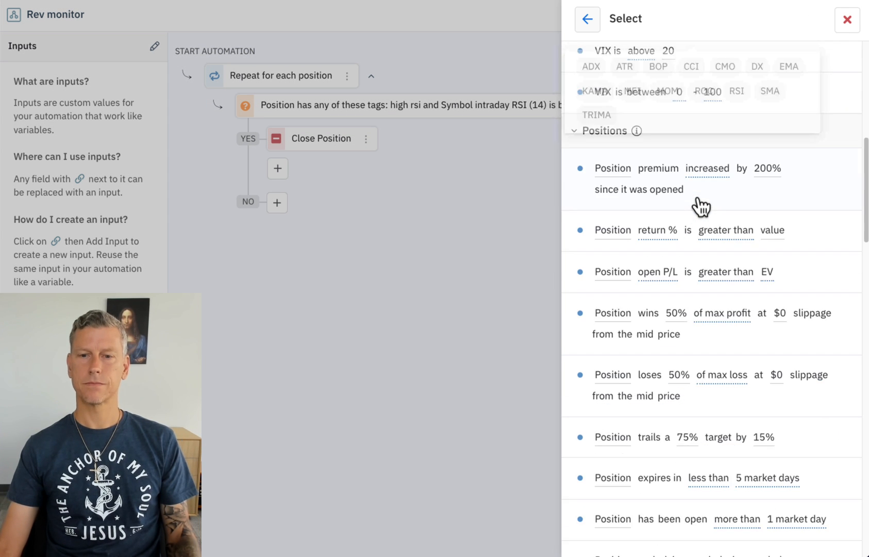
scroll(down, 3)
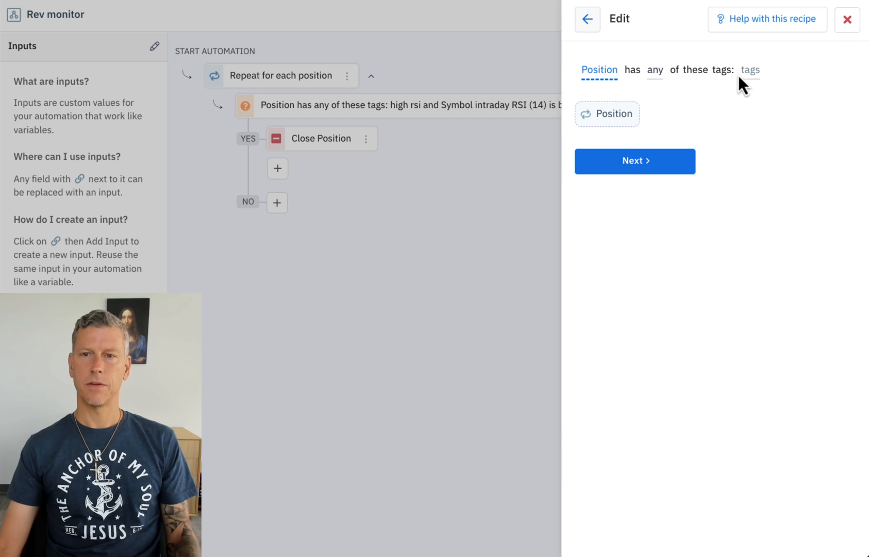
text(low rsi)
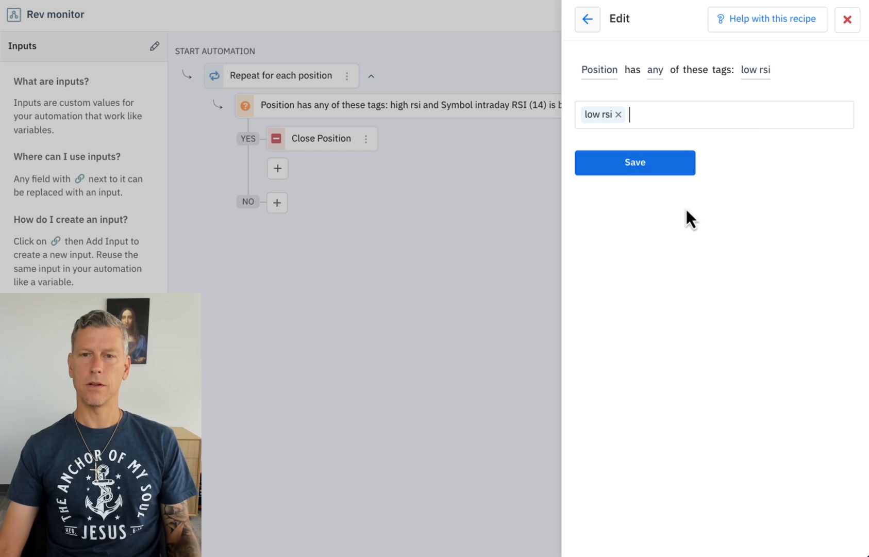
click(635, 163)
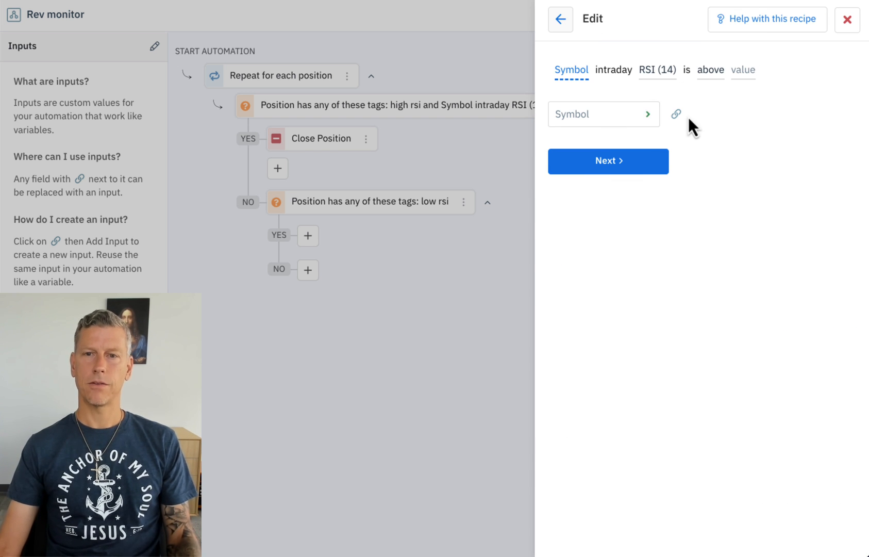
click(676, 114)
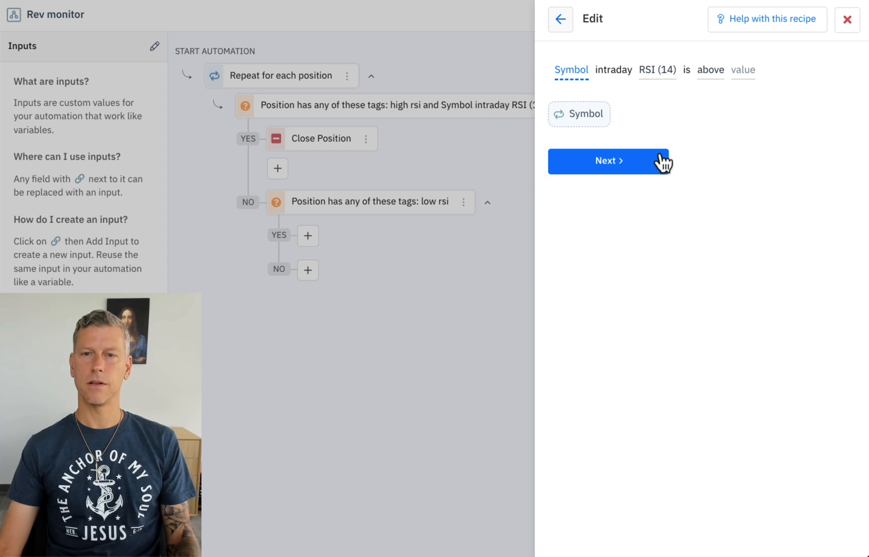
click(656, 70)
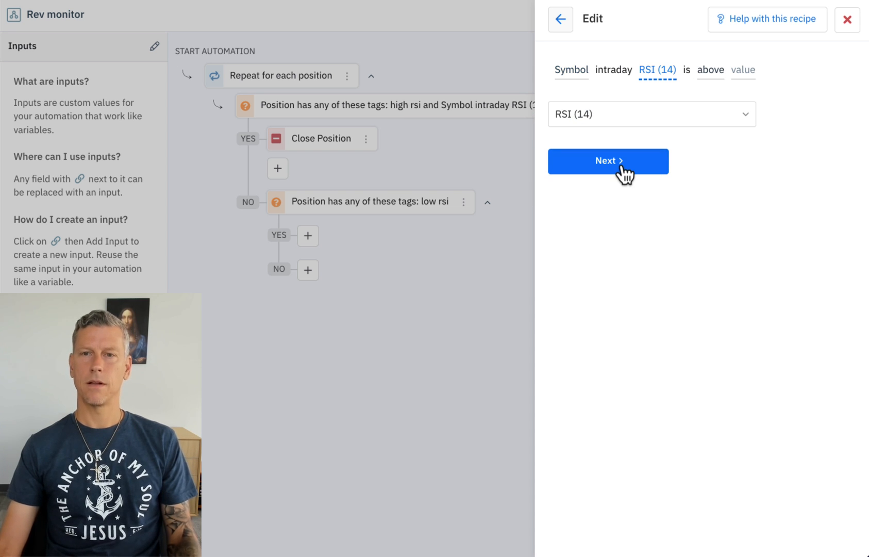
click(607, 161)
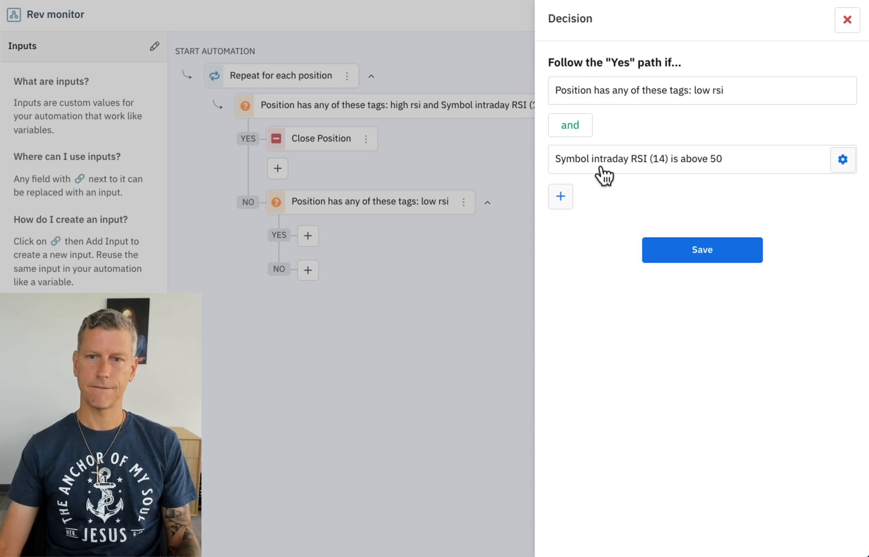
click(701, 250)
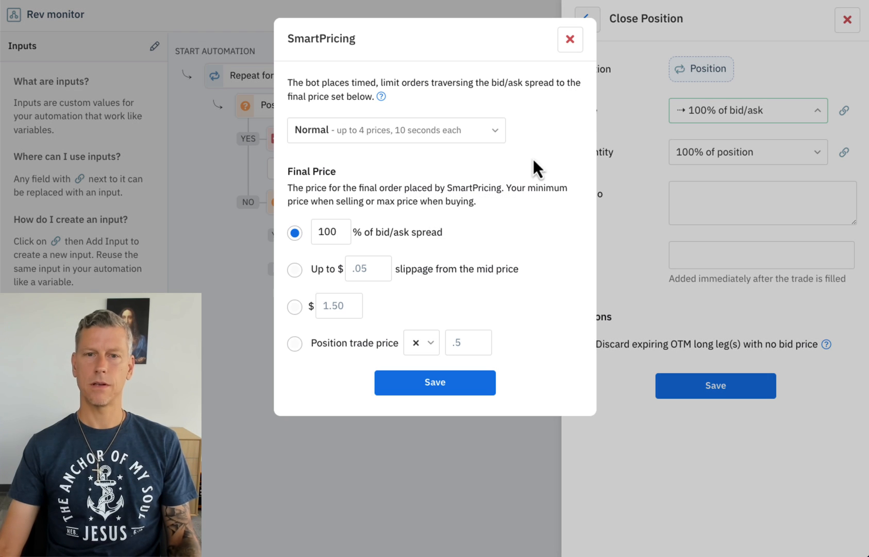
Close the position at 80% of bid/ask with a memo that RSI reverted above 50
text(80)
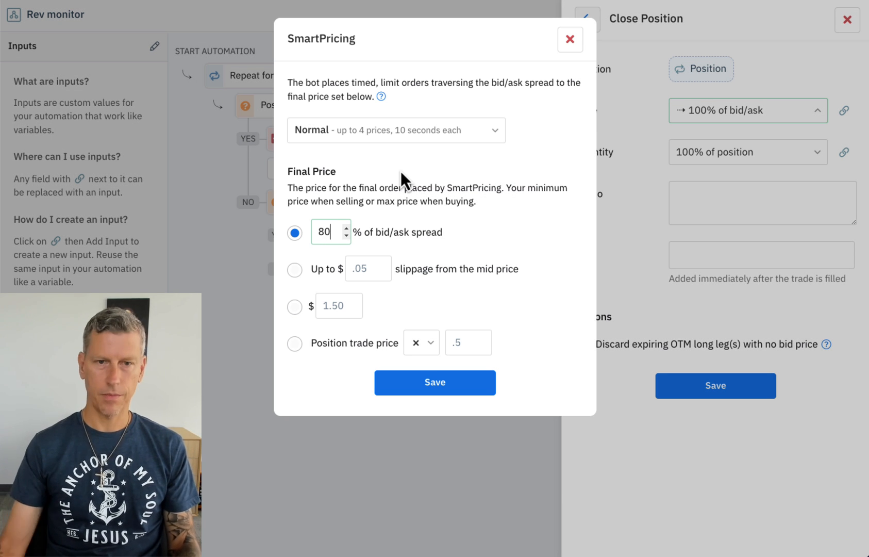
click(435, 382)
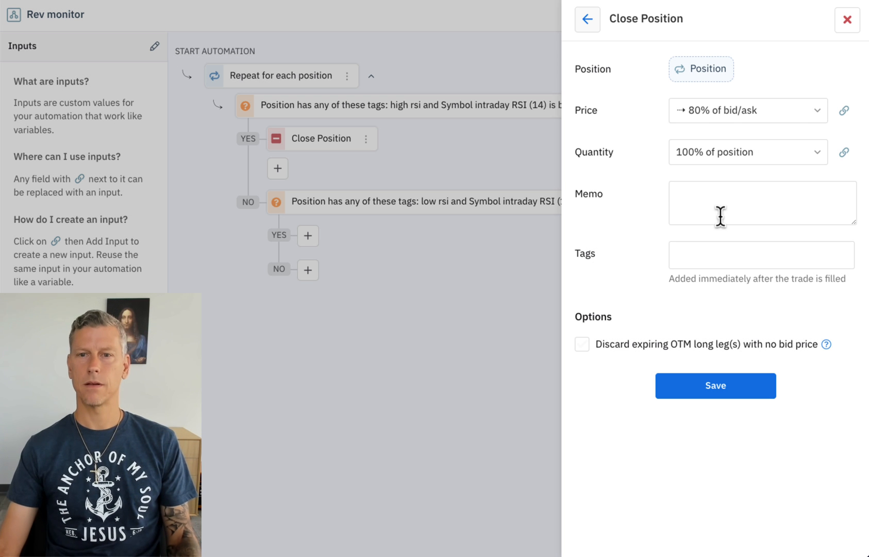
text(RSI reverted)
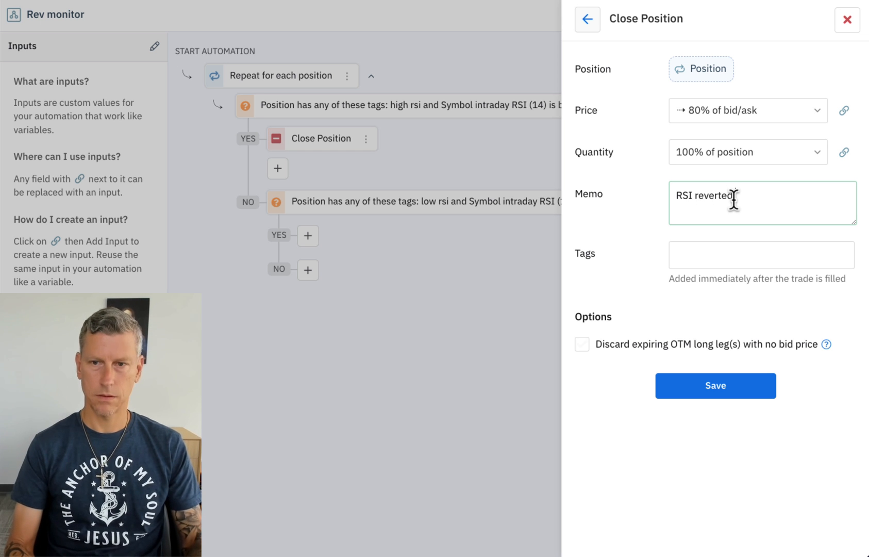
text(above 50)
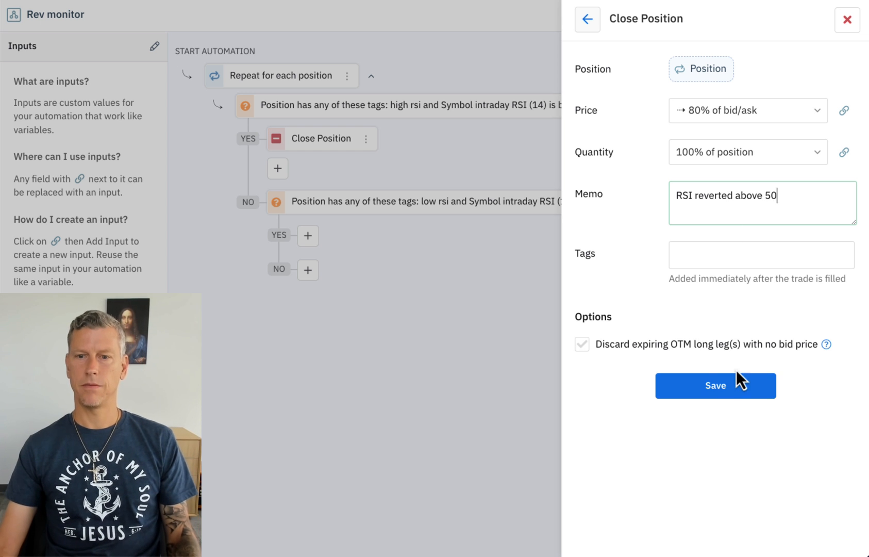
click(716, 386)
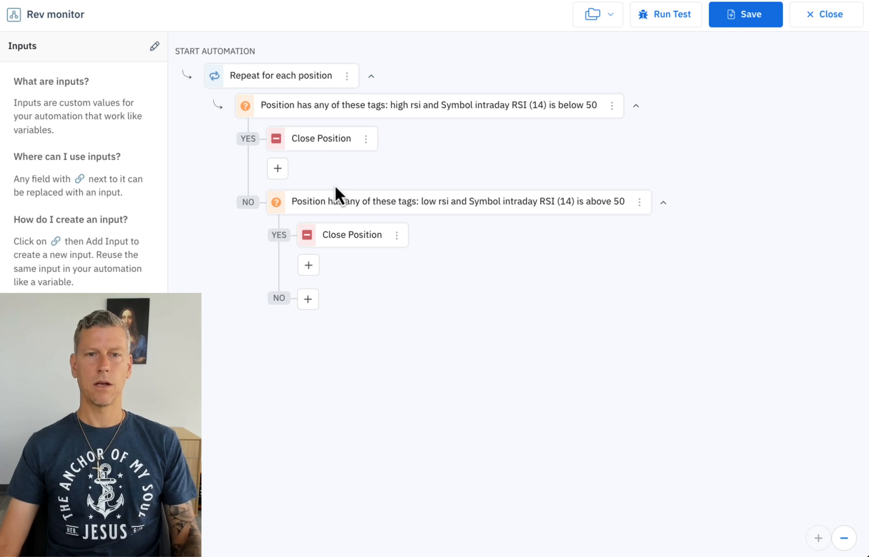
Save Rev monitor, add it to the bot scheduled as a Monitor, and switch automations on
click(745, 14)
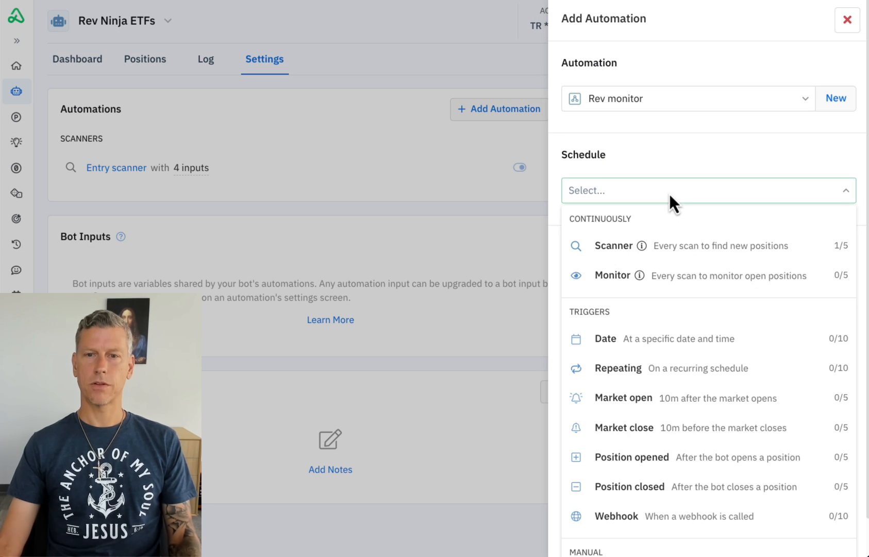
click(611, 276)
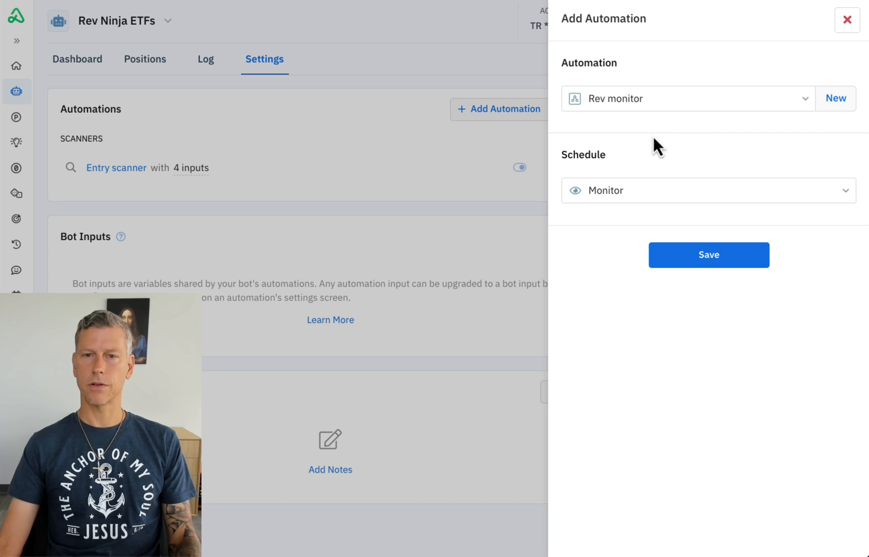
mouse_move(643, 138)
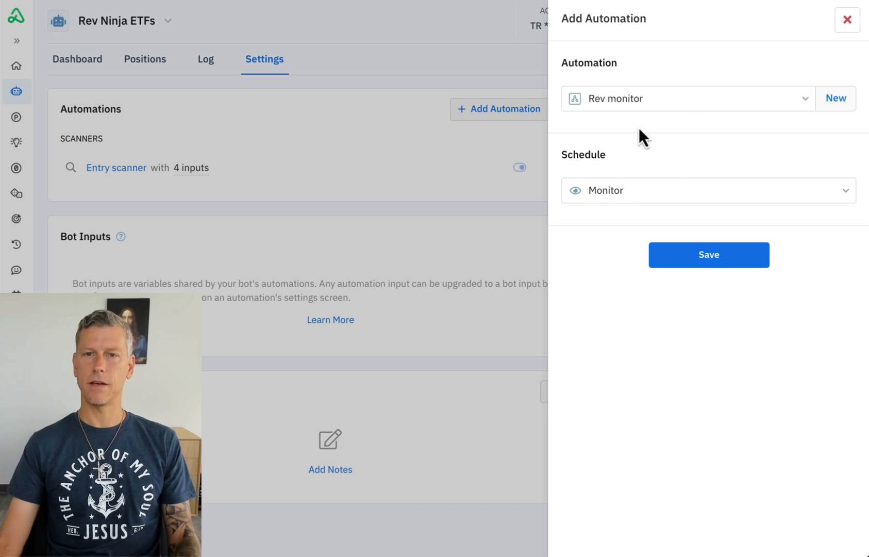
click(708, 254)
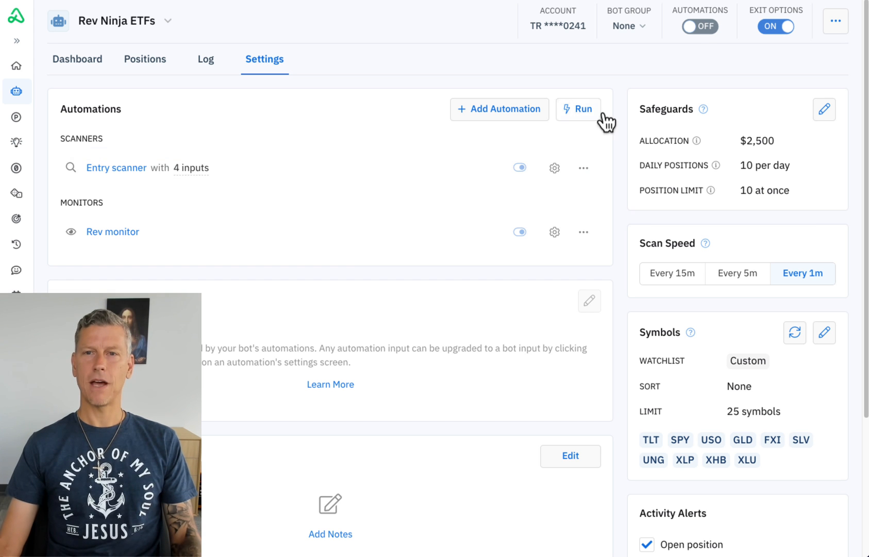
click(699, 27)
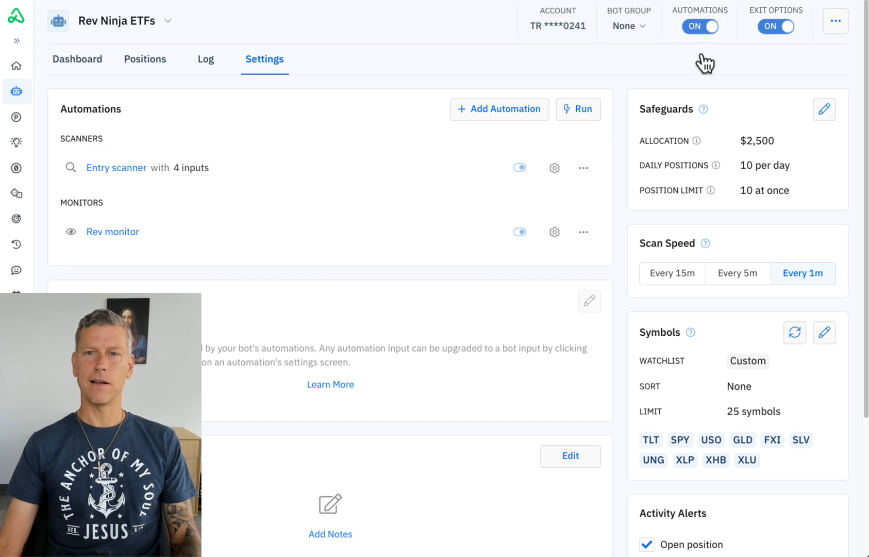
Choose the ninja-star icon for the Rev Ninja ETFs bot
click(58, 21)
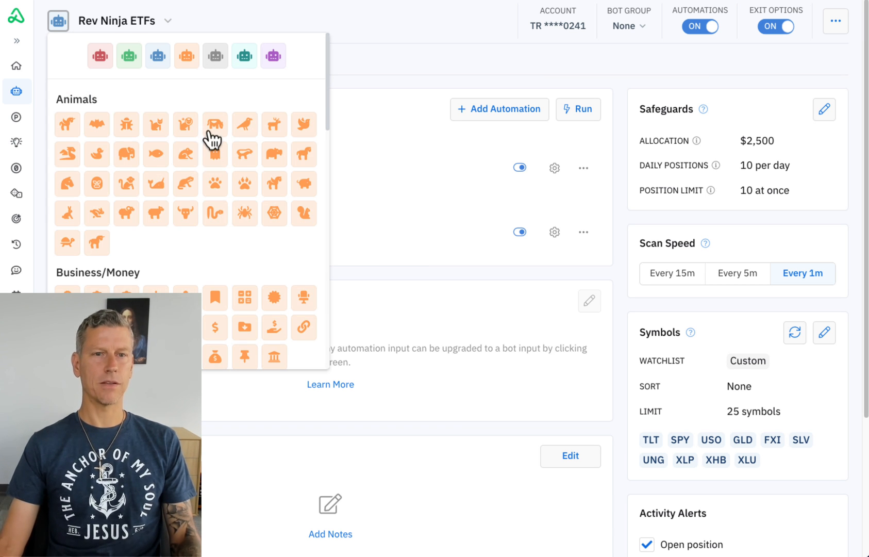
scroll(down, 3)
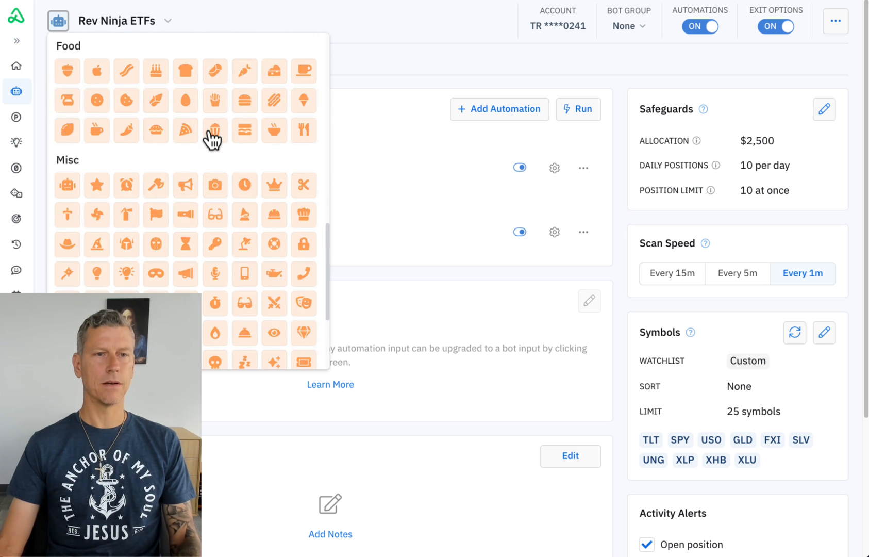
scroll(down, 3)
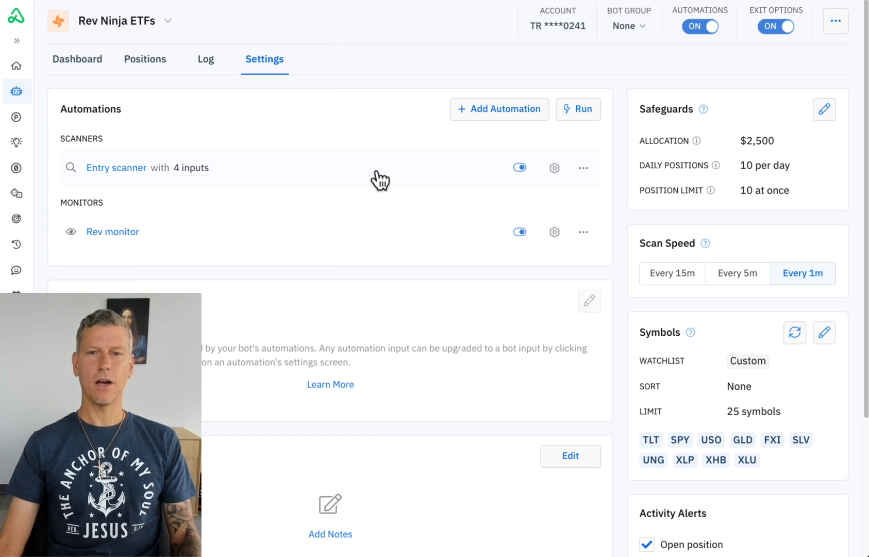
mouse_move(431, 116)
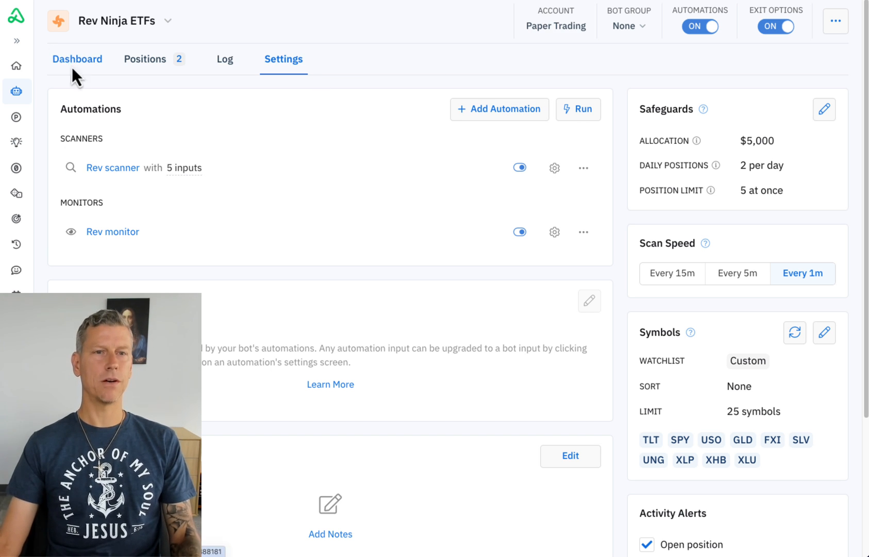
Review the paper bot's dashboard, then its open XLU and XLP spreads and closed trades
click(77, 59)
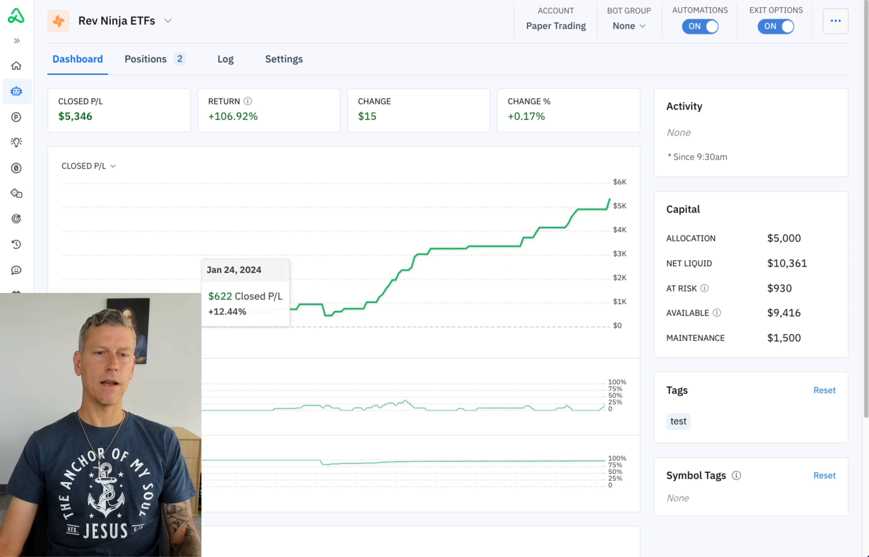
mouse_move(515, 245)
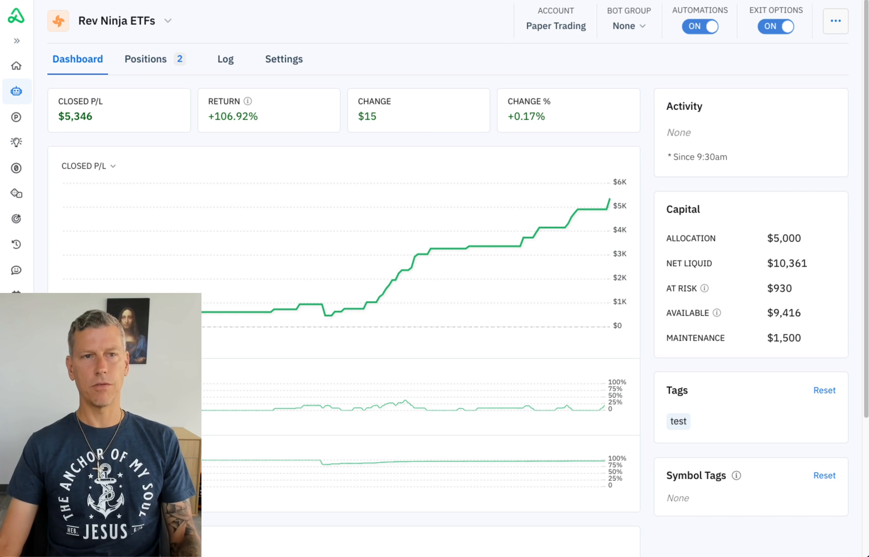
click(145, 59)
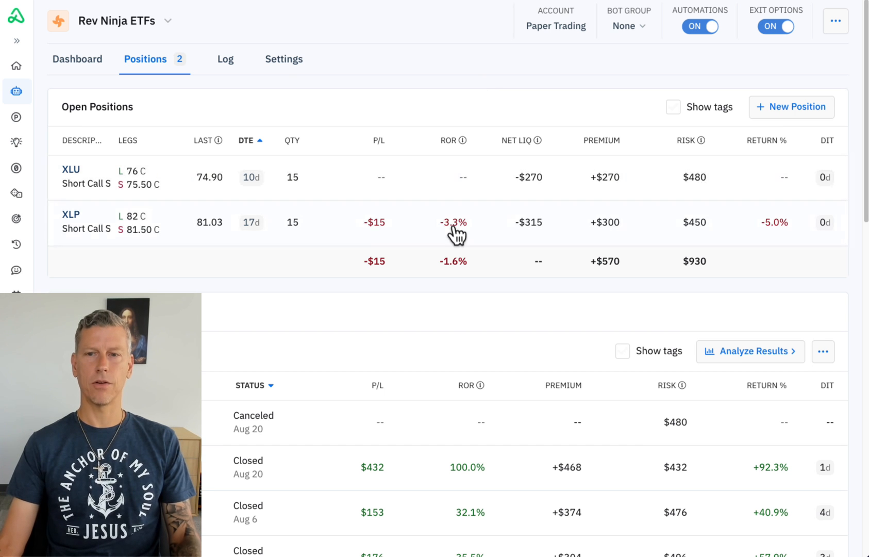
Switch to the live Rev Ninja ETFs bot and check its positions and activity log
click(283, 59)
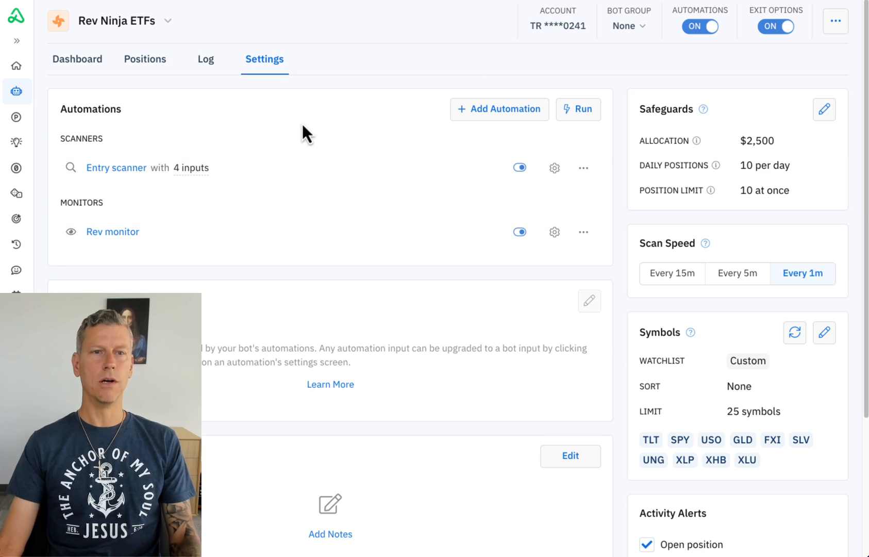
click(145, 59)
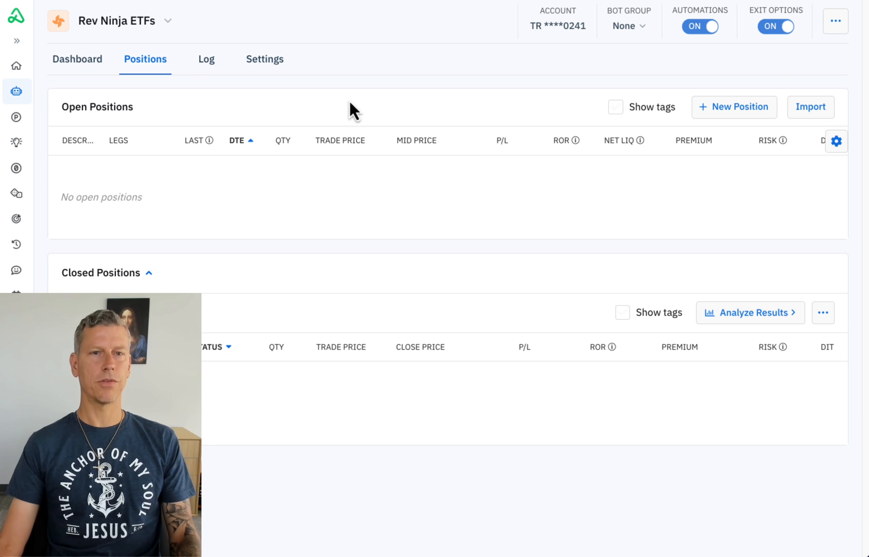
click(206, 59)
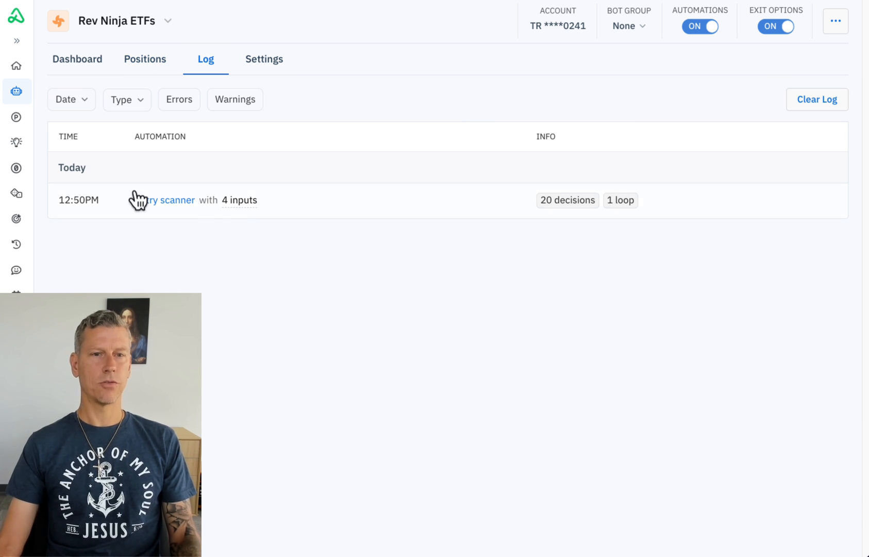
Page through the Entry scanner run's decisions for each scanned symbol
click(170, 200)
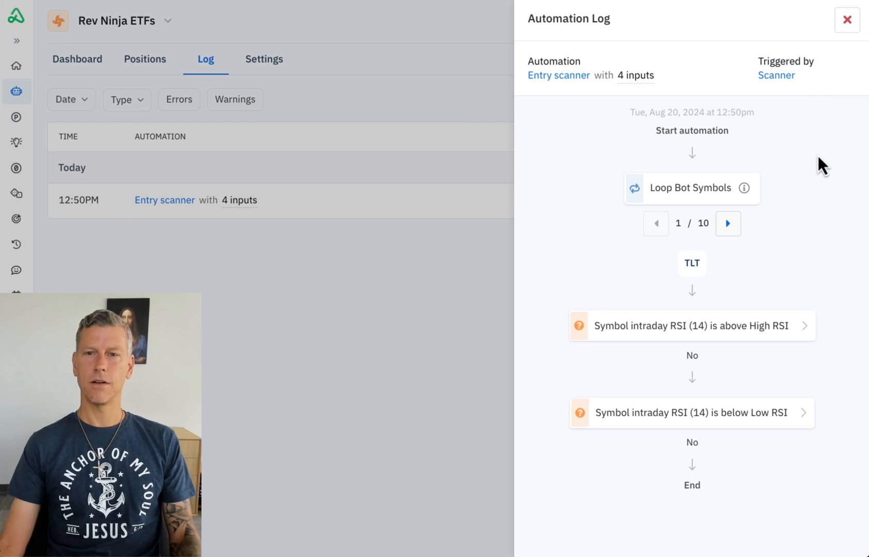
click(728, 222)
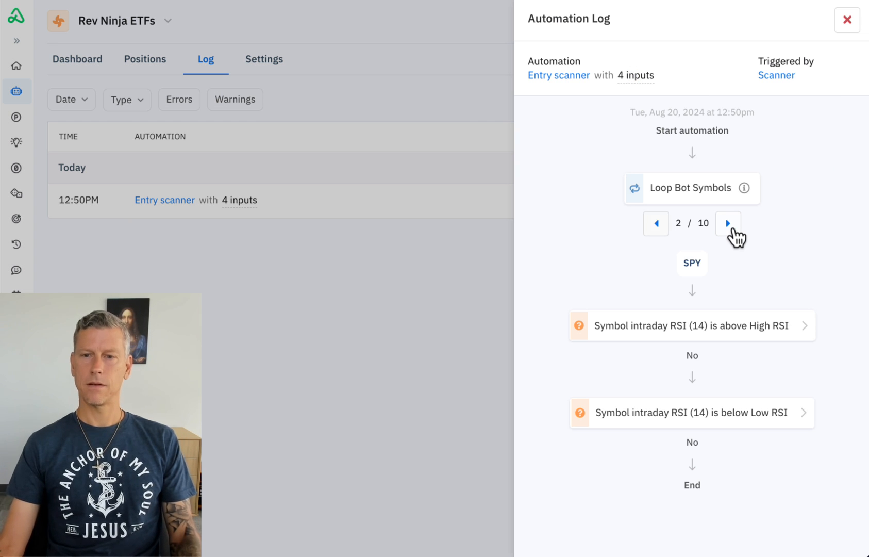
click(728, 223)
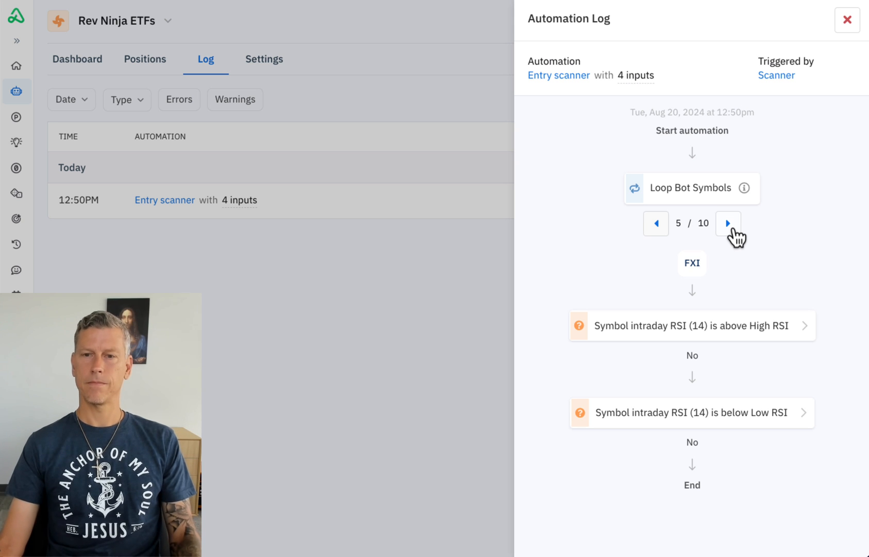
click(728, 222)
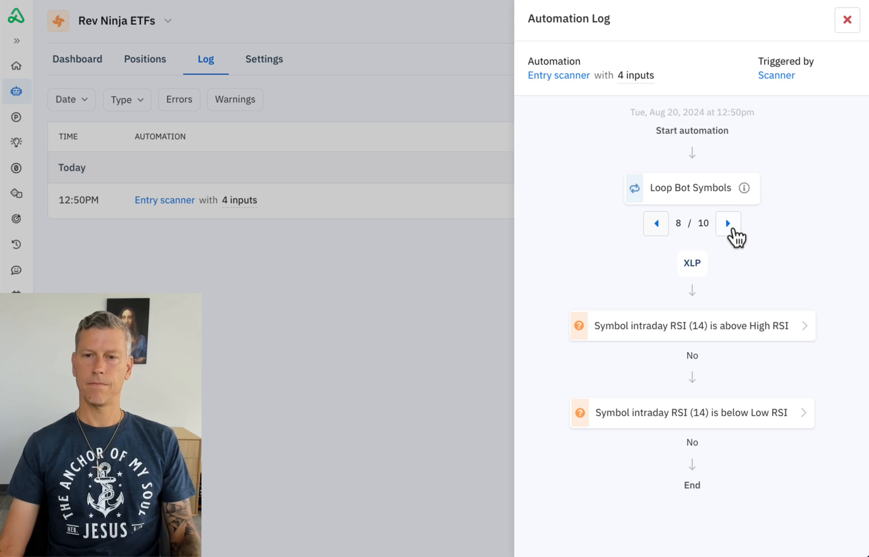
click(729, 223)
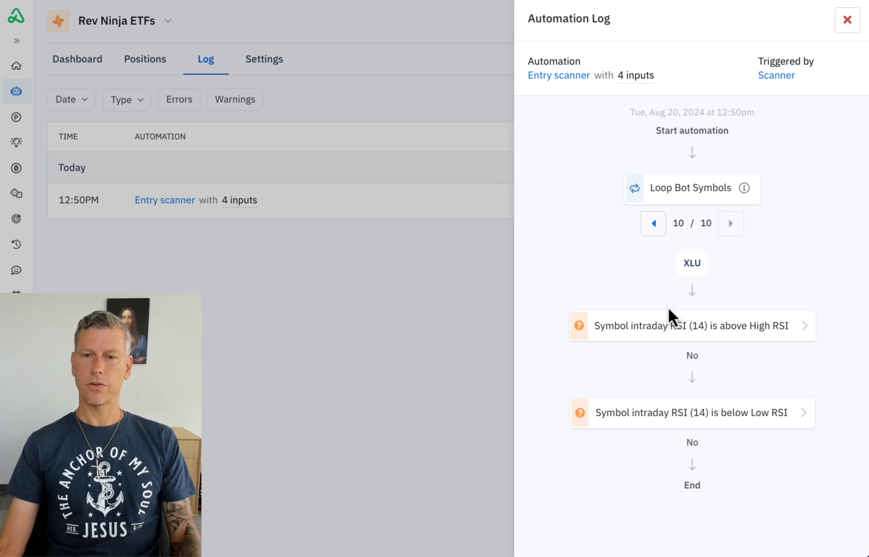
mouse_move(765, 412)
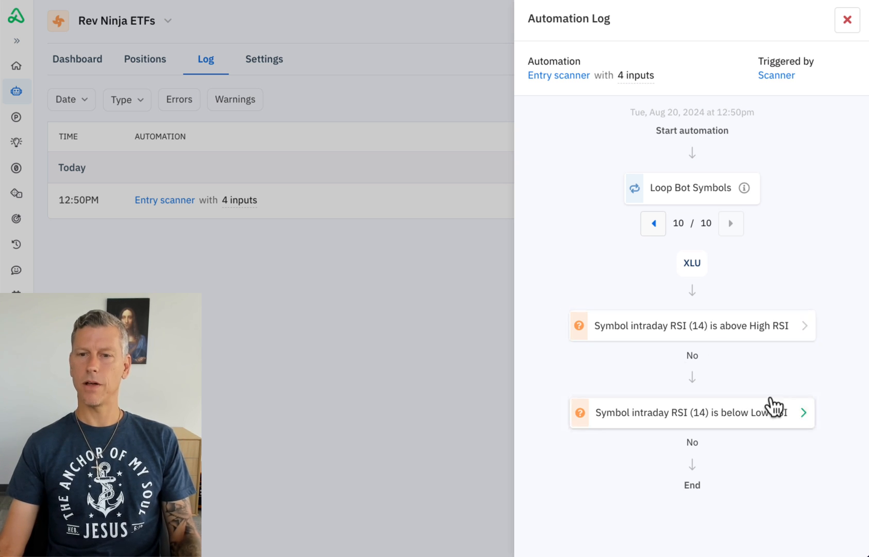
mouse_move(775, 221)
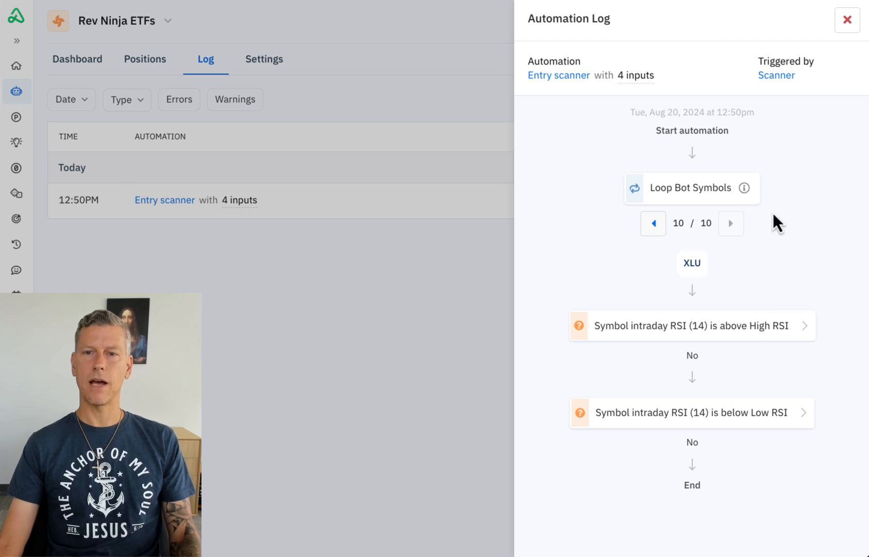
click(848, 20)
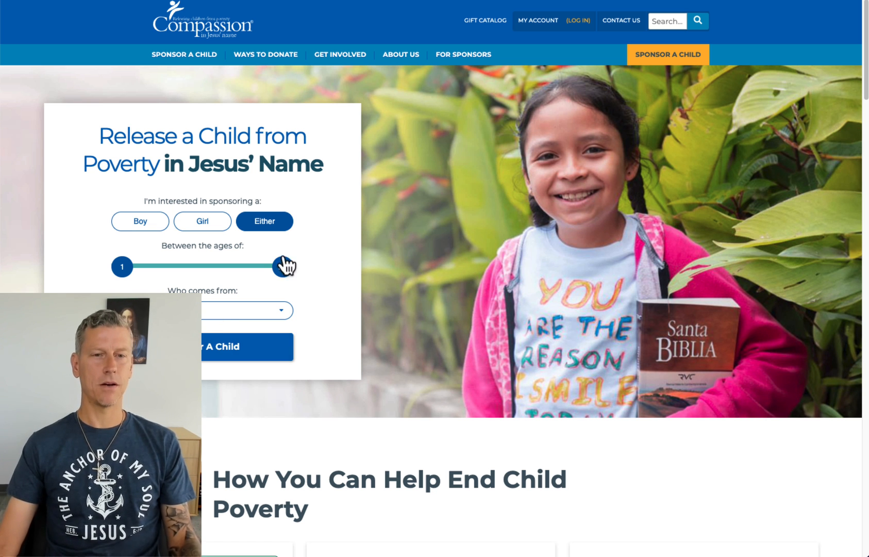
Lower the maximum age to 6 and search for waiting girls aged 1–6 from Colombia
drag(280, 266, 205, 252)
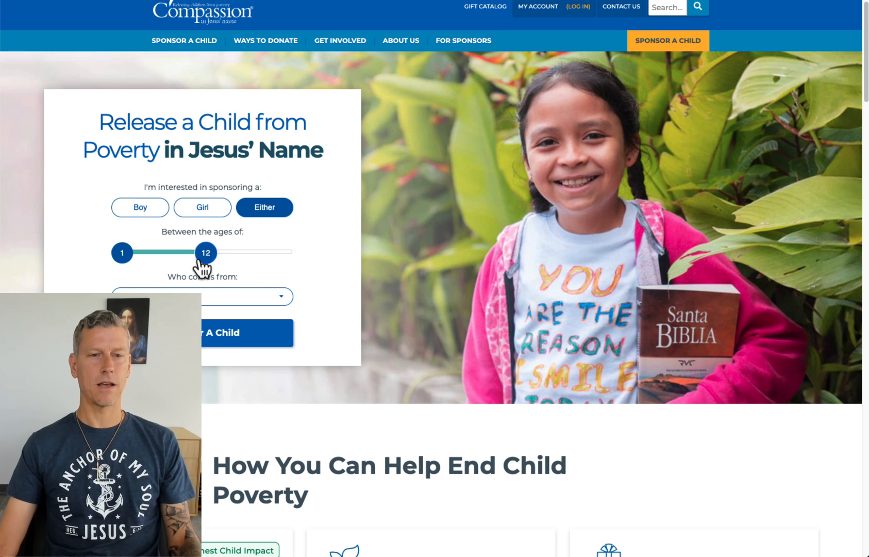
drag(205, 252, 167, 253)
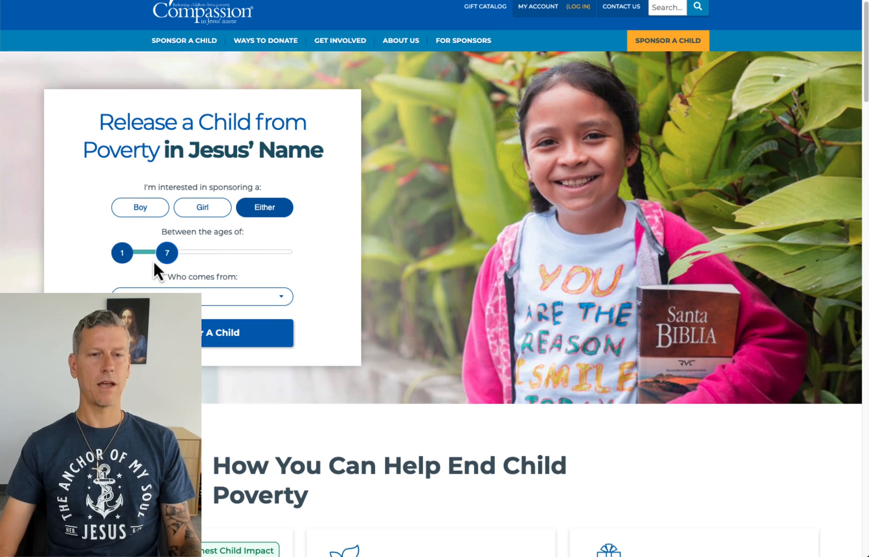
drag(167, 252, 159, 252)
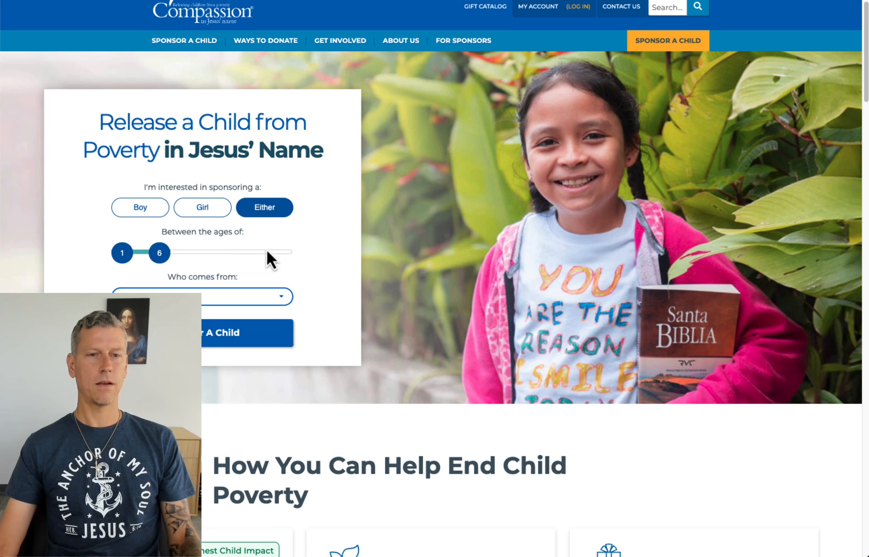
click(202, 206)
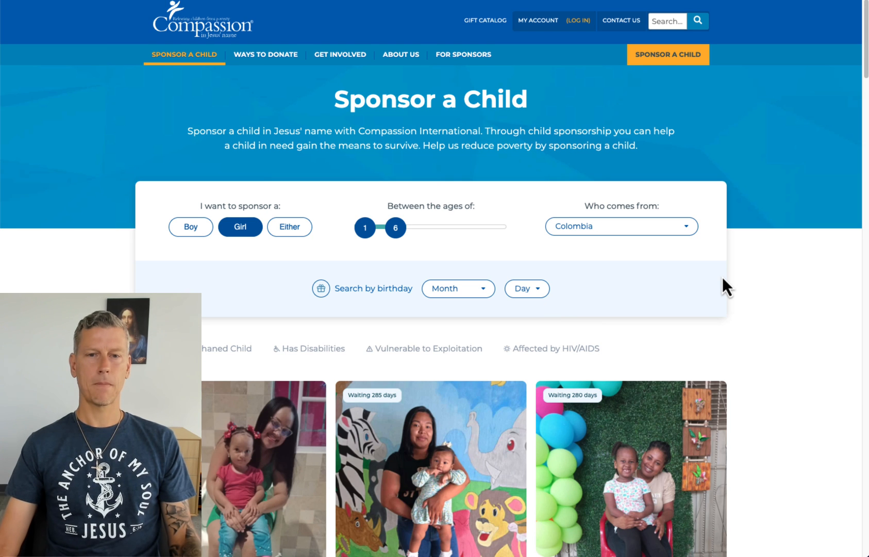
scroll(down, 3)
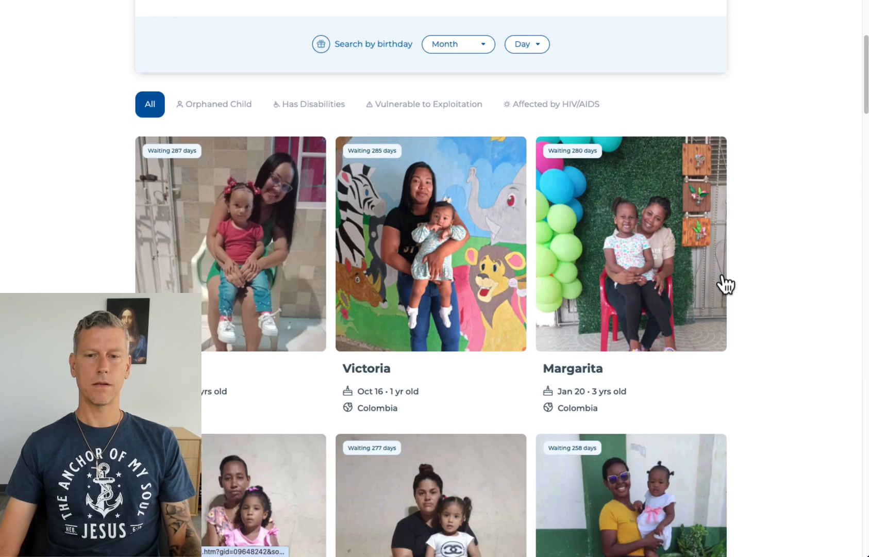
scroll(down, 3)
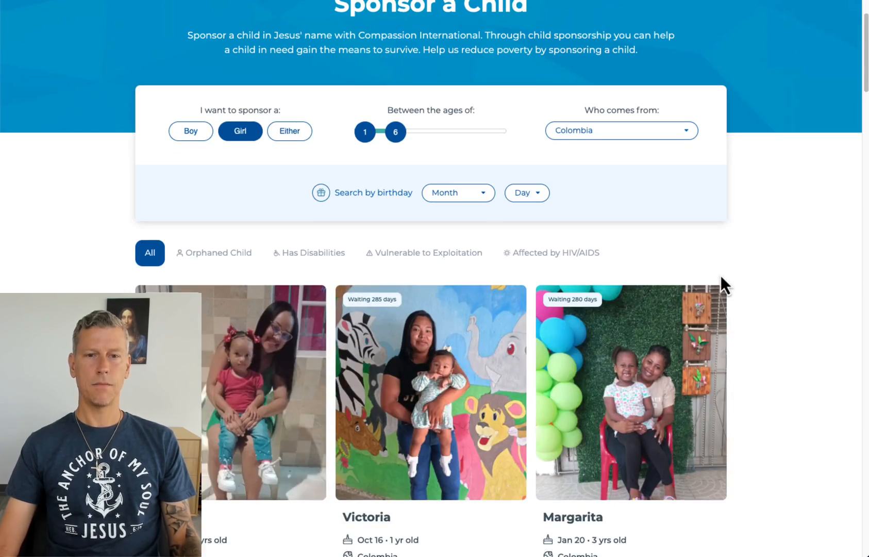
click(457, 192)
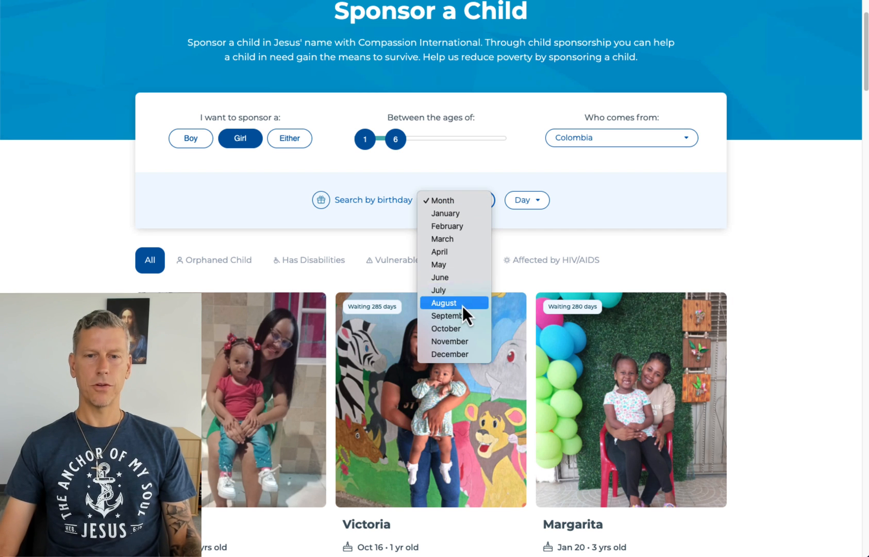
click(443, 303)
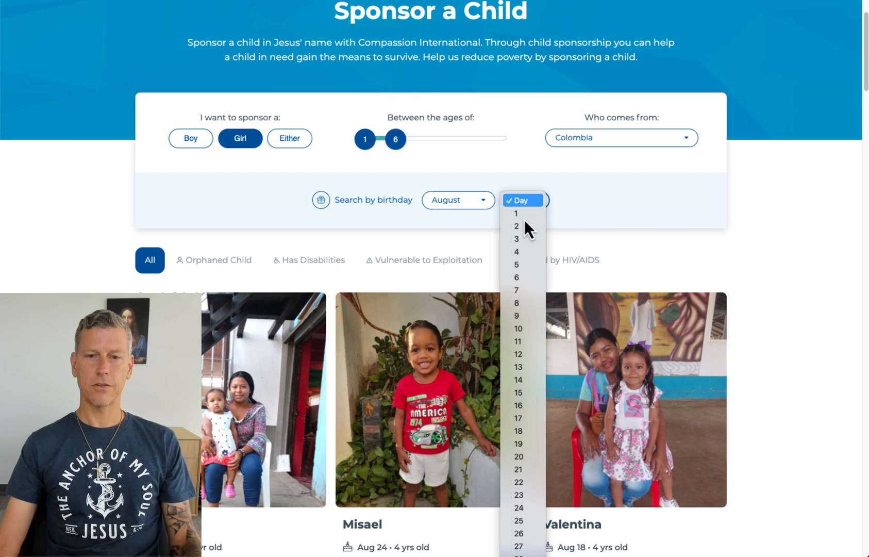
click(518, 444)
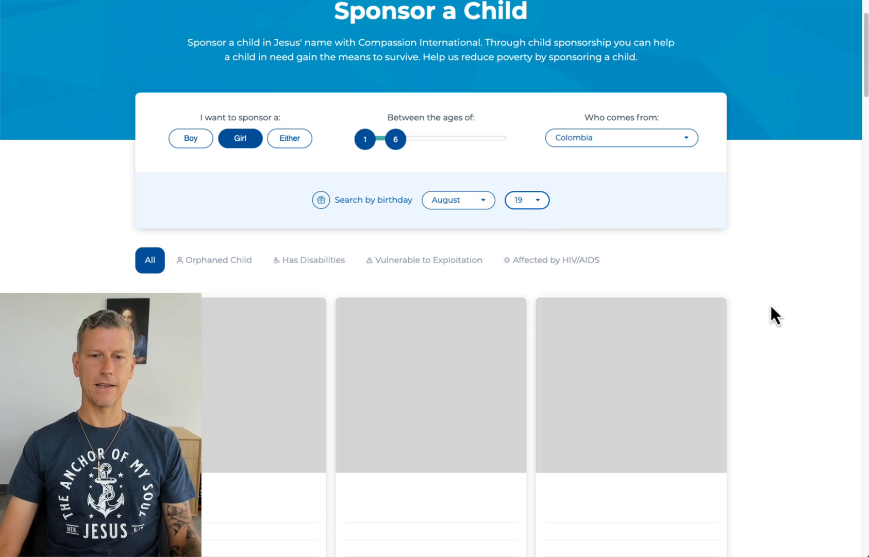
scroll(down, 3)
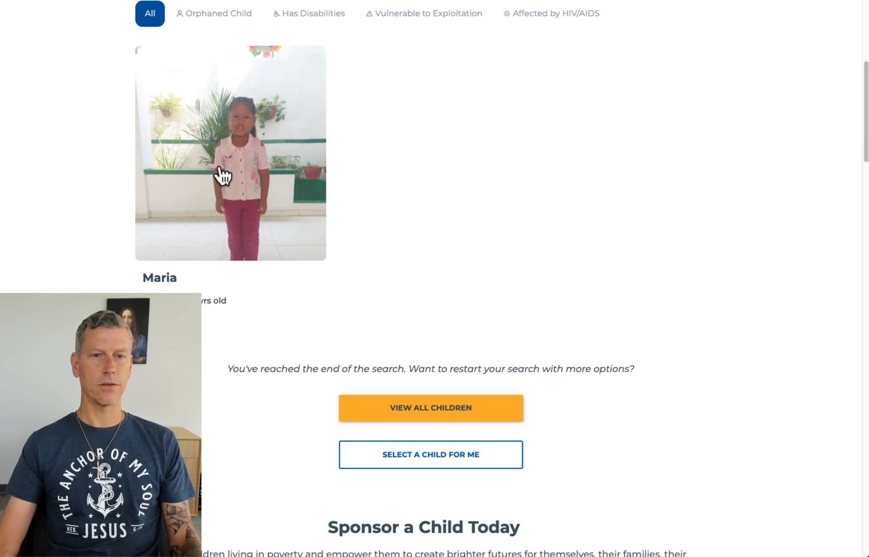
Open Maria's biography and start her $43 monthly sponsorship through to payment
click(230, 152)
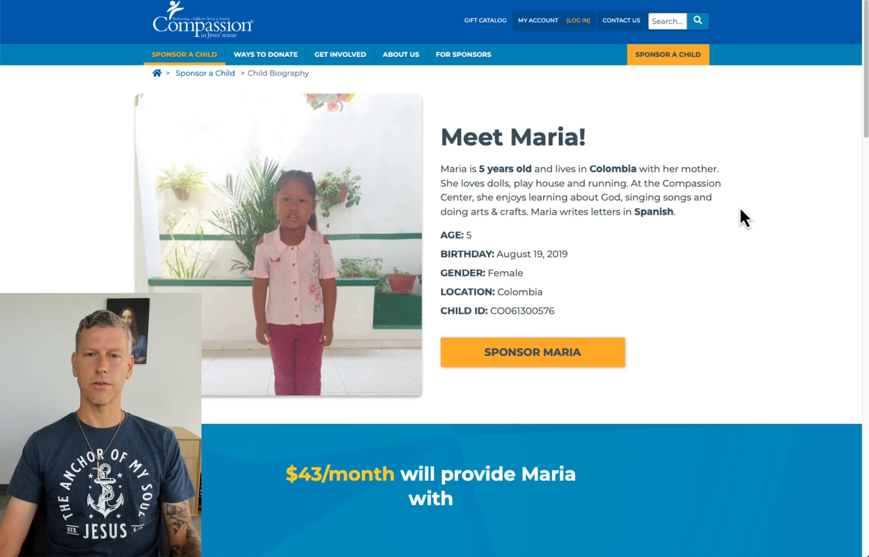
click(532, 351)
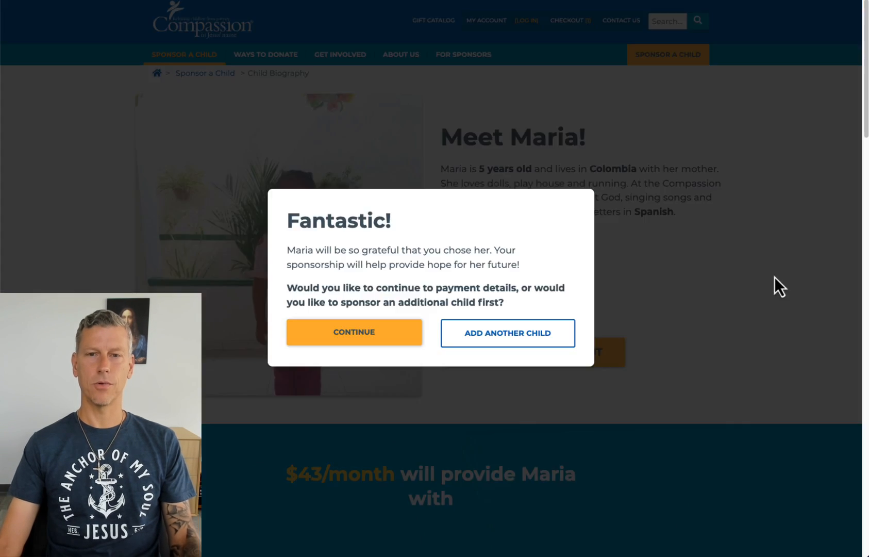
mouse_move(389, 337)
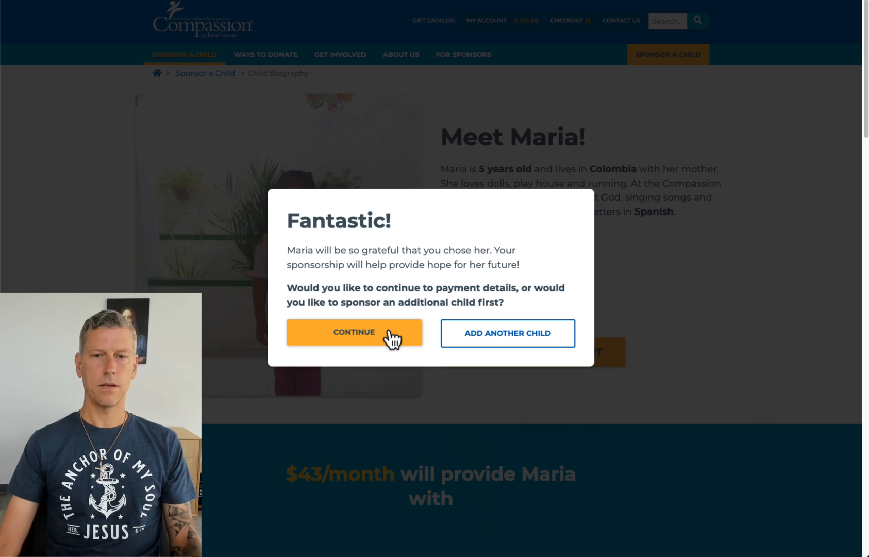
click(354, 332)
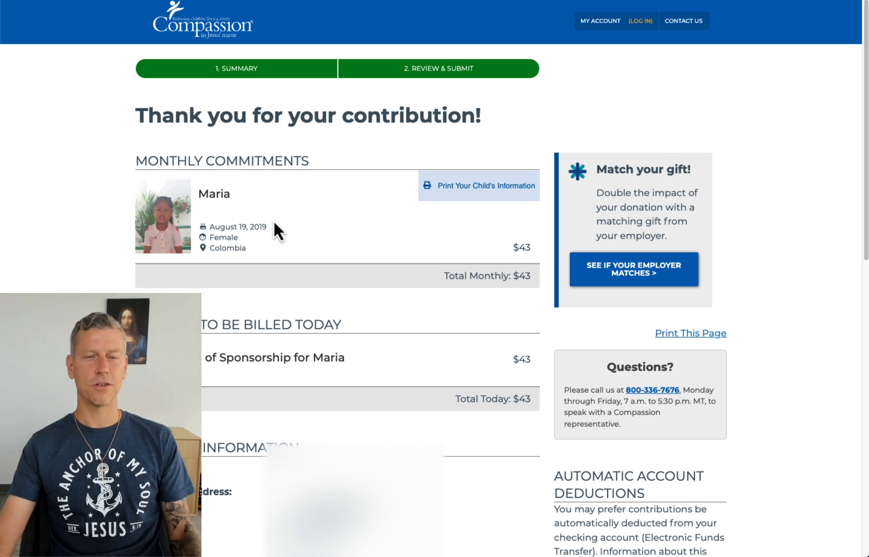
mouse_move(314, 244)
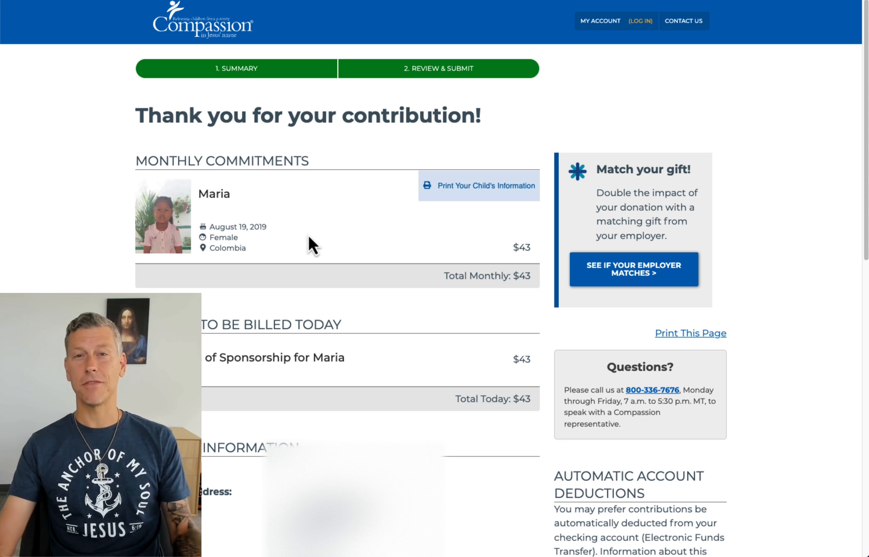